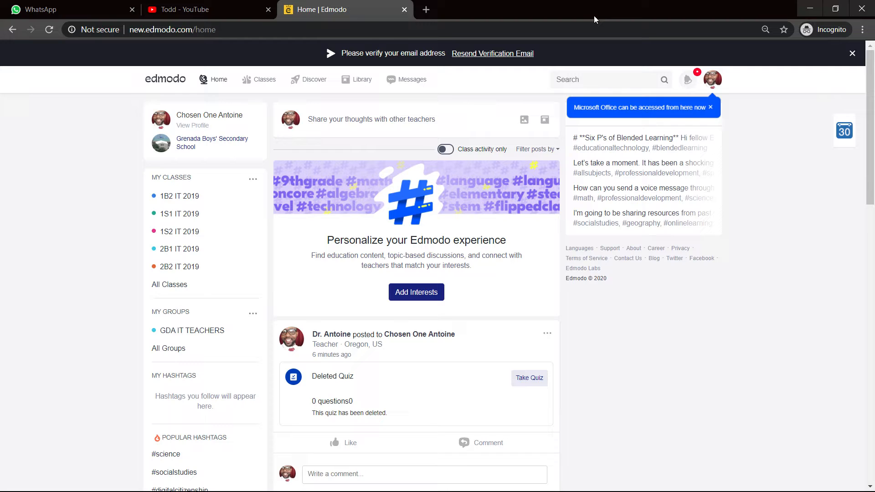
pyautogui.moveTo(686, 120)
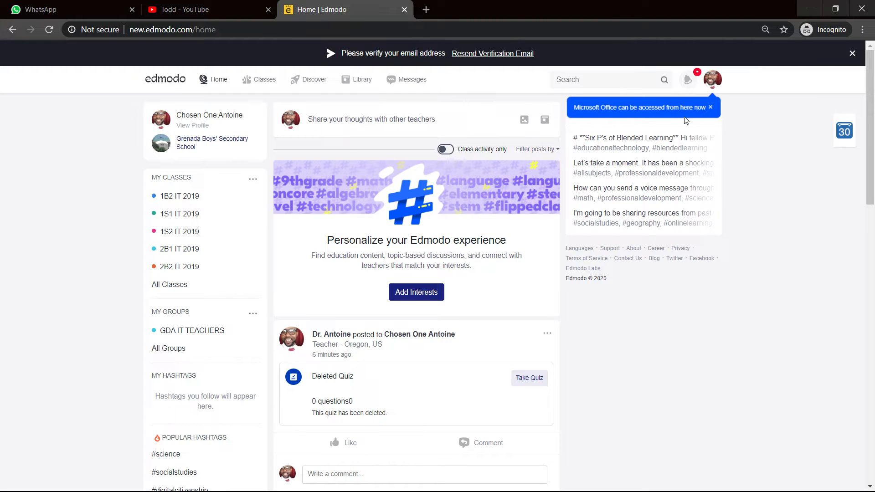
pyautogui.moveTo(285, 230)
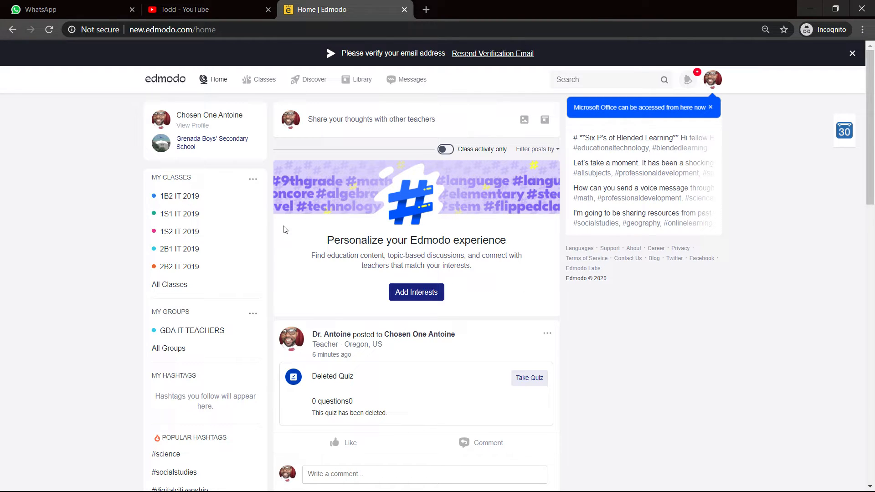
# Open the 1B2 IT 2019 class from My Classes on the home feed
pyautogui.click(180, 196)
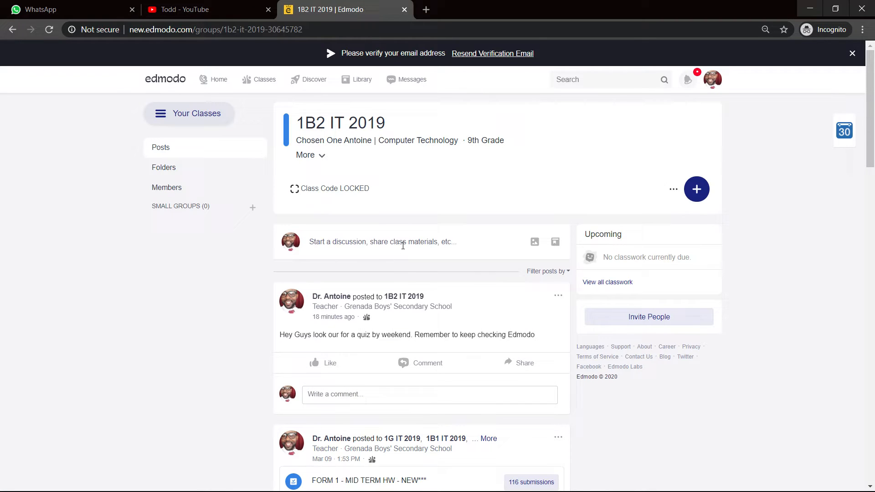
# Write a discussion post reading 'Testing 1 2 3' and publish it to the class feed
pyautogui.click(403, 242)
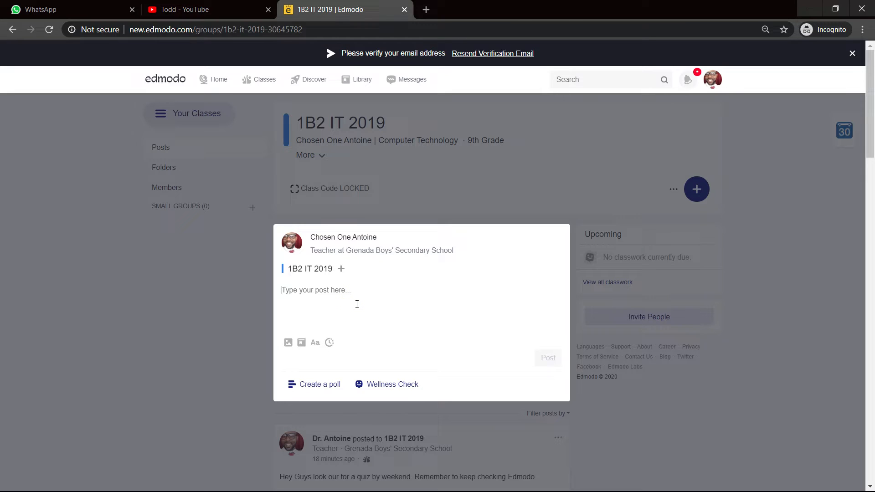
pyautogui.write('Testing')
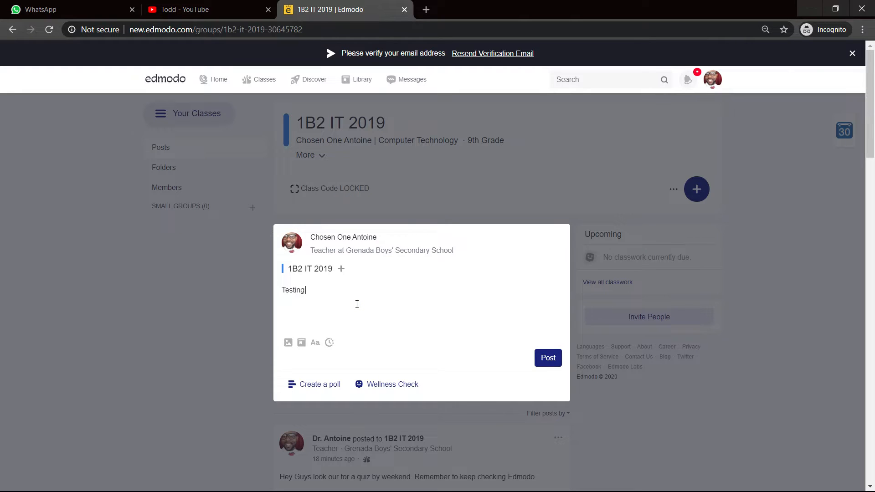
pyautogui.write('1')
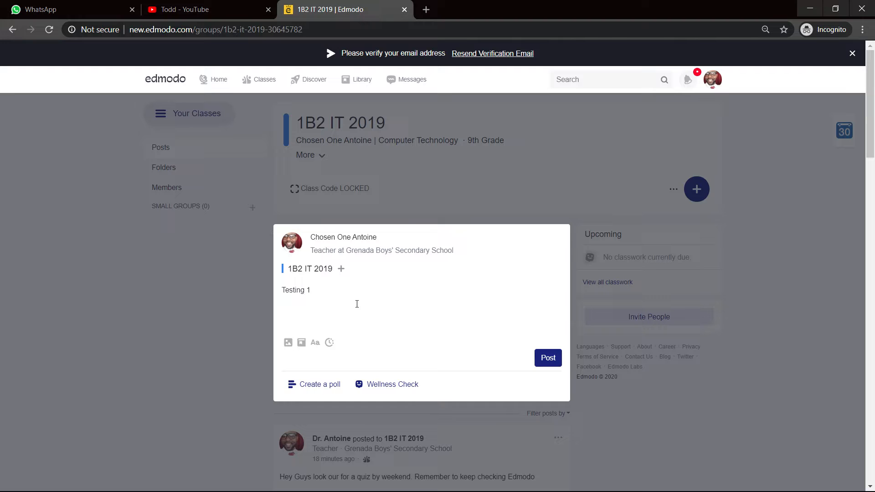
pyautogui.write('2 3')
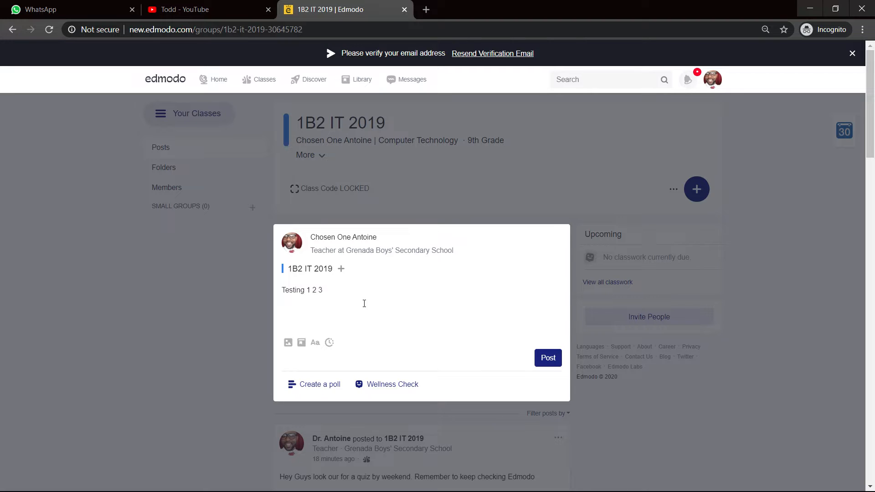
pyautogui.click(548, 358)
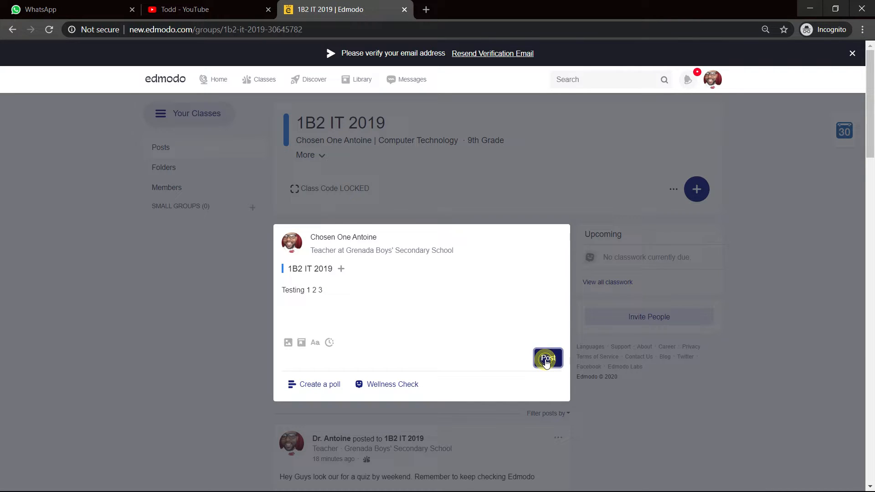
pyautogui.click(548, 358)
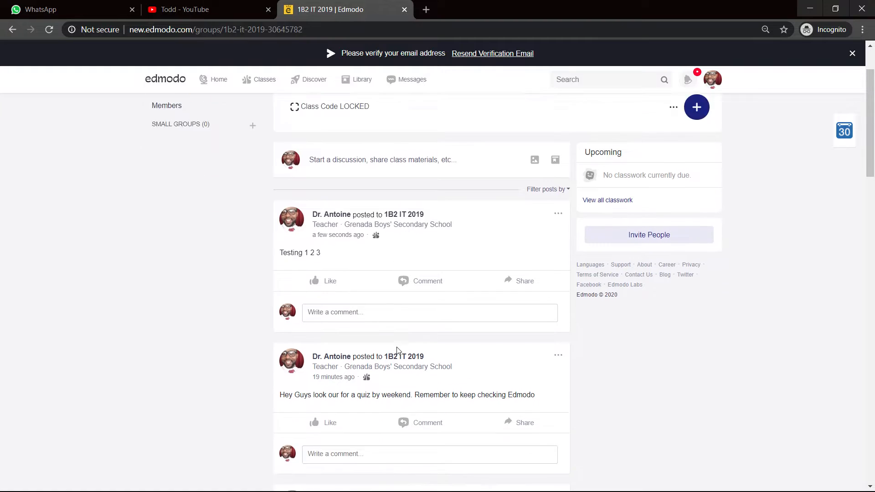
pyautogui.scroll(-3)
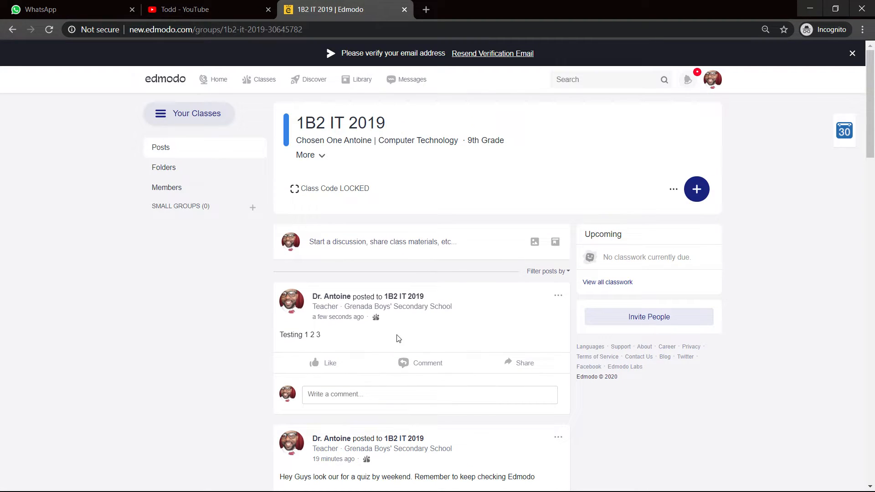
pyautogui.moveTo(359, 94)
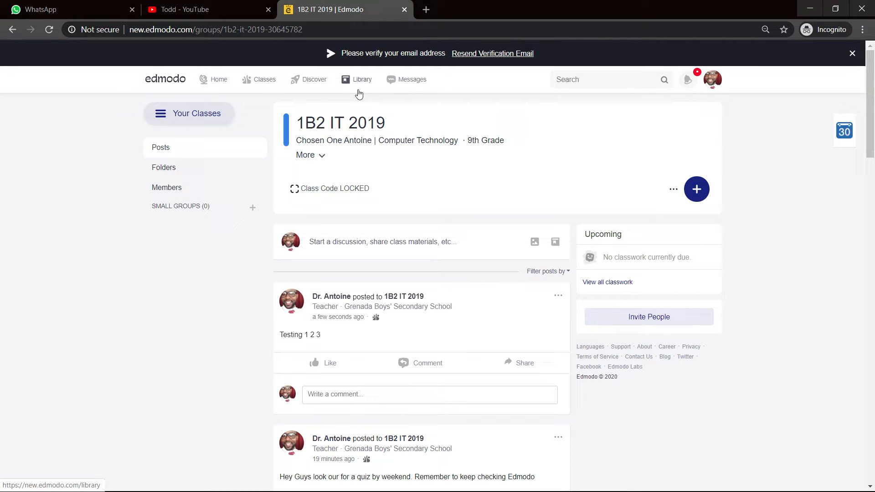
pyautogui.moveTo(365, 87)
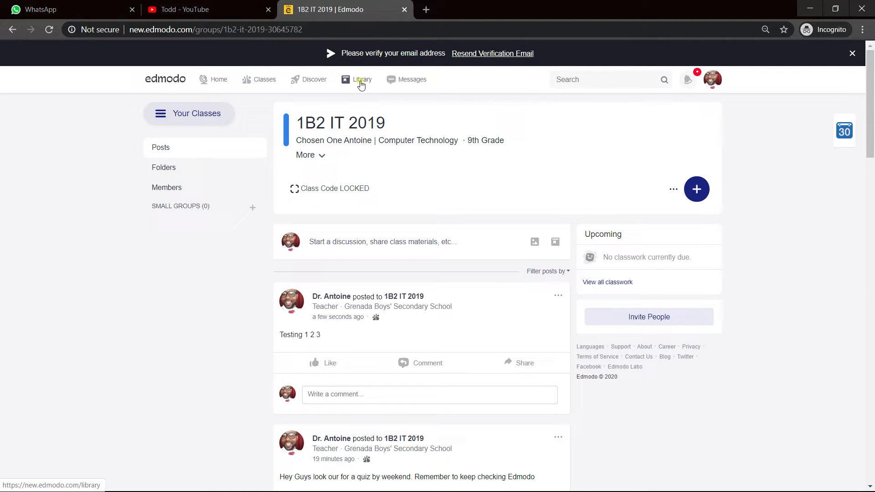
# In the Library, choose New and pick Quiz to reach the quiz creation option
pyautogui.click(366, 79)
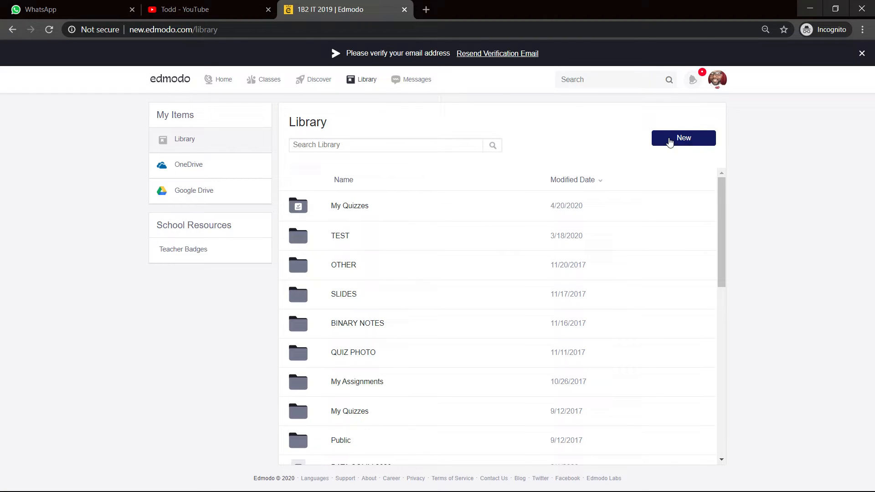
pyautogui.click(684, 137)
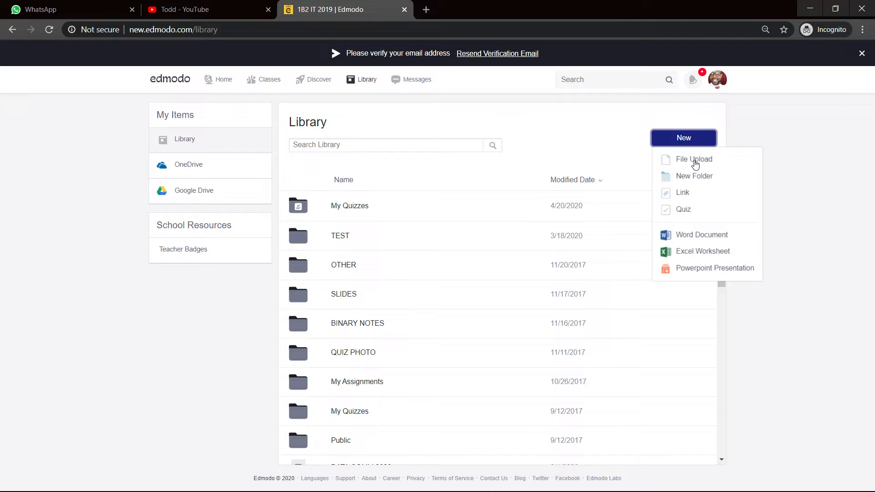
pyautogui.moveTo(715, 251)
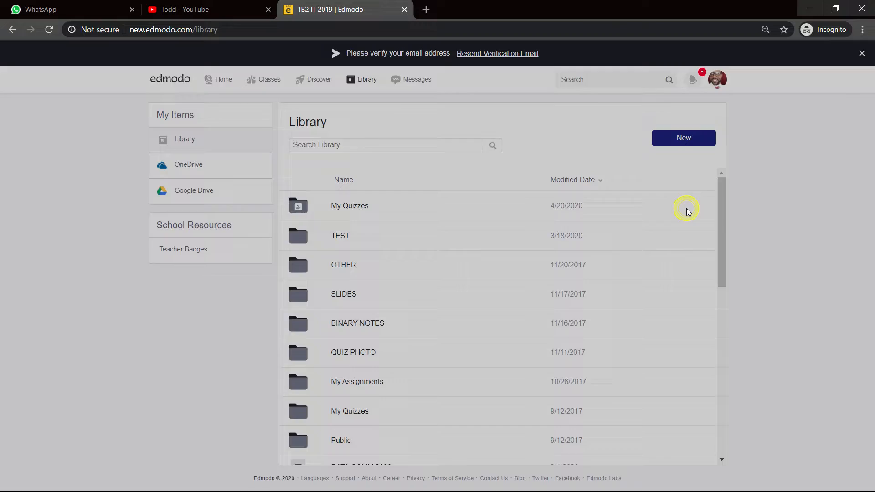
pyautogui.click(684, 138)
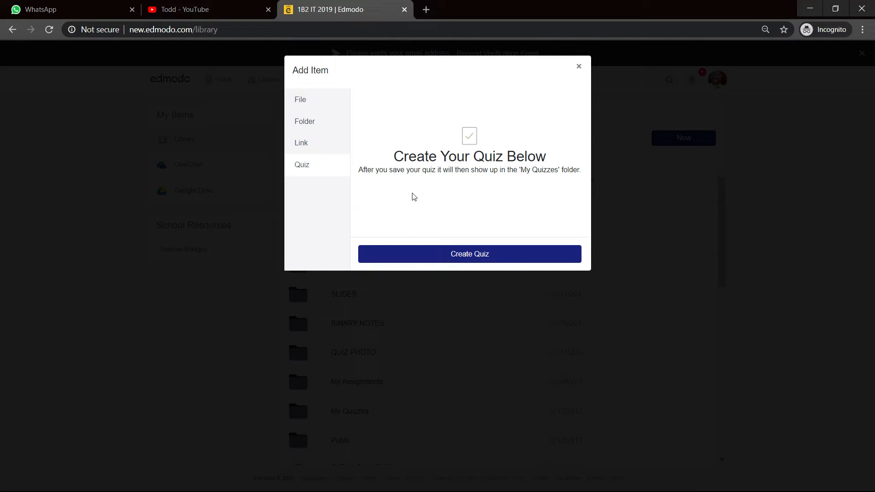
pyautogui.moveTo(481, 173)
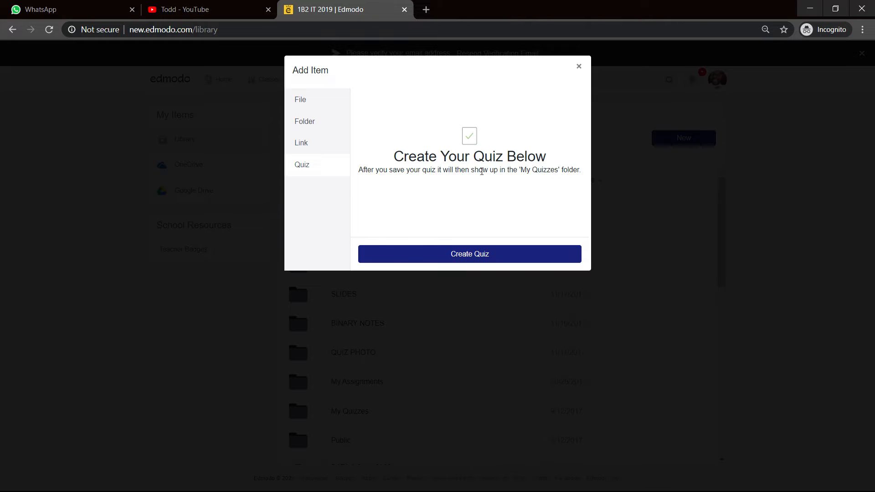
pyautogui.moveTo(534, 170)
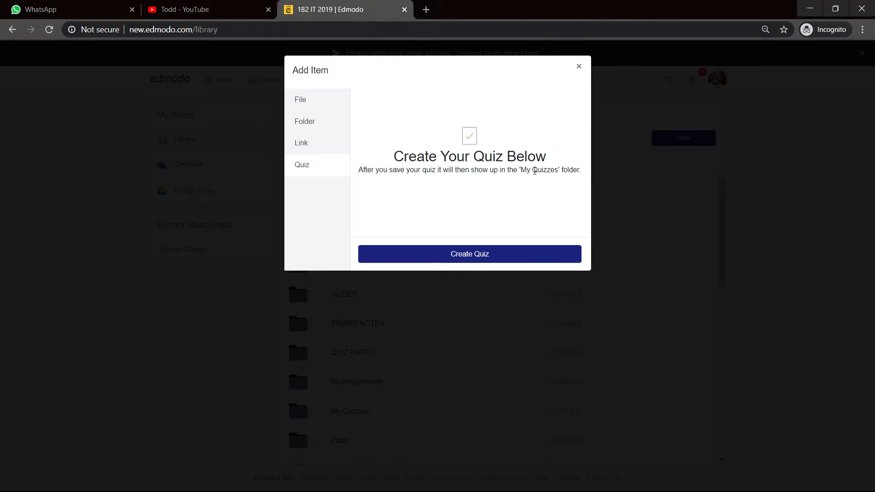
pyautogui.moveTo(505, 234)
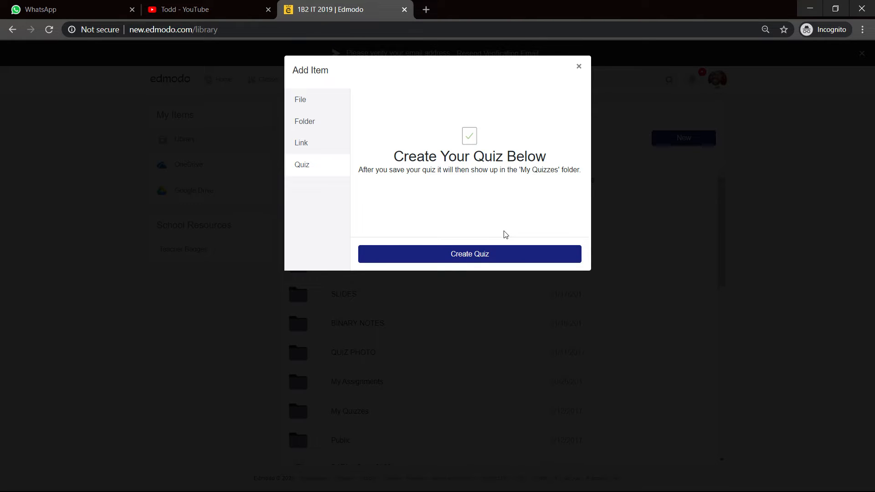
pyautogui.click(478, 254)
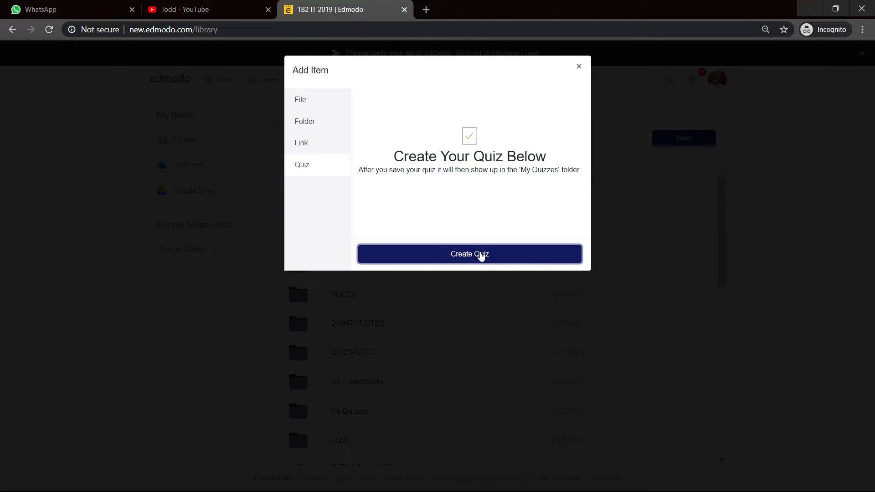
# Create the quiz with title 'DEMO for C1TV' and instructions 'Please complete this ASAP'
pyautogui.click(470, 254)
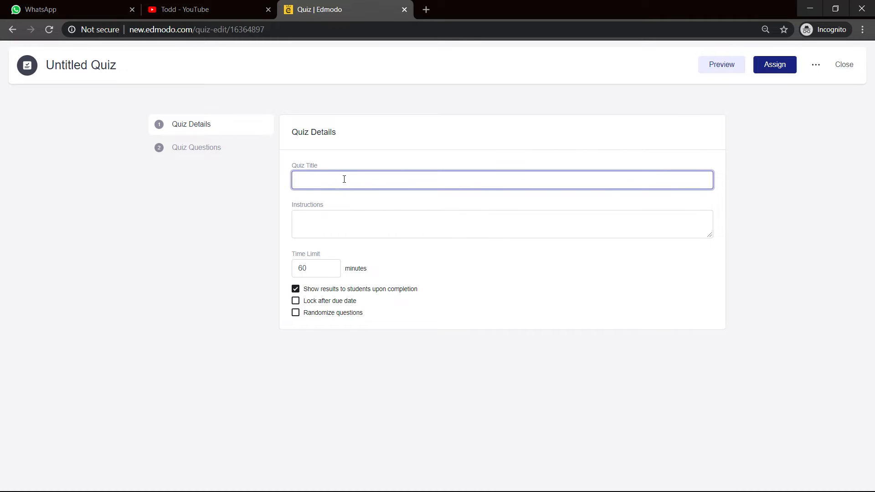
pyautogui.write('D')
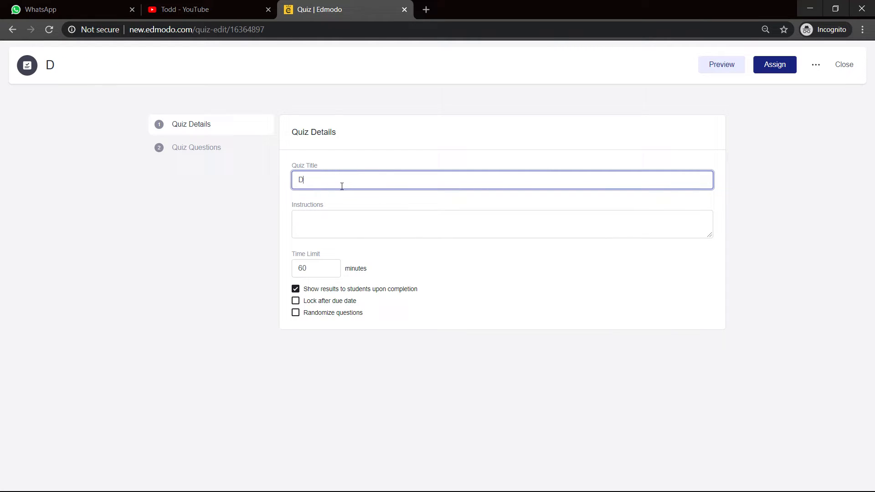
pyautogui.write('EMO for')
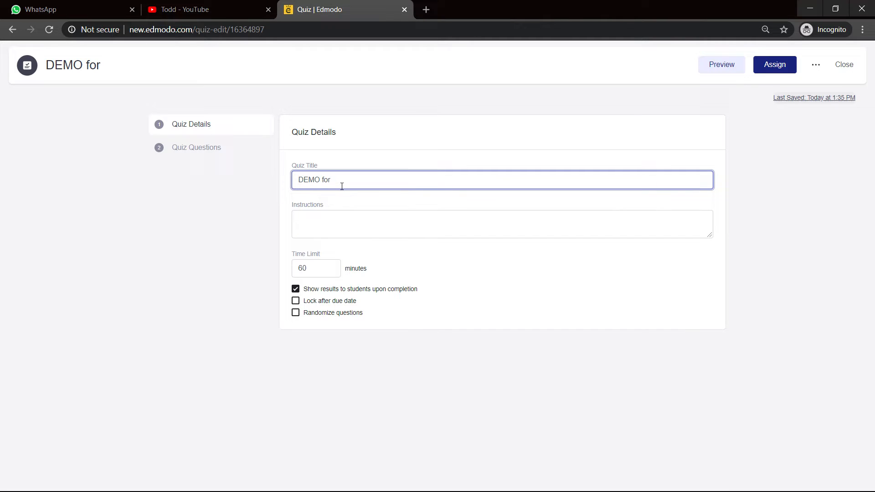
pyautogui.write('C1TV')
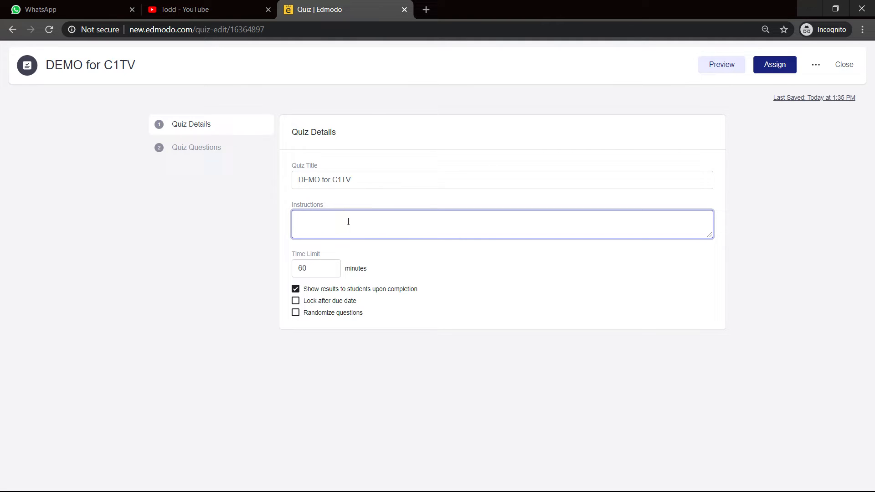
pyautogui.write('{Ple')
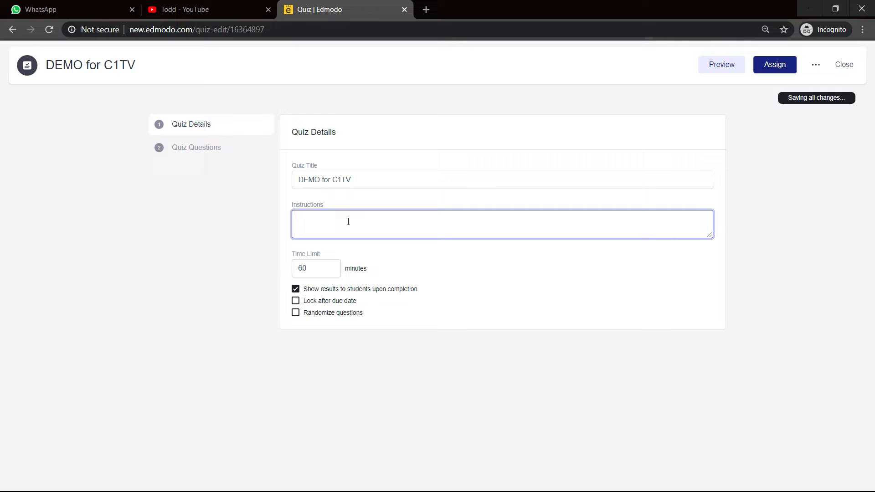
pyautogui.write('Please complete')
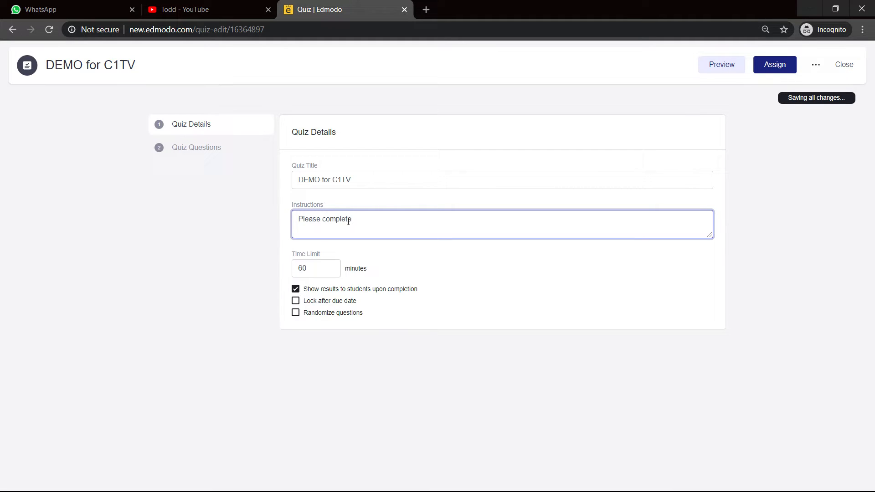
pyautogui.write('this')
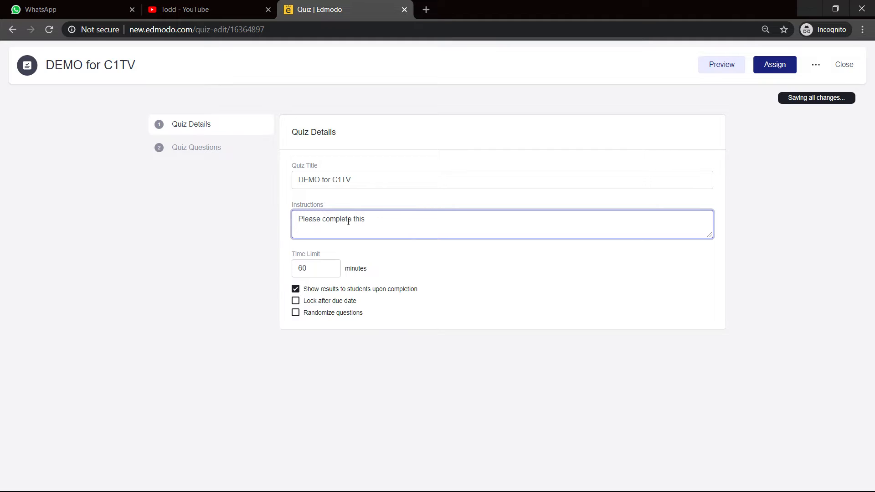
pyautogui.write('ASAP')
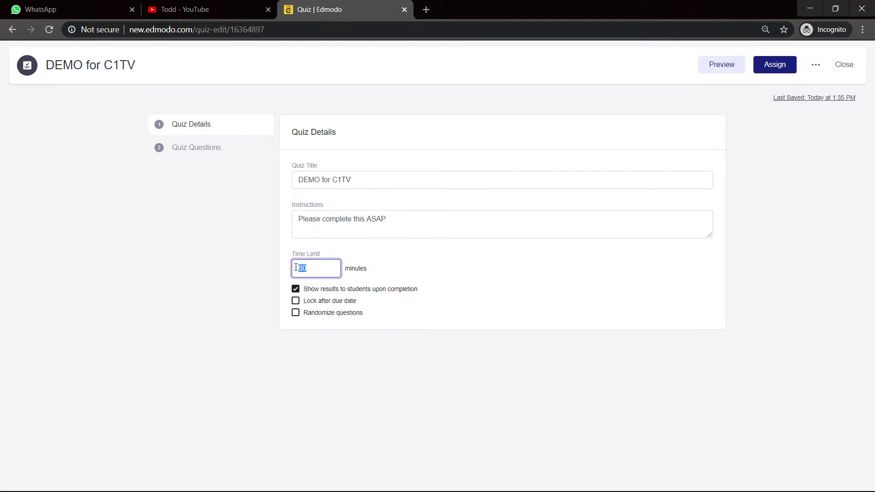
# Change the quiz time limit from 60 to 20 minutes
pyautogui.write('2')
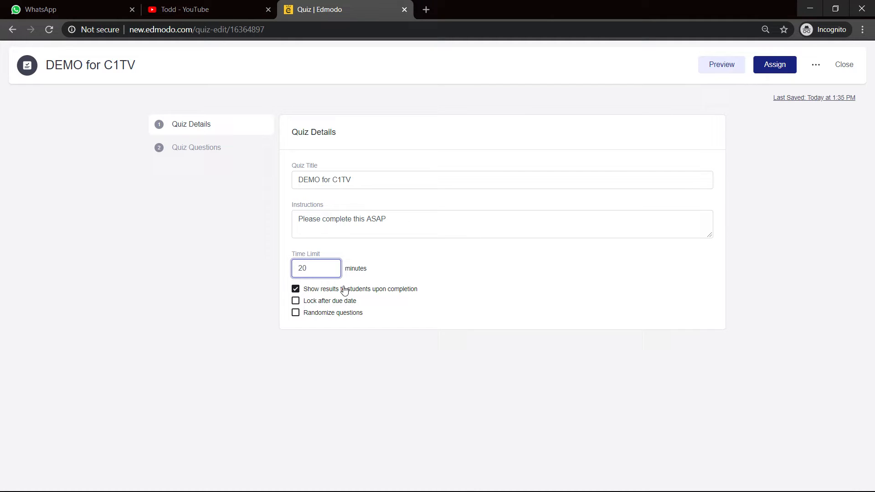
pyautogui.click(316, 269)
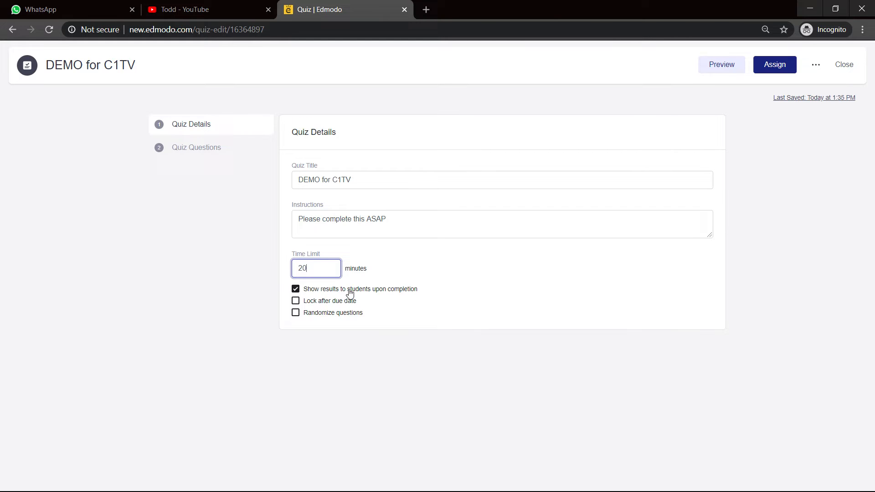
pyautogui.moveTo(394, 300)
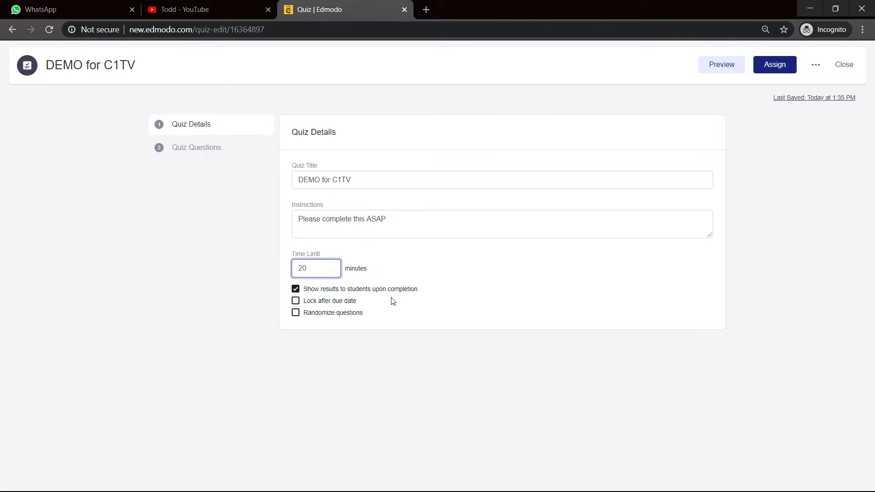
pyautogui.moveTo(324, 302)
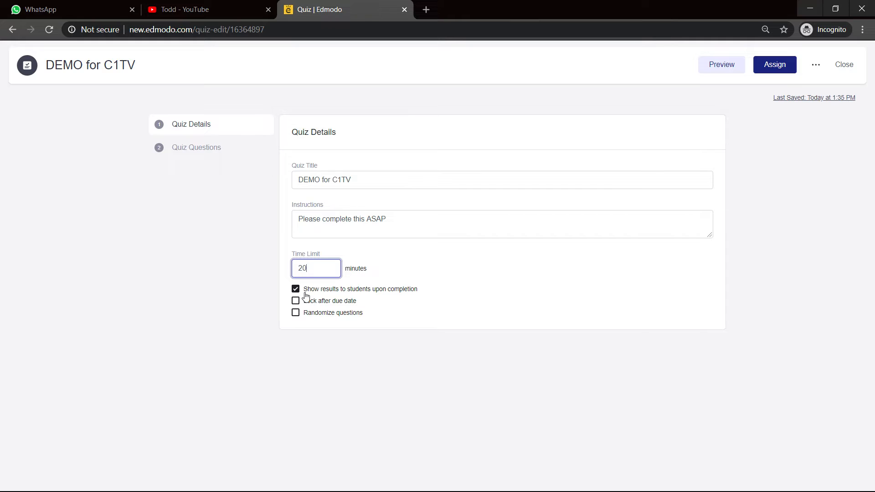
# Uncheck 'Show results to students upon completion' and check 'Randomize questions'
pyautogui.click(296, 289)
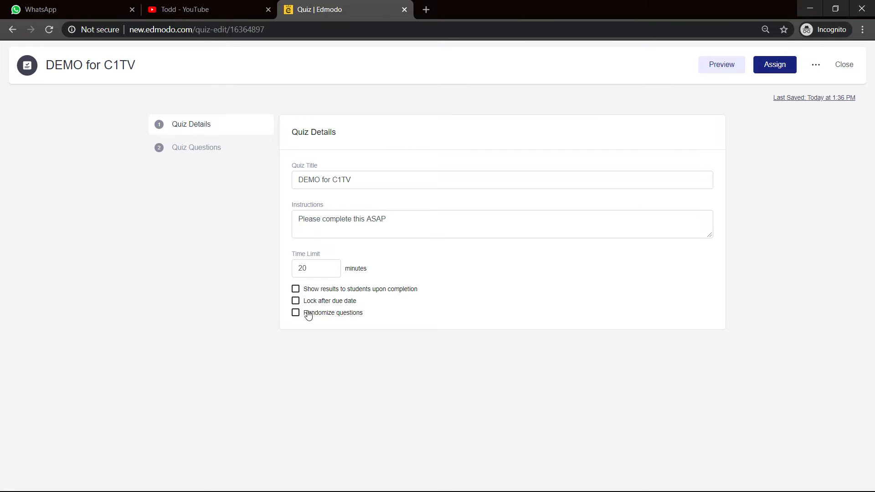
pyautogui.moveTo(341, 310)
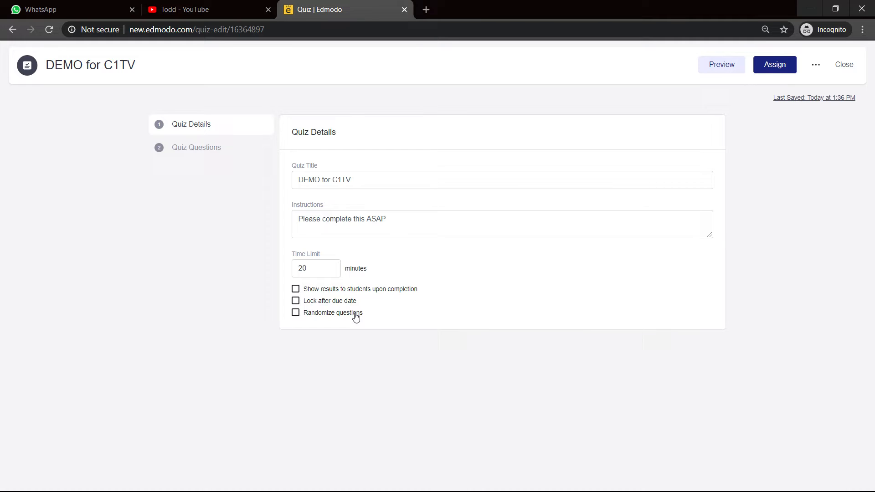
pyautogui.moveTo(354, 326)
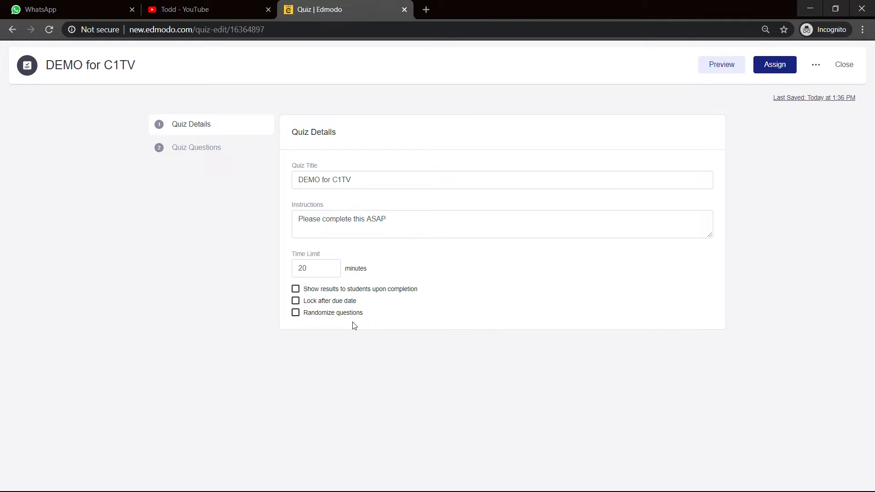
pyautogui.moveTo(351, 293)
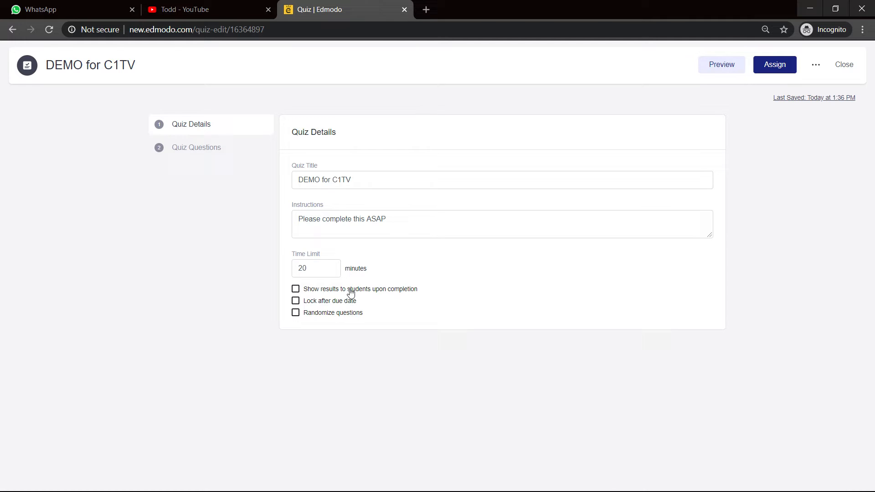
pyautogui.moveTo(402, 313)
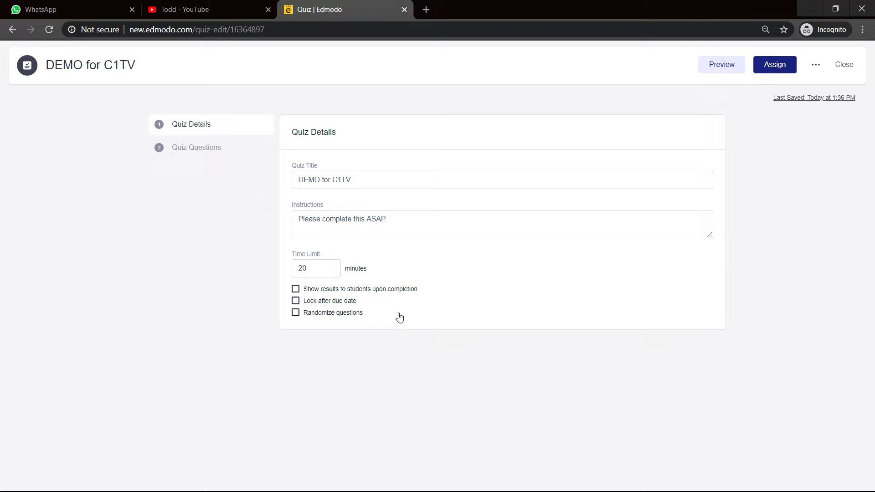
pyautogui.moveTo(313, 316)
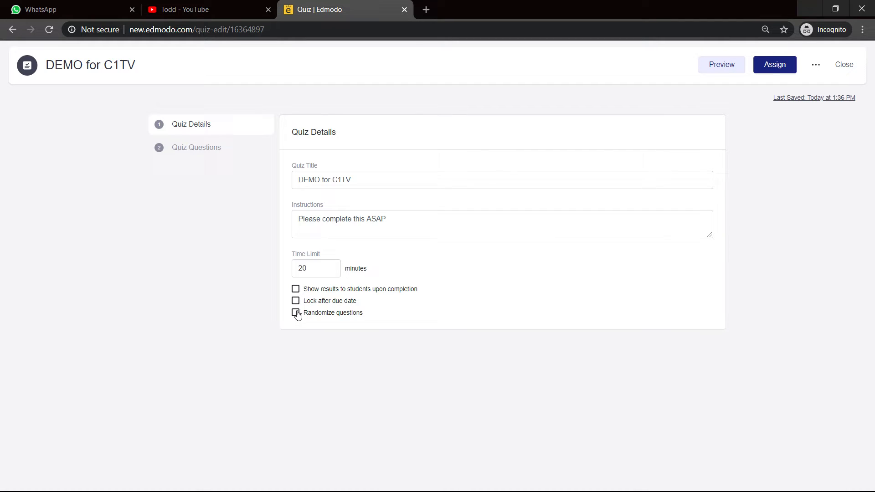
pyautogui.click(295, 313)
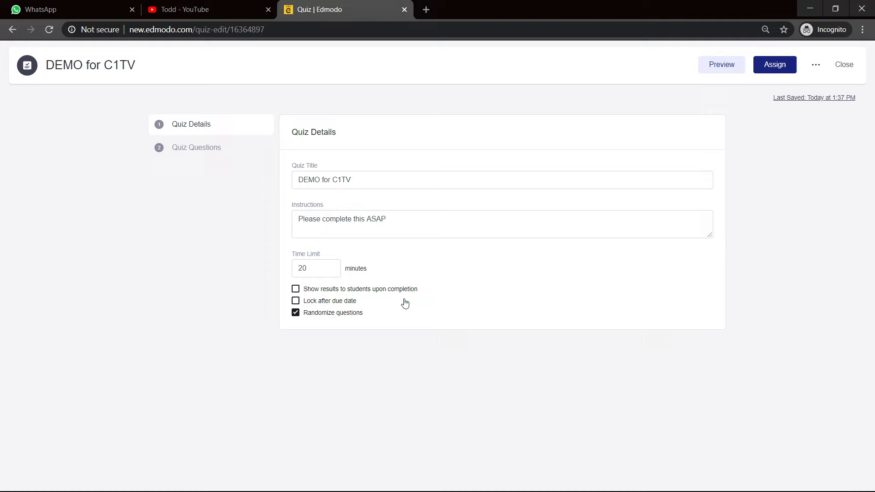
pyautogui.moveTo(519, 310)
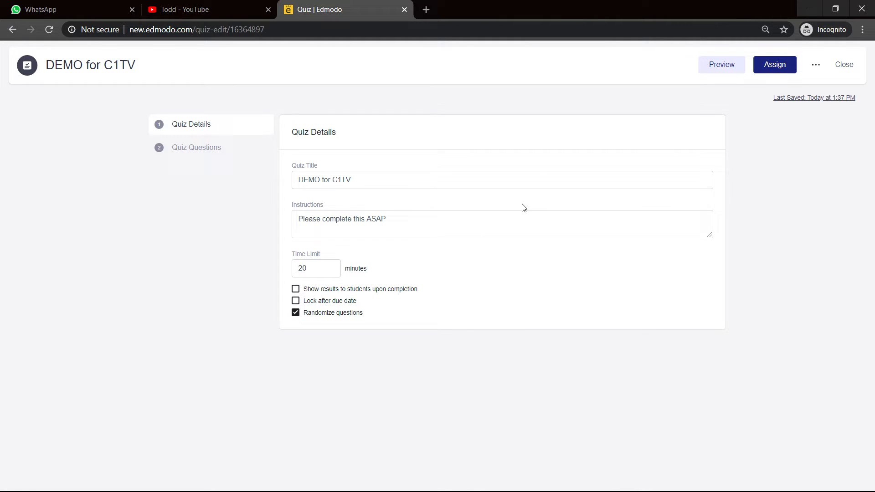
pyautogui.moveTo(192, 163)
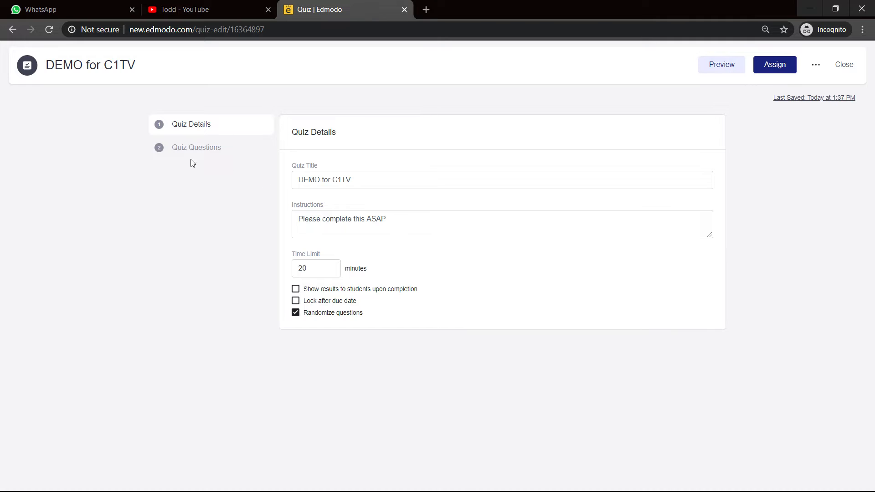
pyautogui.moveTo(207, 148)
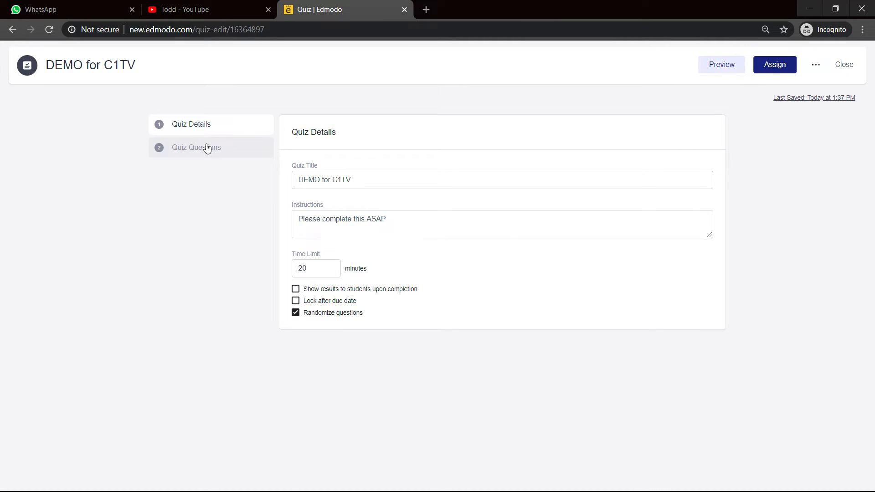
# Write question 1 'What does CPU stand for?', mark response 3 correct, add a fourth response
pyautogui.click(196, 147)
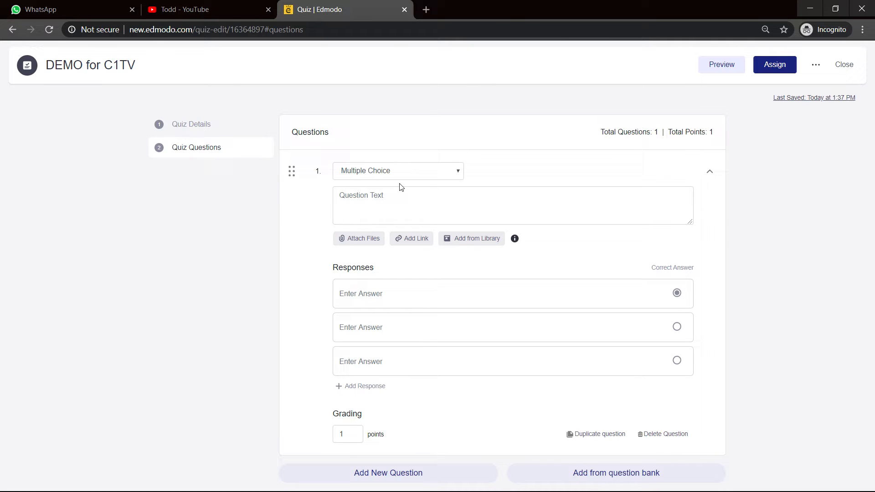
pyautogui.moveTo(352, 180)
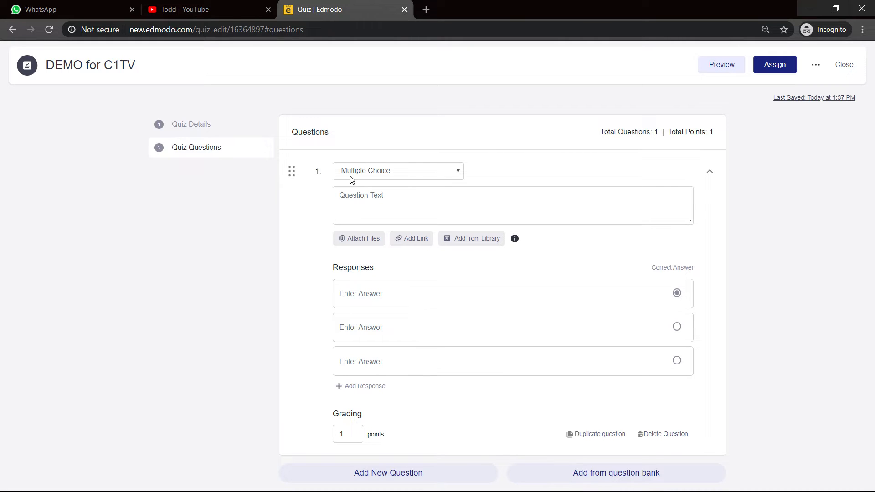
pyautogui.moveTo(453, 179)
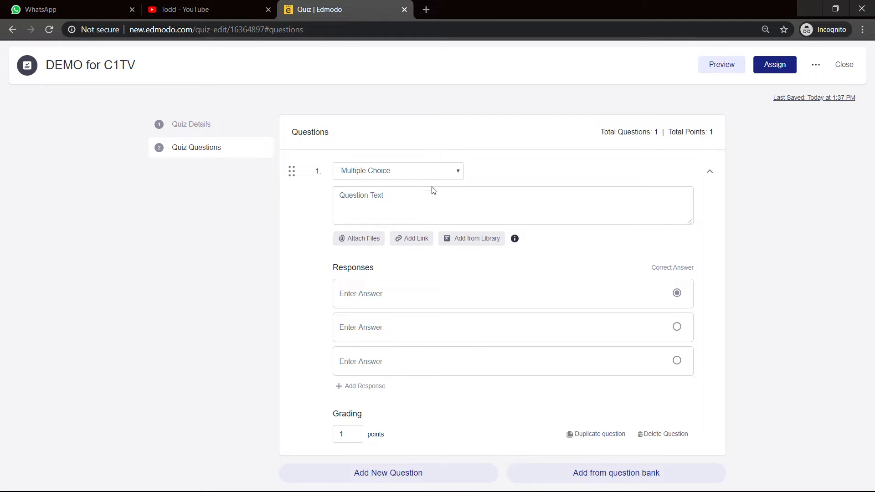
pyautogui.click(432, 202)
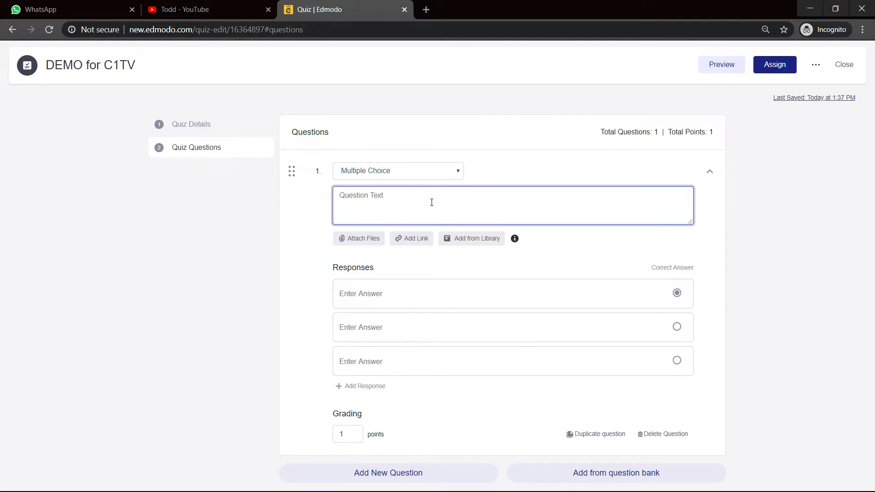
pyautogui.write('What does t')
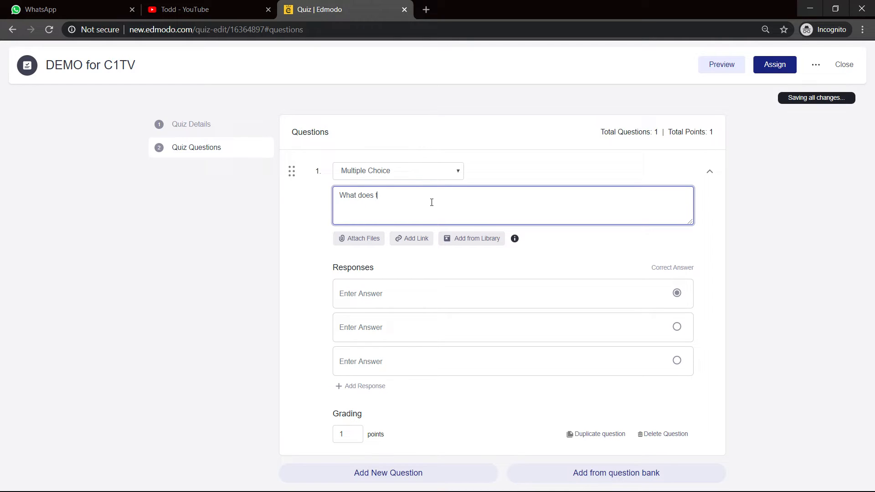
pyautogui.write('CPU st')
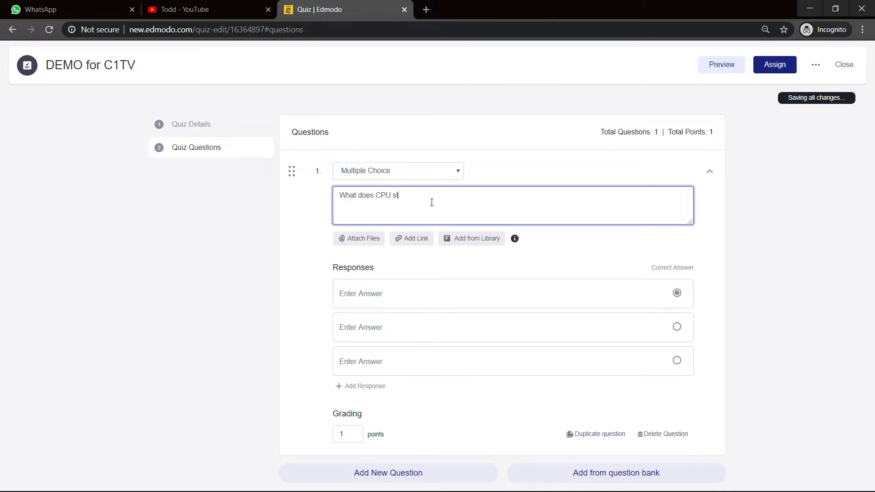
pyautogui.write('and for')
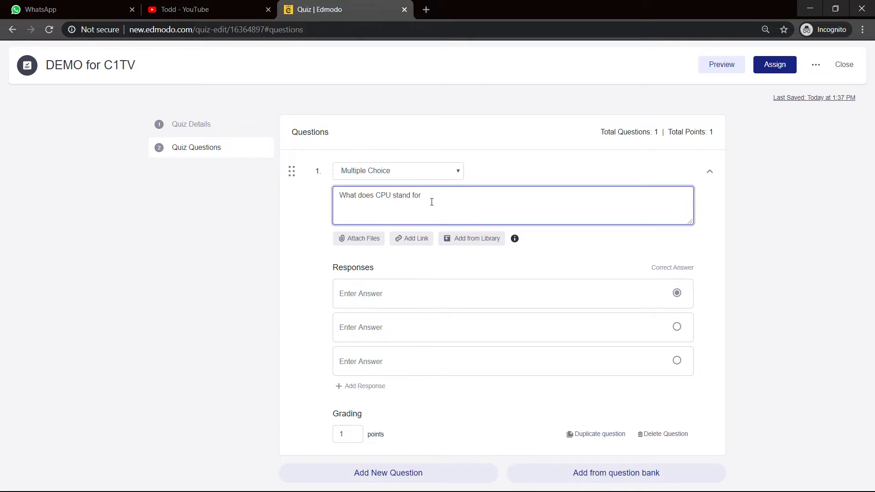
pyautogui.write('?')
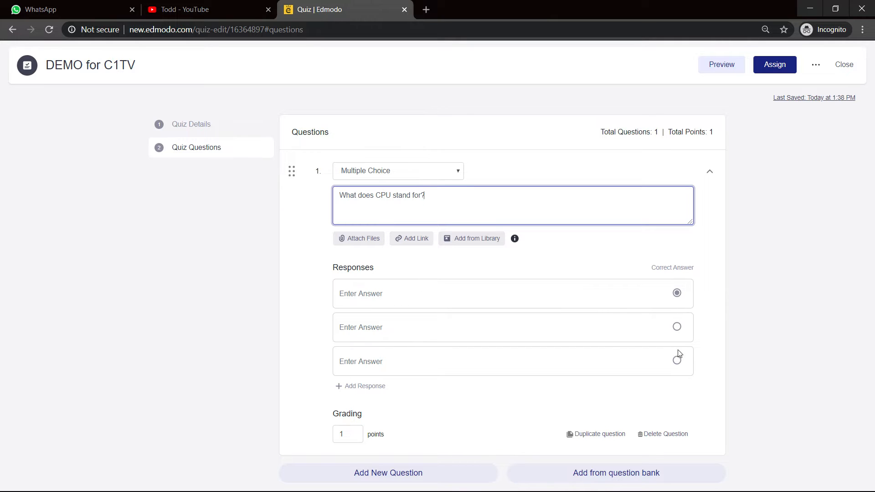
pyautogui.click(677, 360)
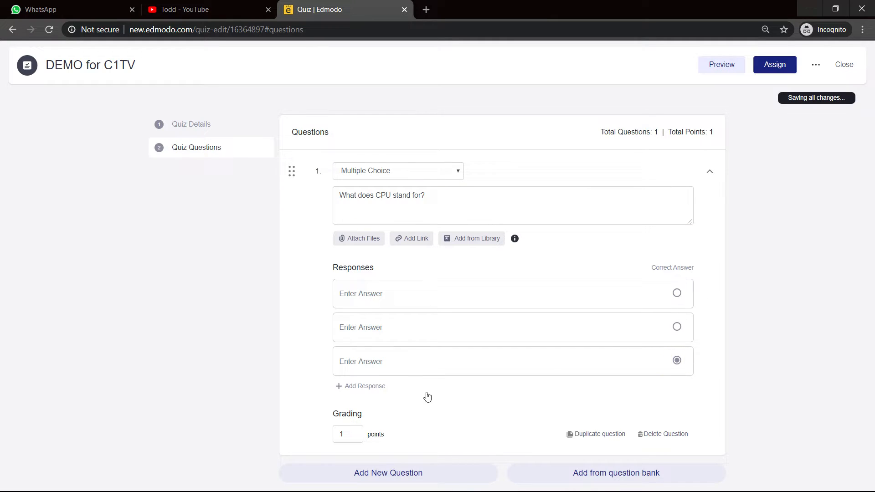
pyautogui.click(361, 386)
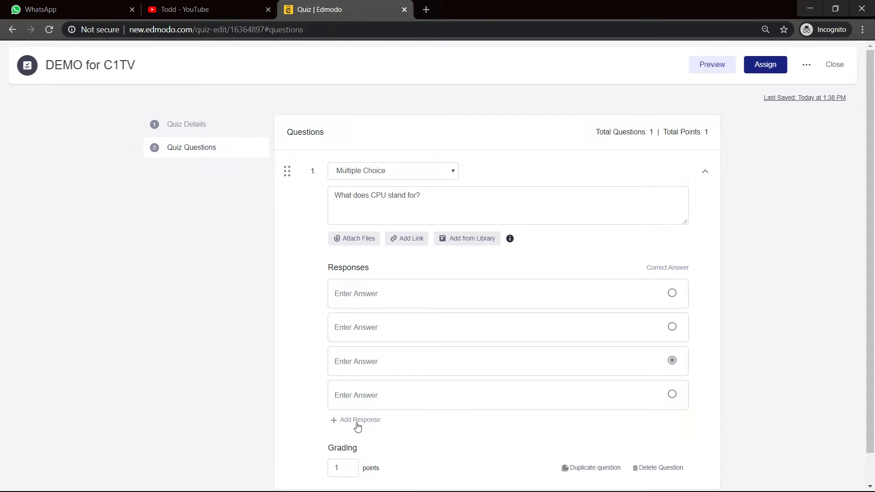
# Fill in response 1 'Computer Processing Unit' and the correct response 'Central Processing Unit'
pyautogui.click(407, 302)
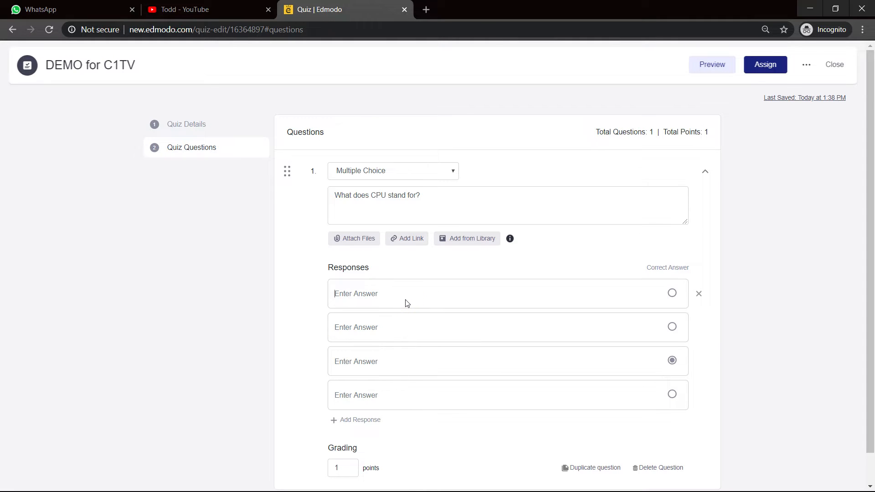
pyautogui.write('Computer Processing Unit')
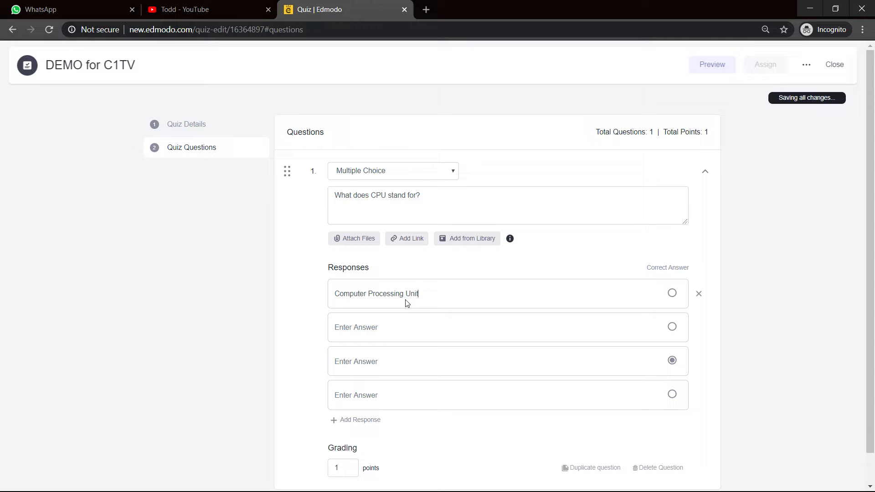
pyautogui.click(428, 361)
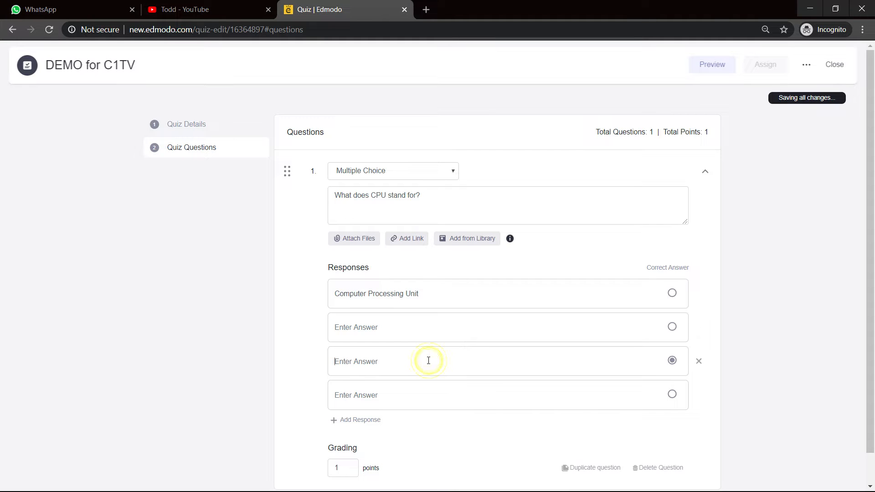
pyautogui.write('c')
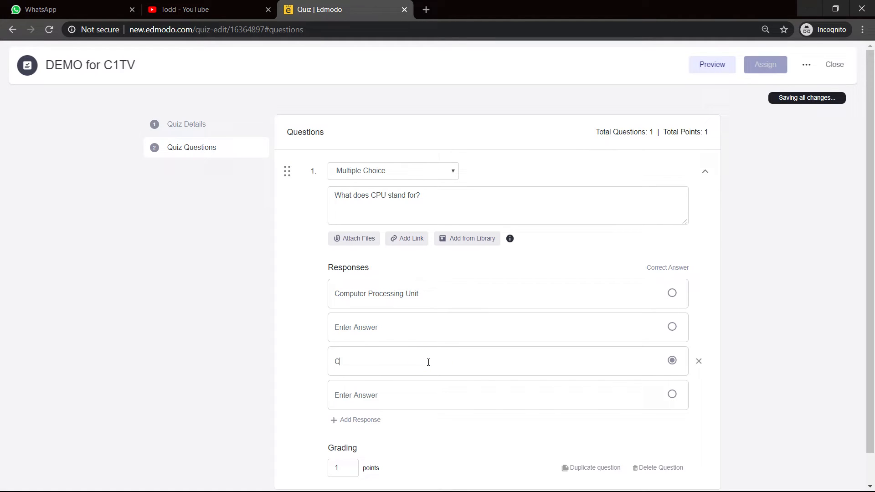
pyautogui.write('entral Prod')
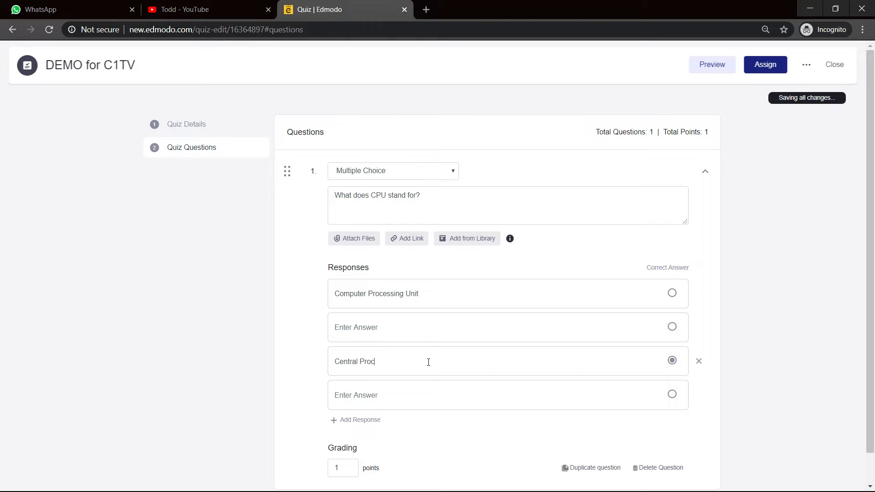
pyautogui.write('essing Unit')
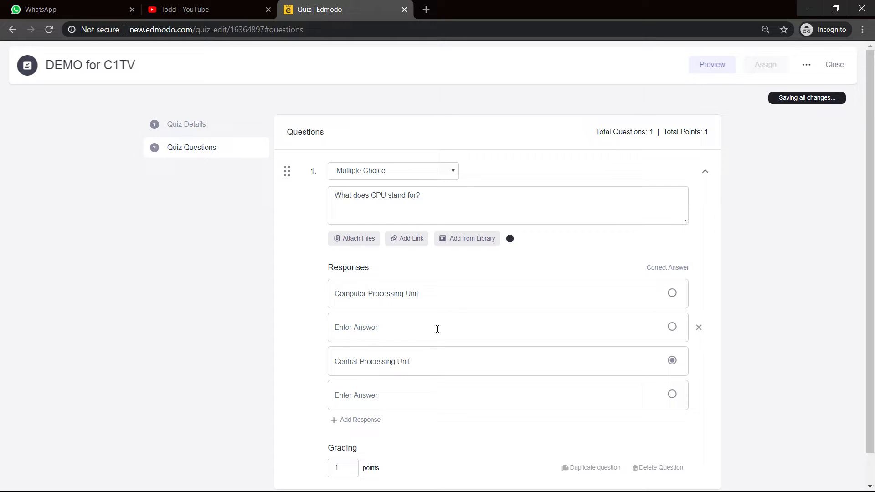
# Enter the wrong choices 'Computer Programming Unit' and 'Central Programming Unit'
pyautogui.write('Comp')
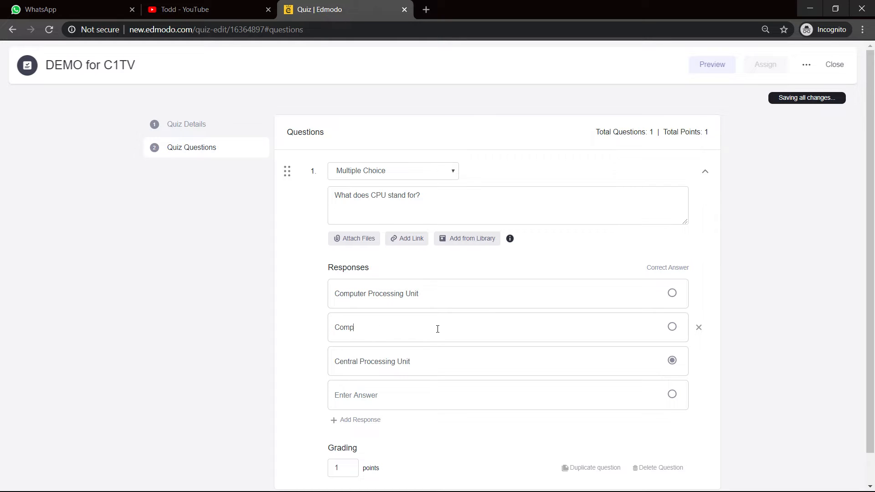
pyautogui.write('uter Programming')
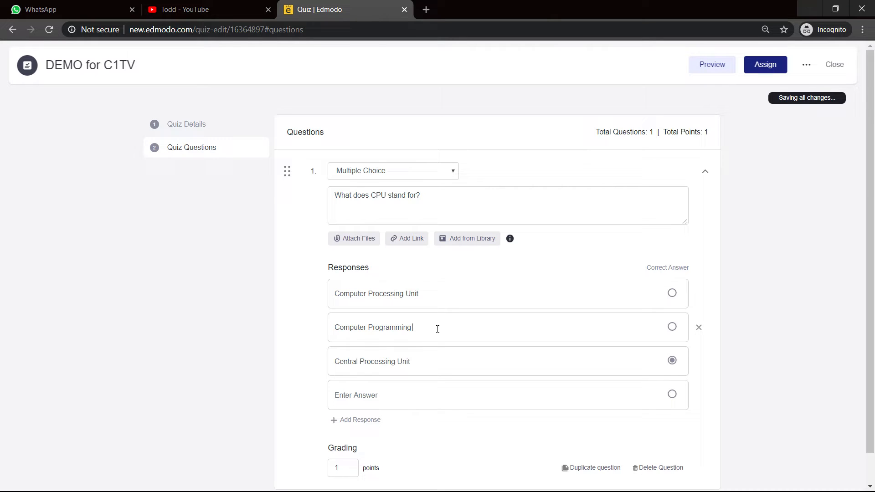
pyautogui.write('Unit')
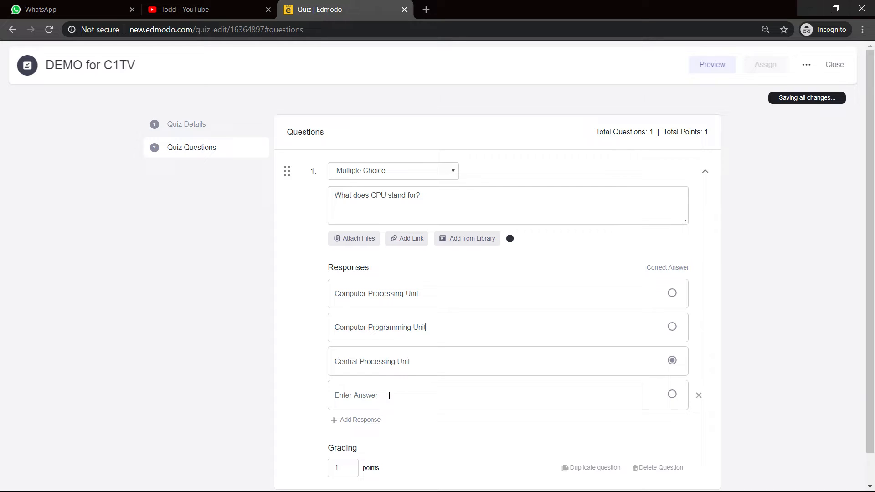
pyautogui.write('Central Programming Unit')
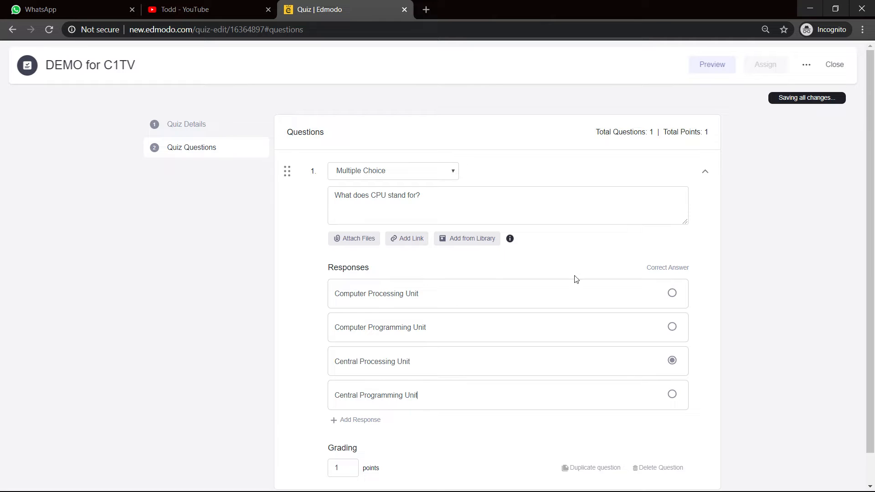
pyautogui.scroll(-3)
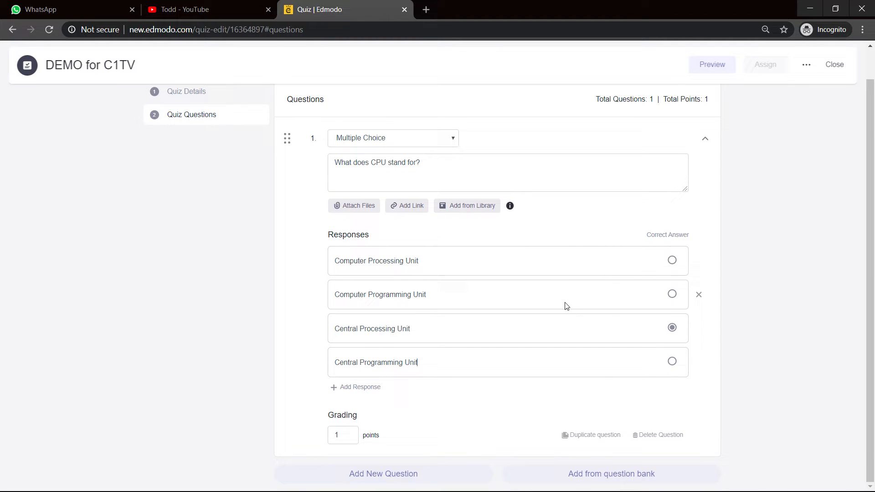
pyautogui.moveTo(563, 308)
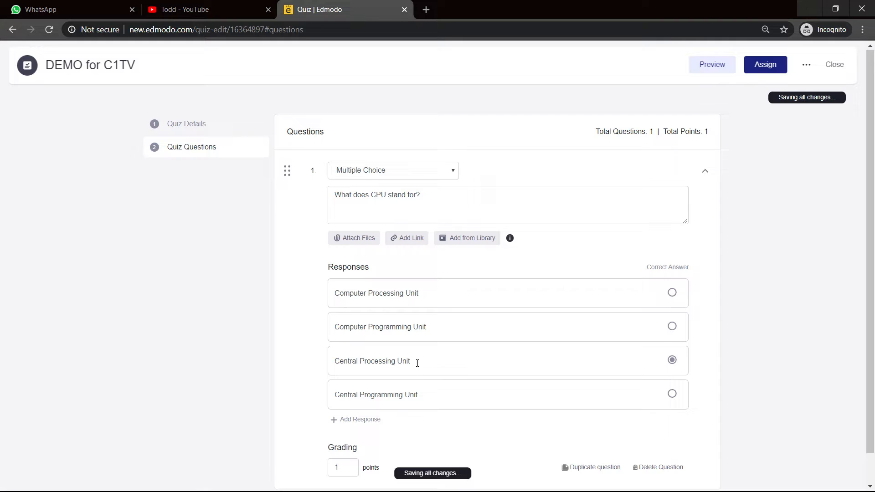
pyautogui.scroll(-3)
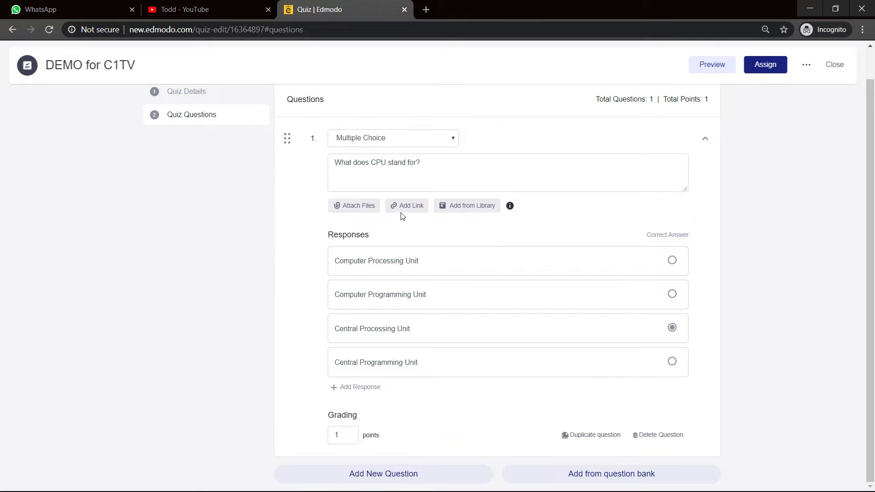
pyautogui.moveTo(391, 219)
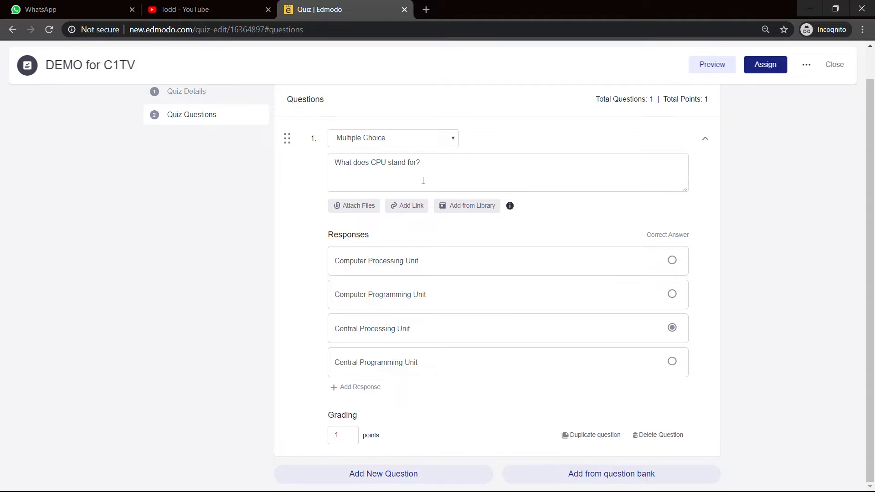
pyautogui.moveTo(435, 183)
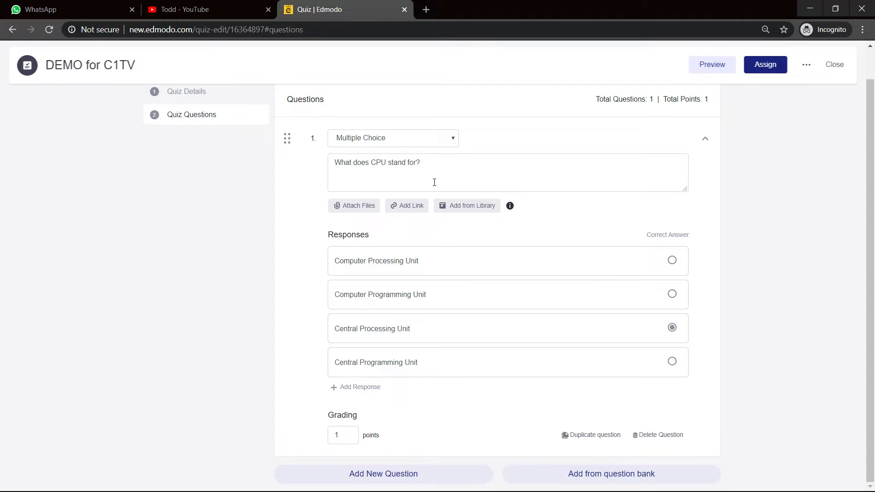
pyautogui.click(419, 363)
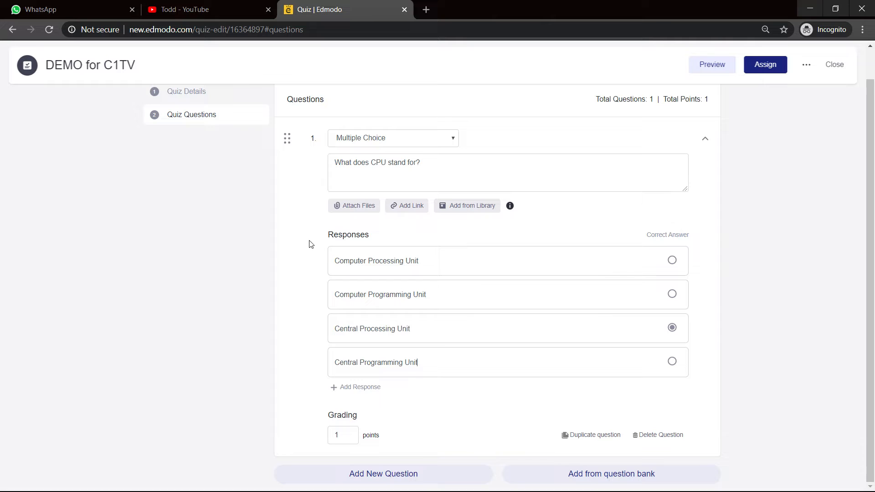
pyautogui.moveTo(414, 295)
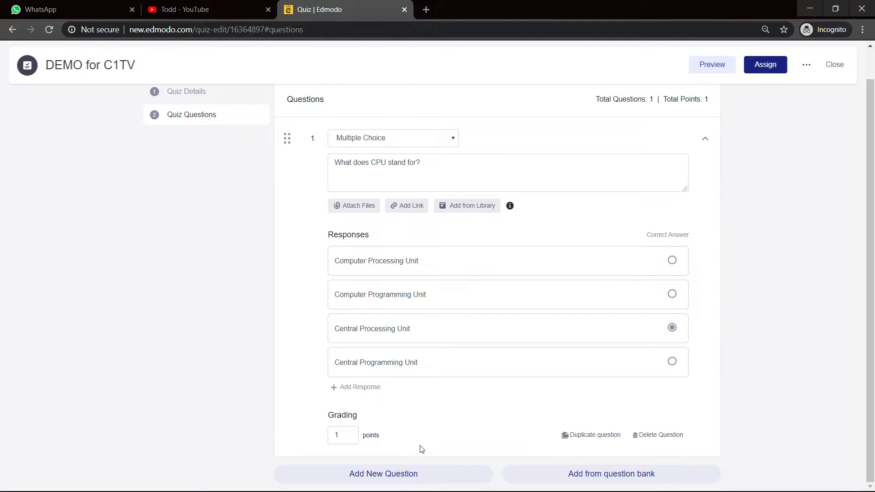
# Add a second quiz question and set its type to True/False
pyautogui.click(384, 474)
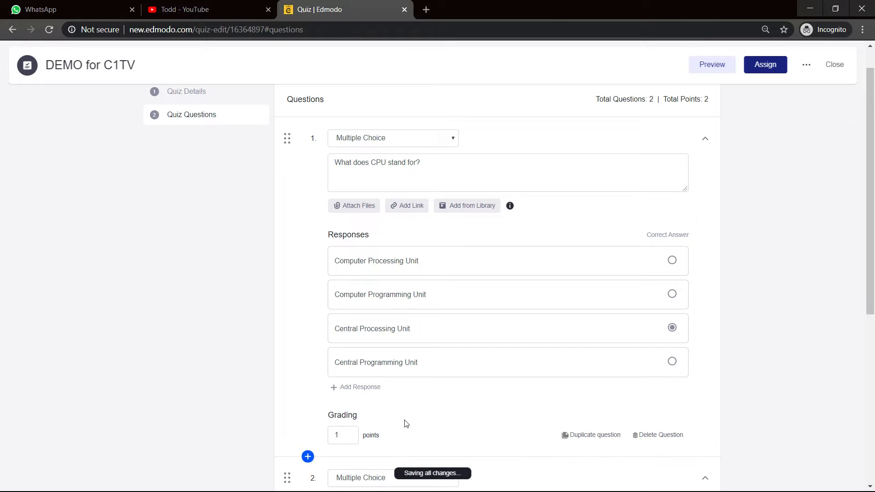
pyautogui.scroll(-3)
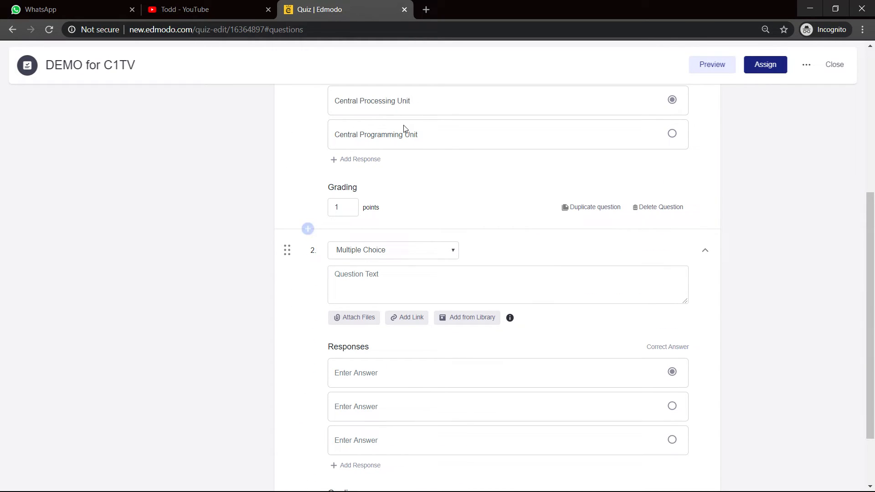
pyautogui.click(413, 250)
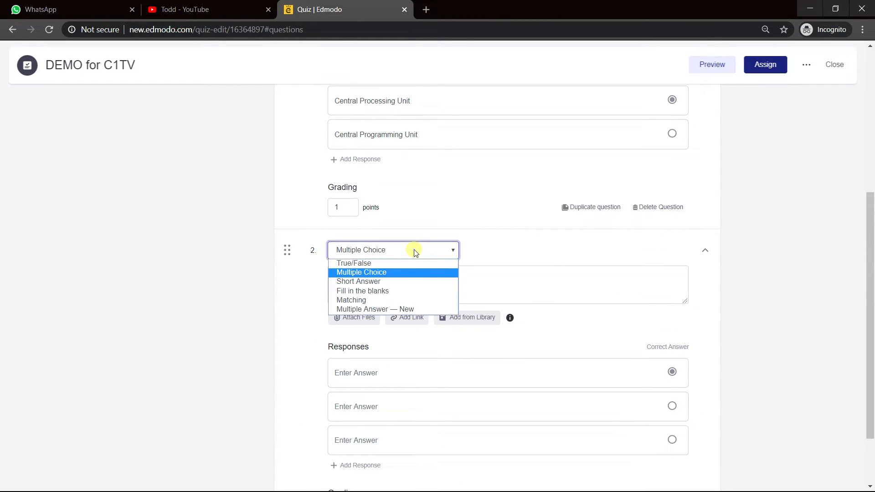
pyautogui.click(354, 263)
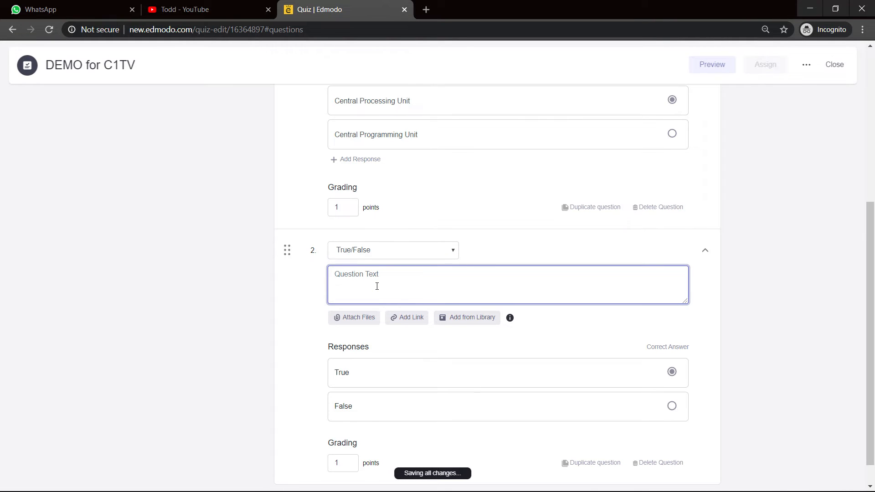
# Enter 'A printer is an example of an input device' with False as correct
pyautogui.write('A')
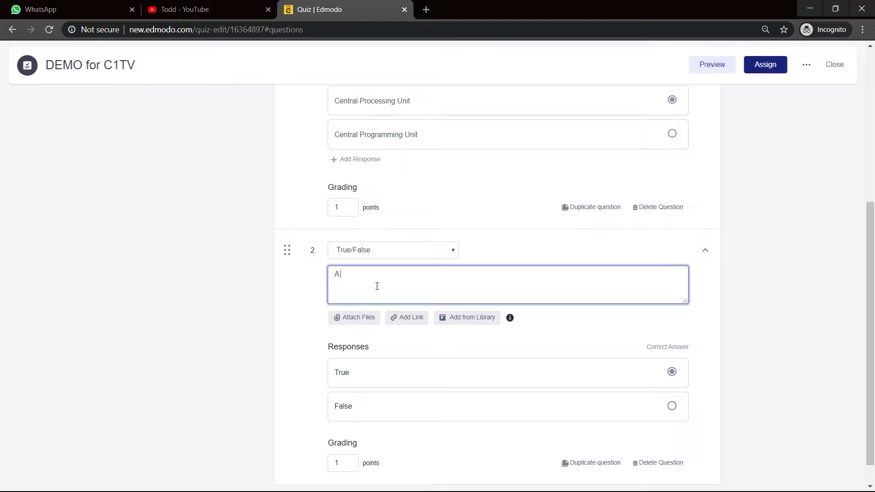
pyautogui.write('printer is an exam')
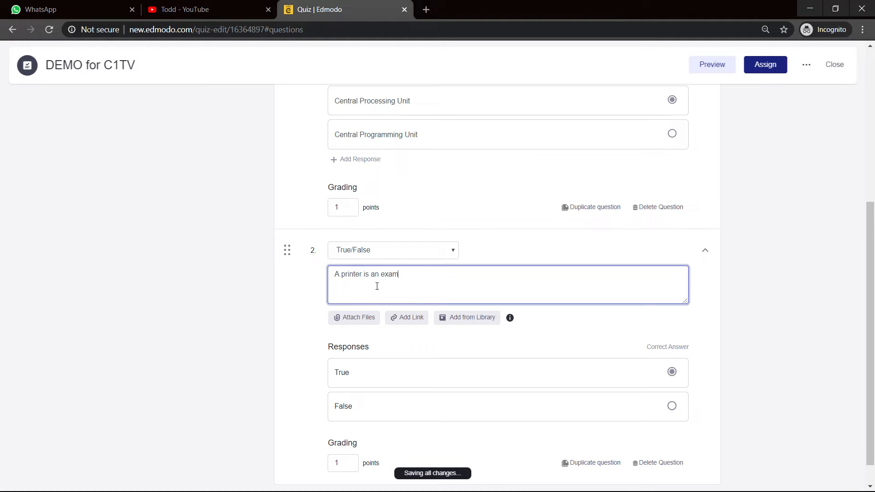
pyautogui.write('ple of an in')
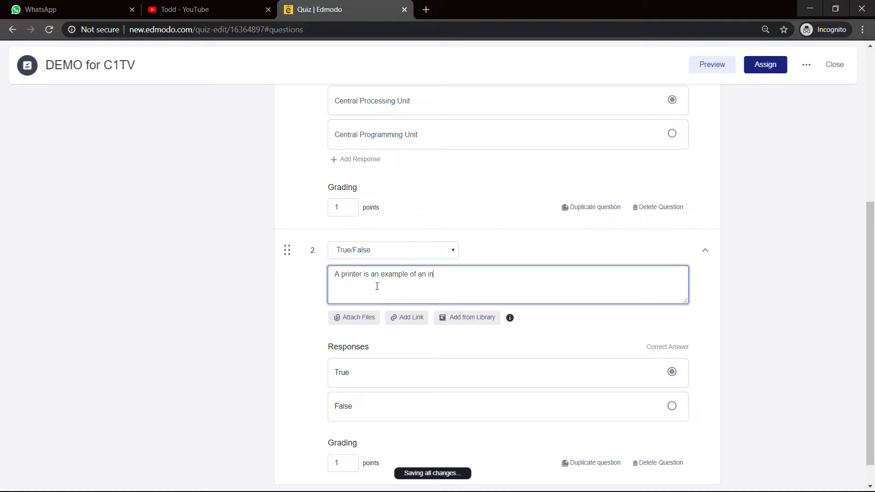
pyautogui.write('out')
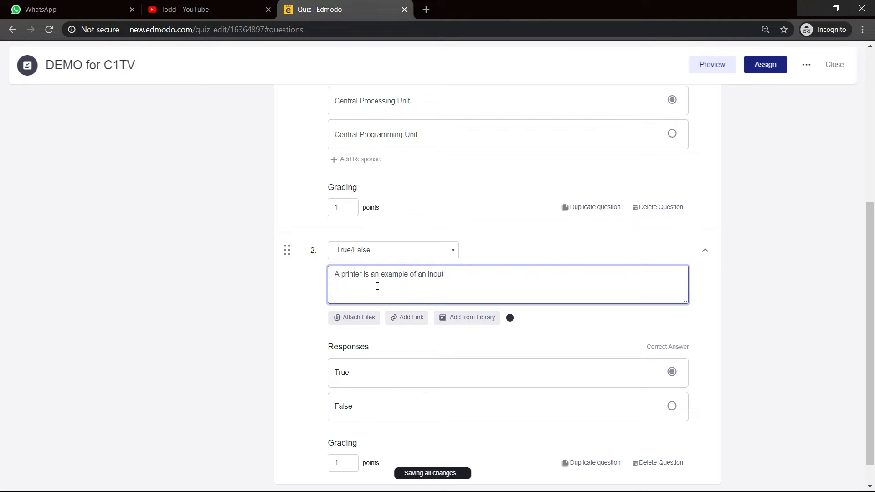
pyautogui.write('input device')
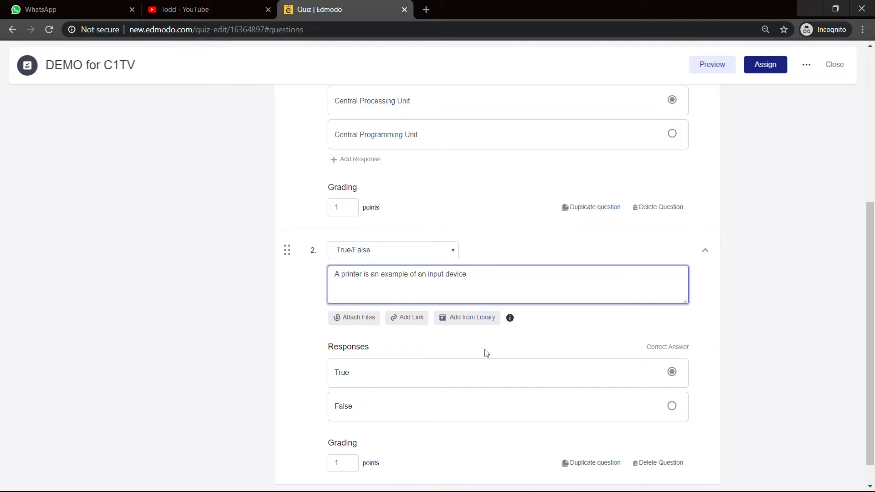
pyautogui.click(672, 406)
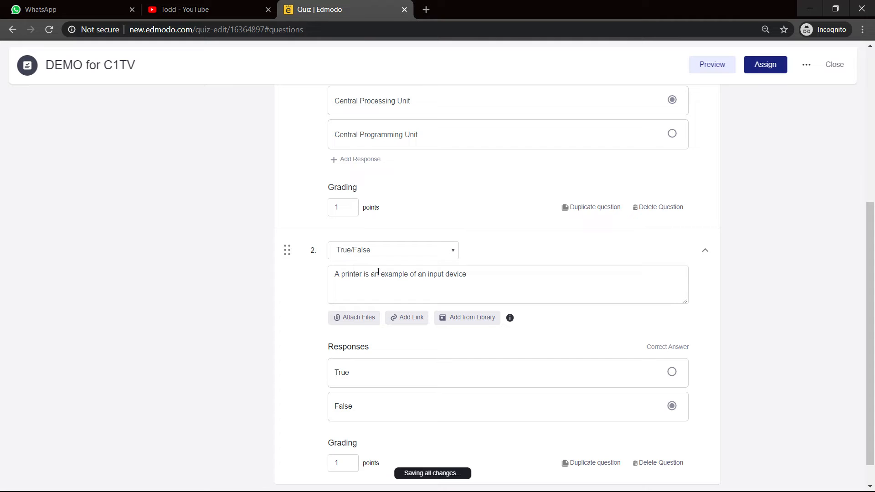
pyautogui.scroll(-3)
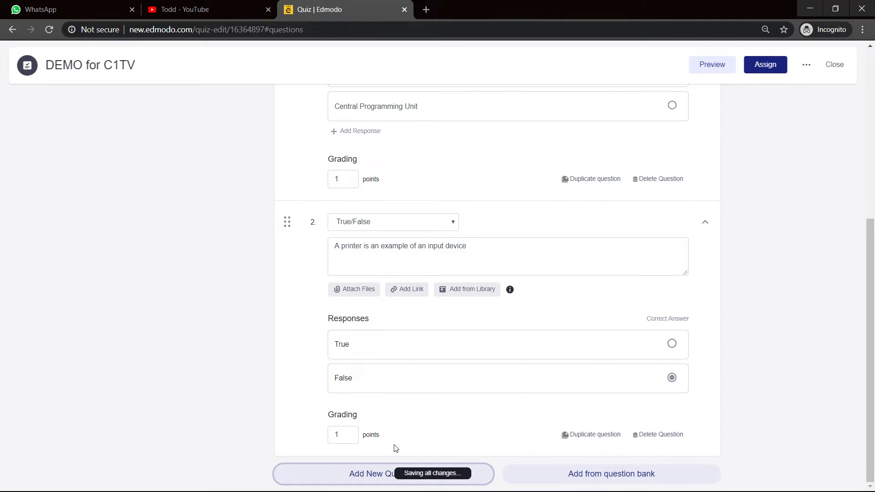
# Add question 3 as Fill in the blanks and type its sentence about the computer's brain
pyautogui.click(367, 473)
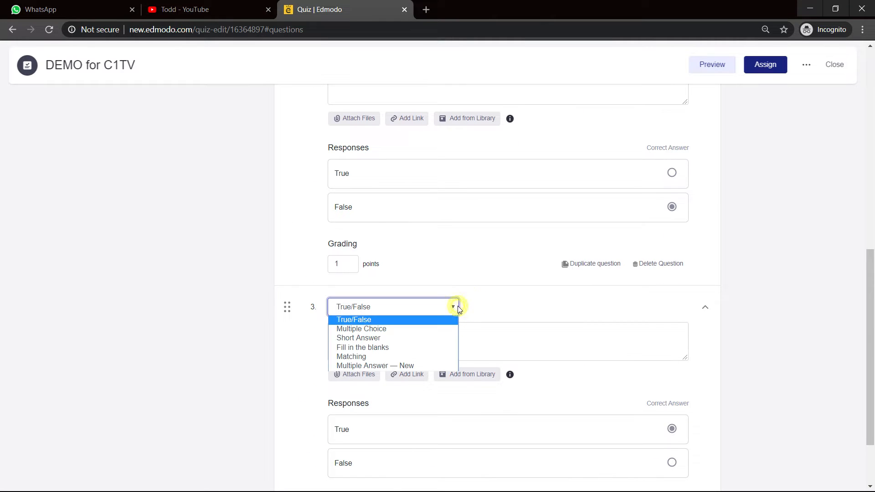
pyautogui.moveTo(388, 333)
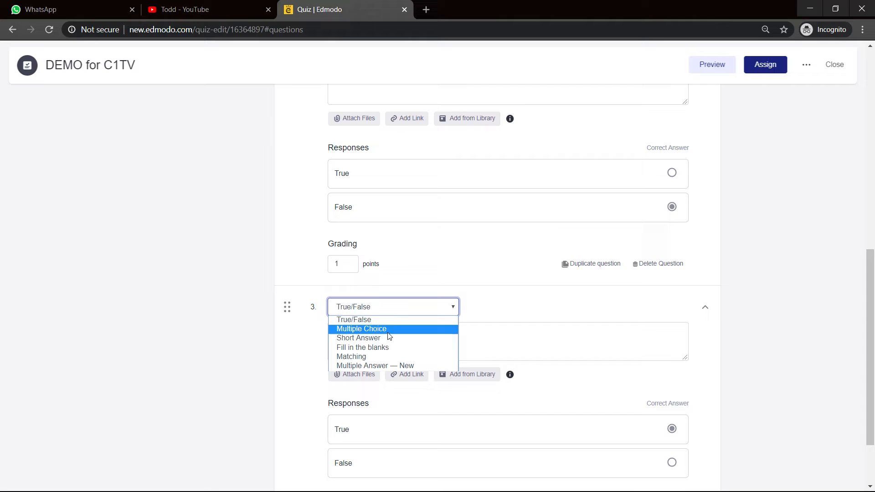
pyautogui.moveTo(382, 347)
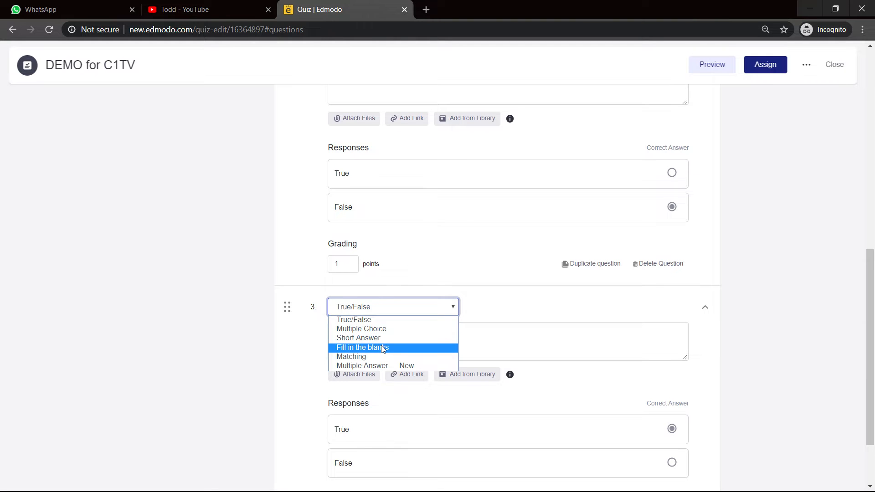
pyautogui.click(362, 348)
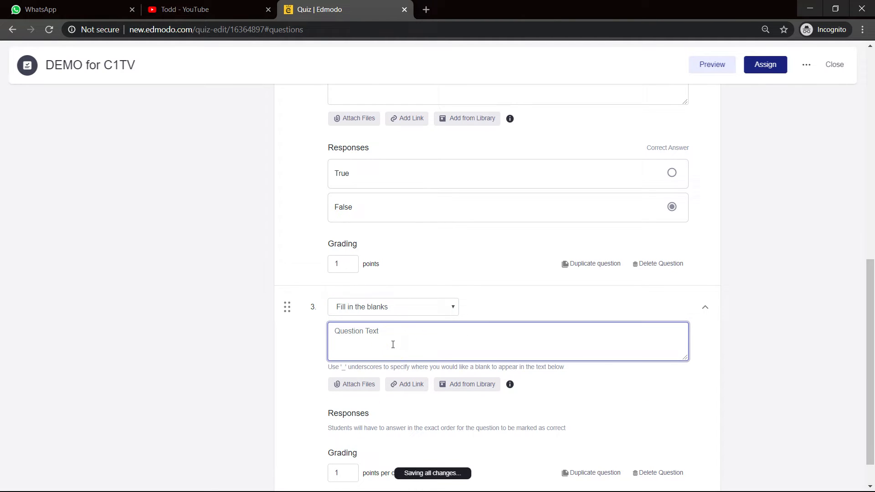
pyautogui.write('The brain of the co')
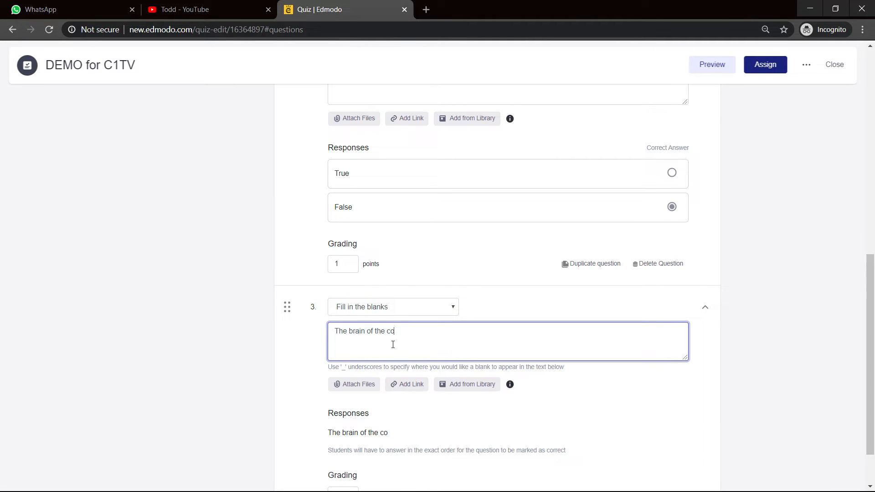
pyautogui.write('mputer')
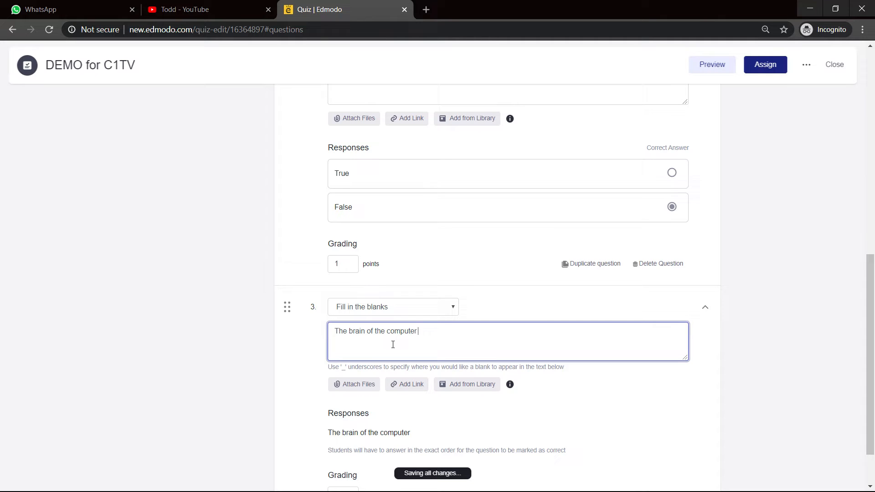
pyautogui.write('is normally refe')
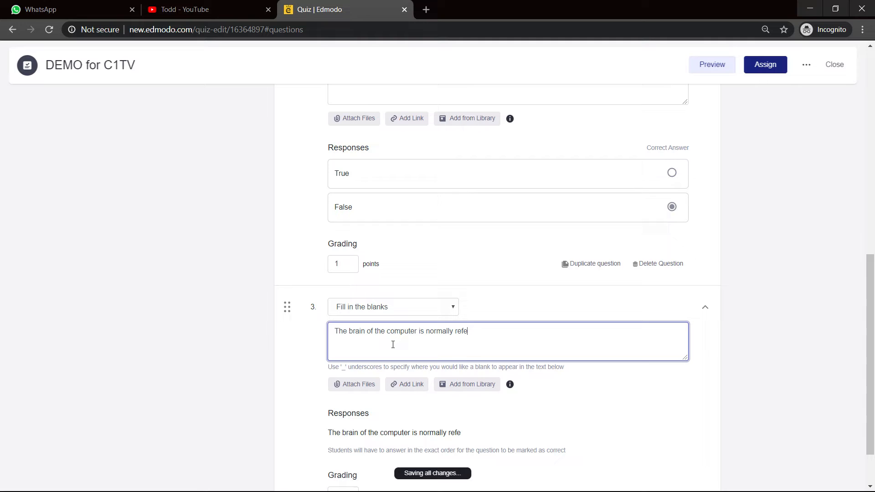
pyautogui.write('rred to as')
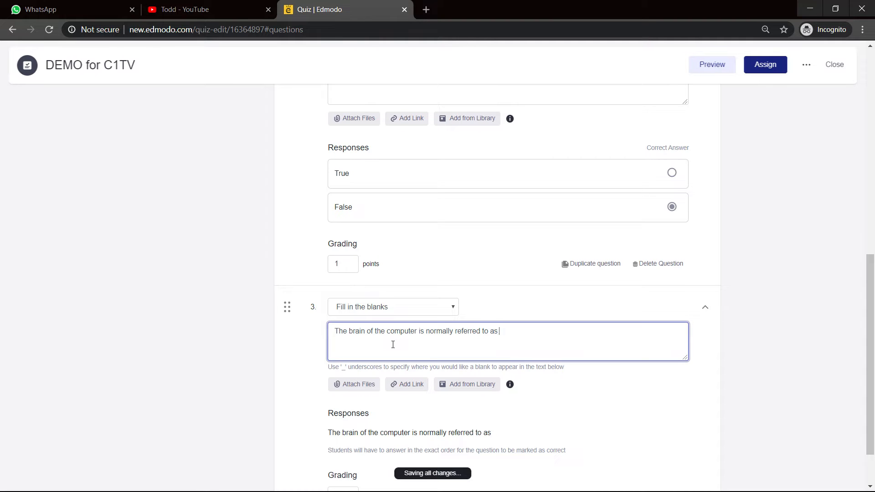
pyautogui.write('this three letter')
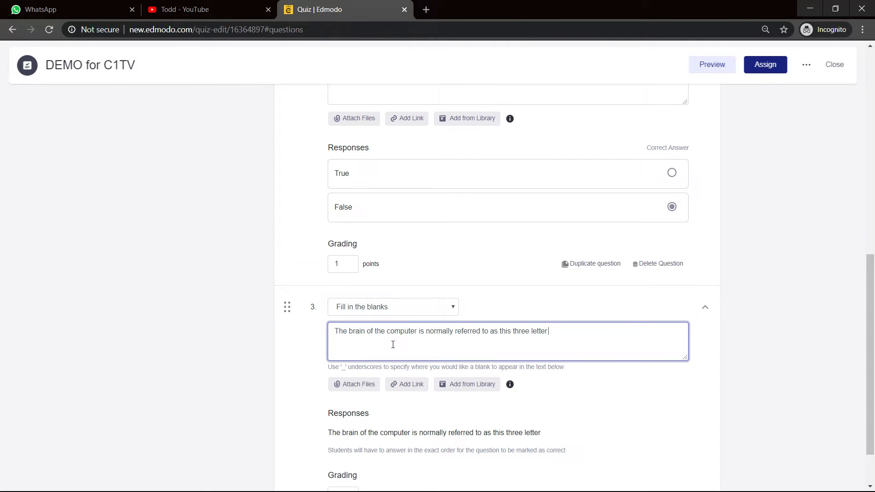
pyautogui.write('a')
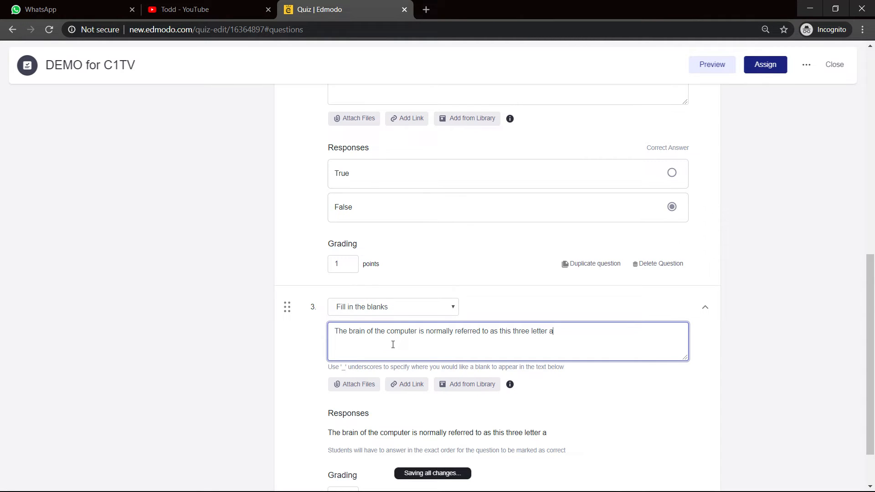
pyautogui.write('cornym')
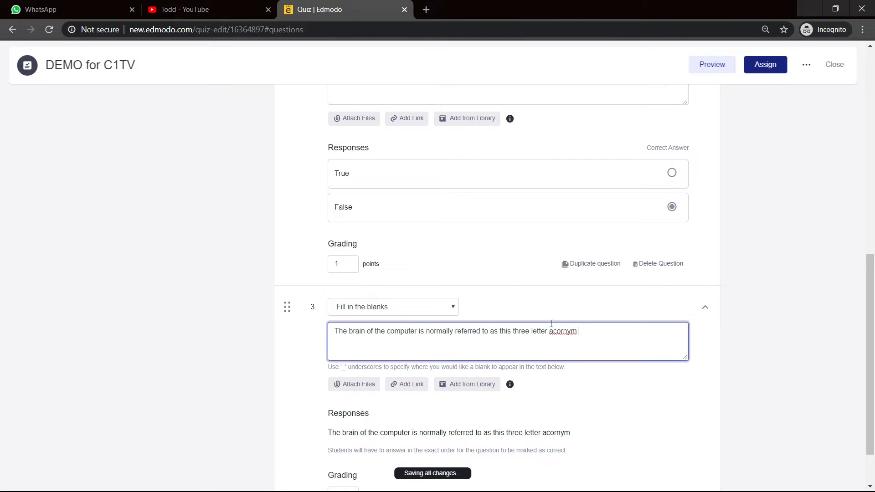
# Correct the misspelled word to 'acronym' and insert an underscore as the blank
pyautogui.rightClick(564, 332)
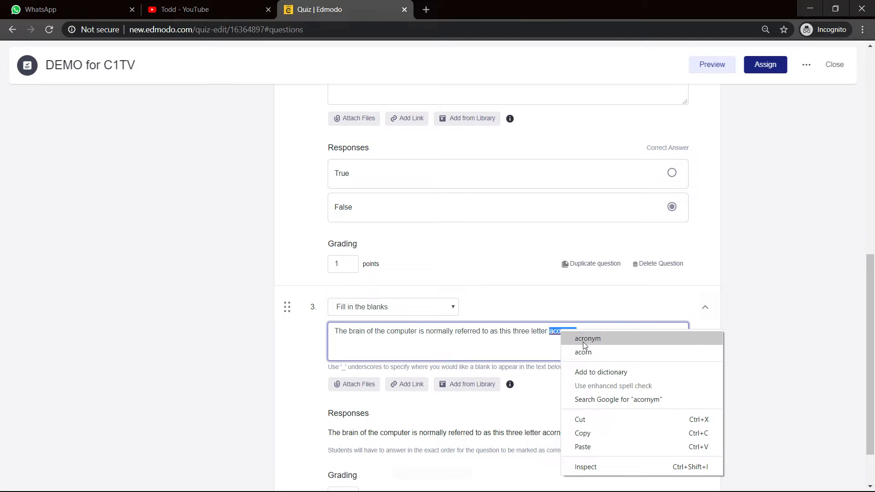
pyautogui.click(587, 339)
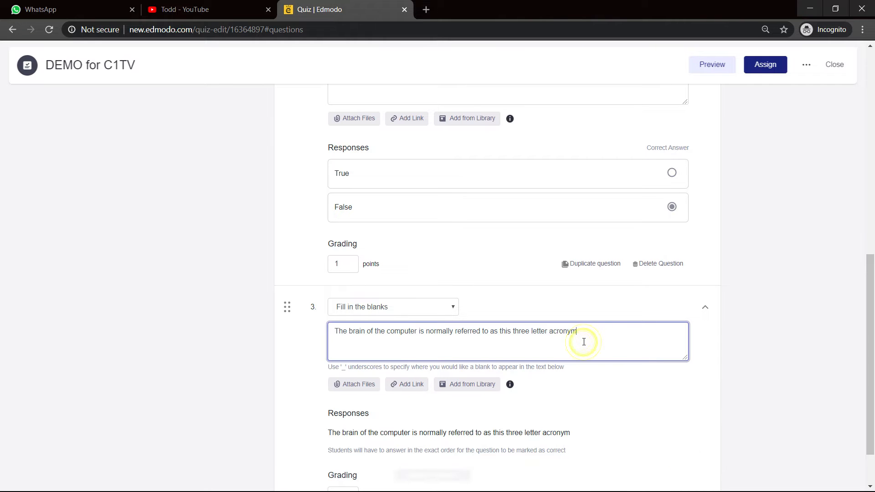
pyautogui.scroll(-3)
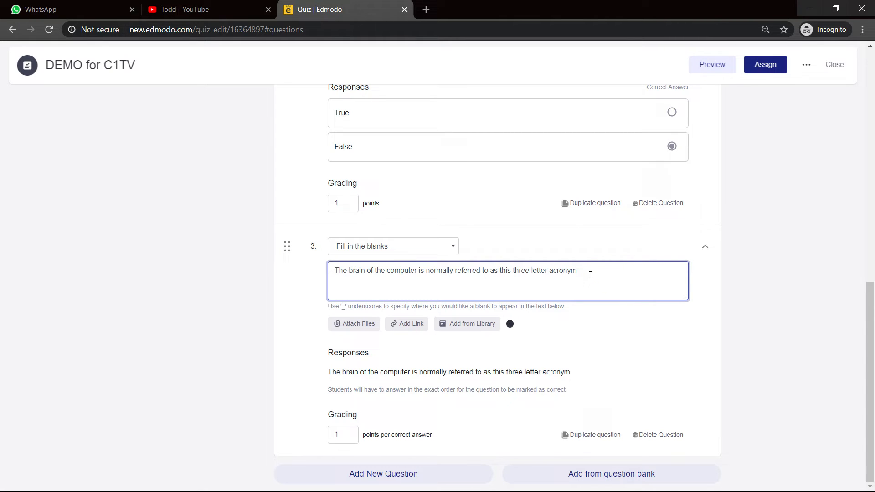
pyautogui.write('_')
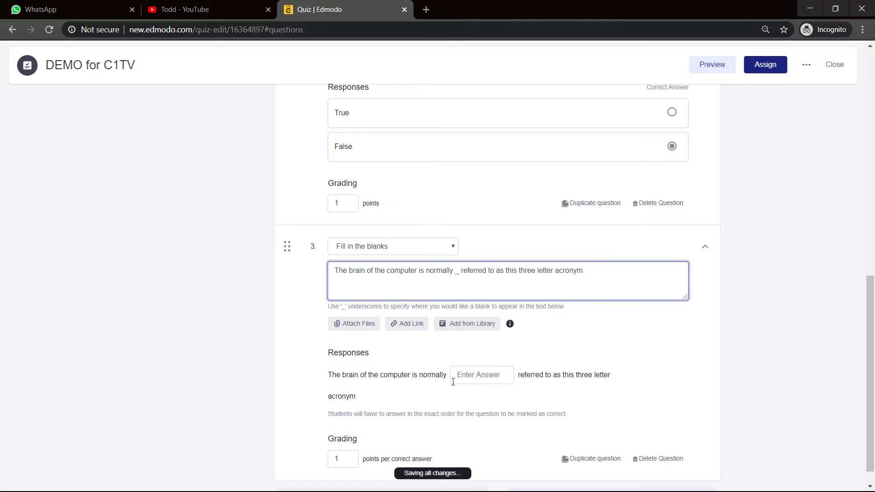
# Move question 3's blank after 'acronym' and enter CPU as the answer
pyautogui.press('Backspace')
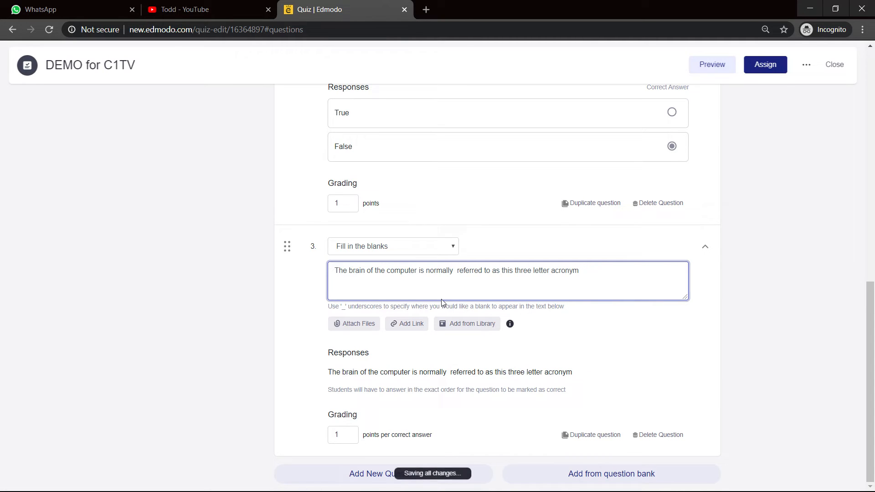
pyautogui.click(594, 270)
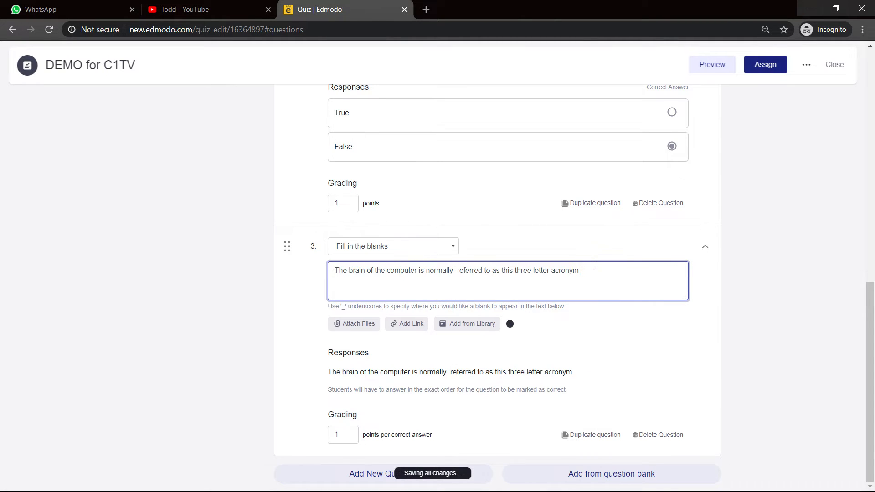
pyautogui.write('_')
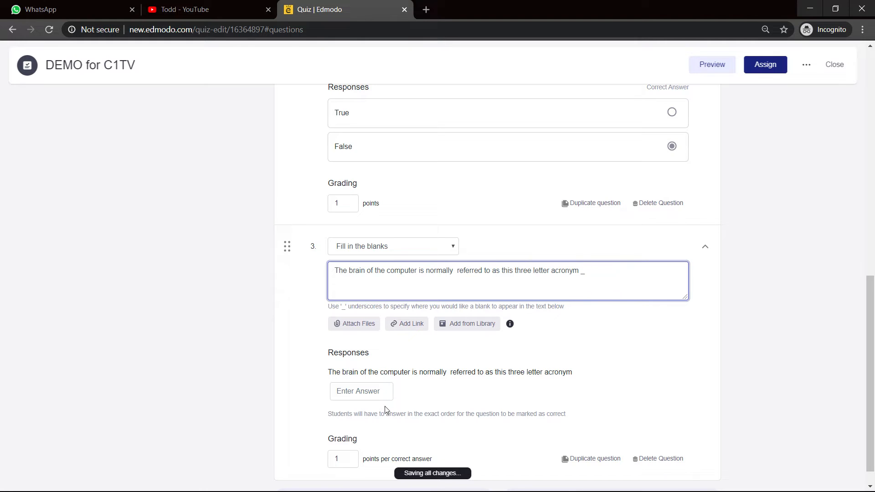
pyautogui.write('C')
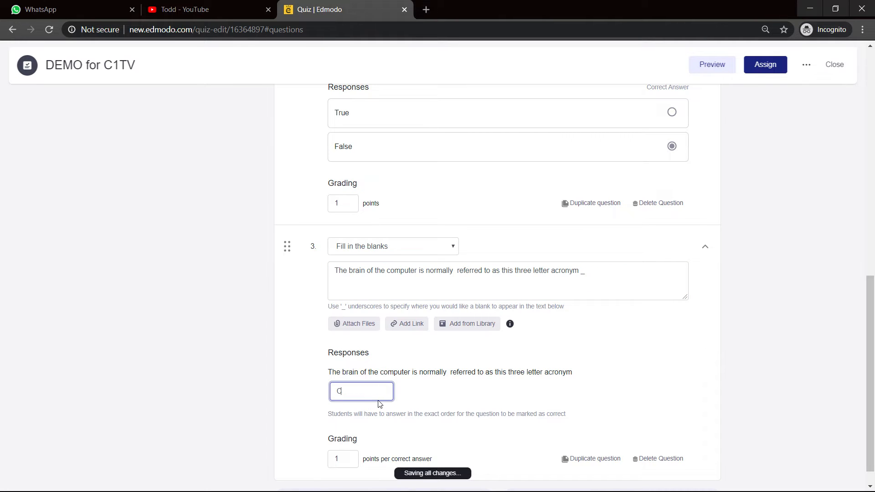
pyautogui.write('PU')
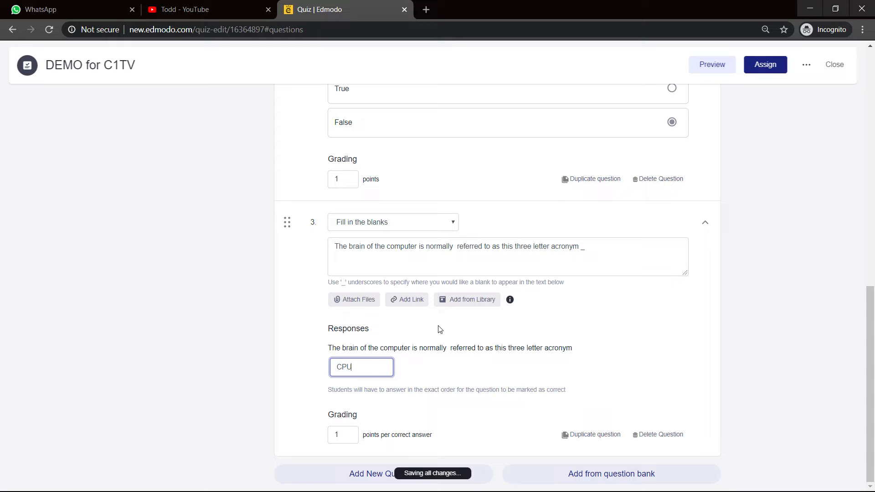
pyautogui.moveTo(424, 410)
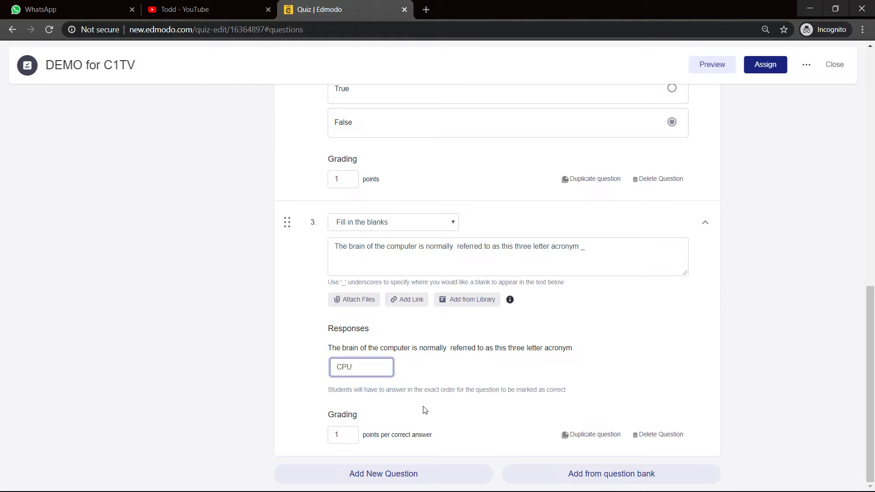
pyautogui.moveTo(488, 353)
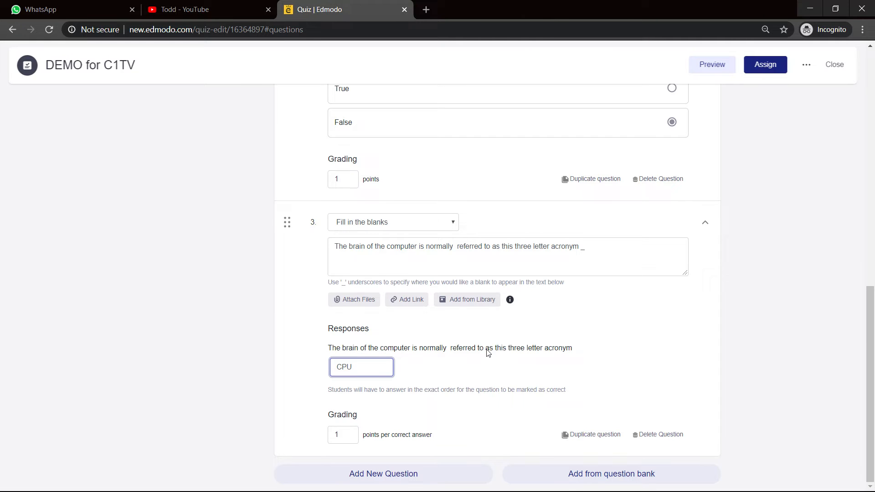
pyautogui.moveTo(552, 357)
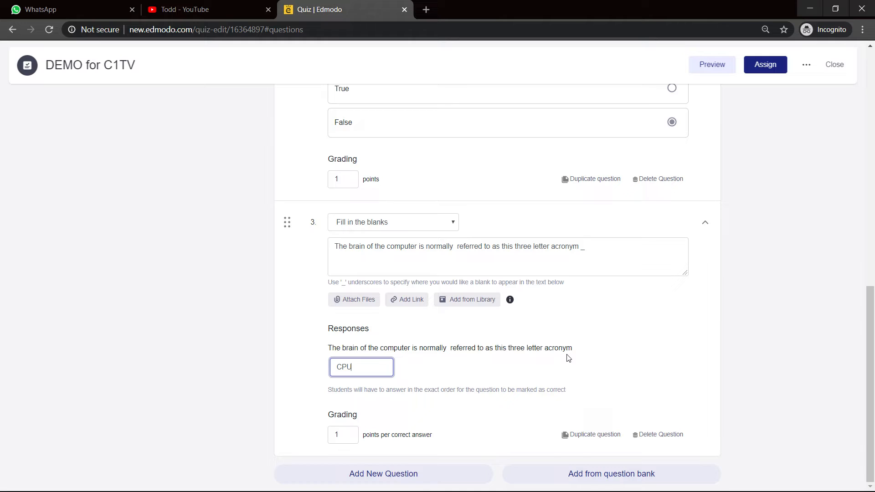
pyautogui.moveTo(522, 365)
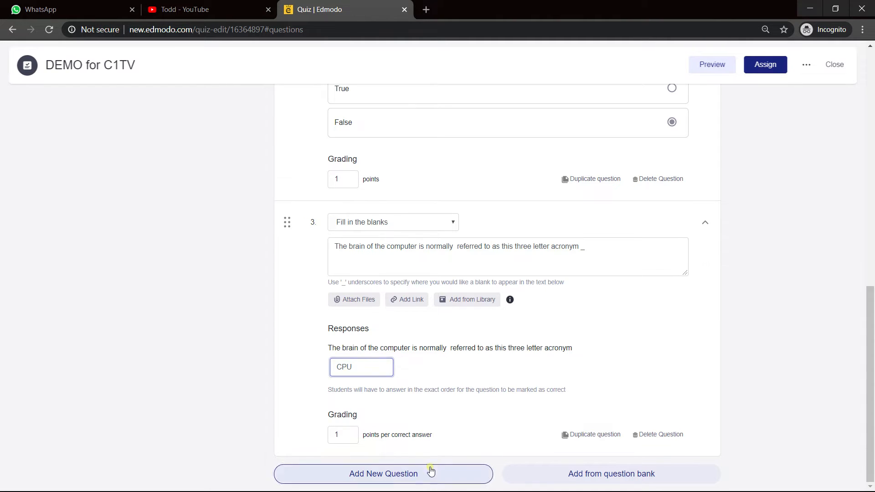
# Add a fourth quiz question and set its type to Matching
pyautogui.click(383, 474)
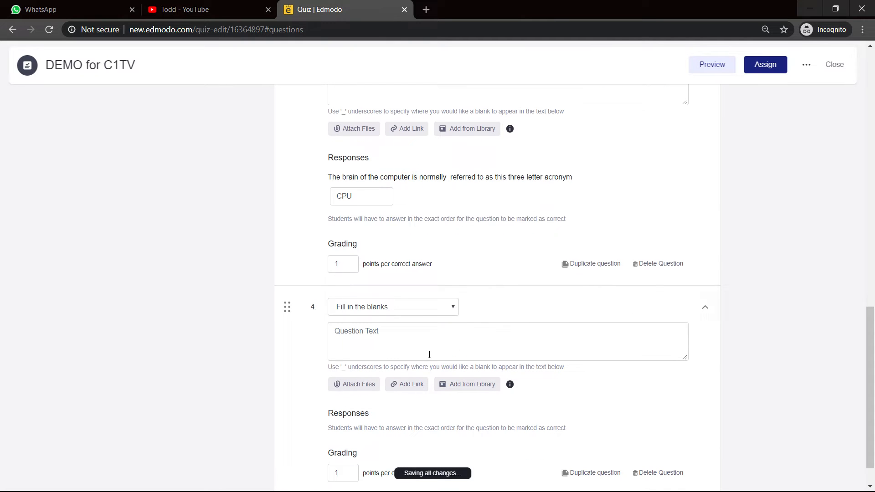
pyautogui.click(393, 307)
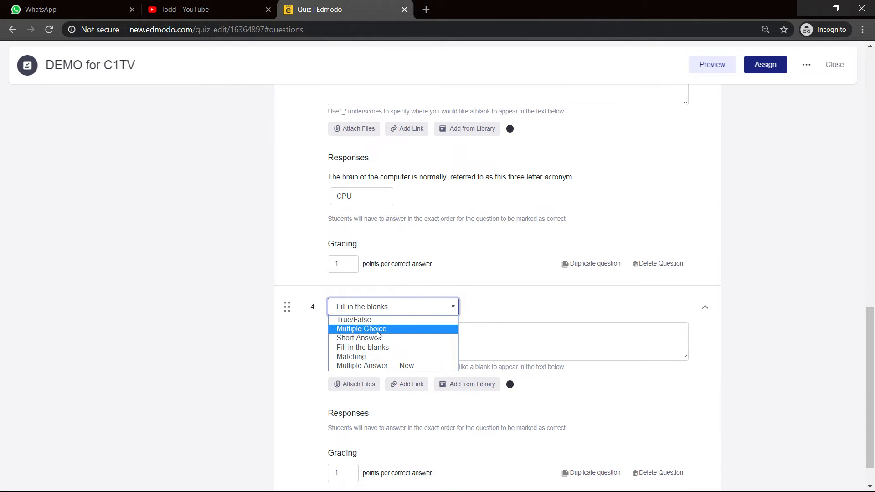
pyautogui.click(351, 357)
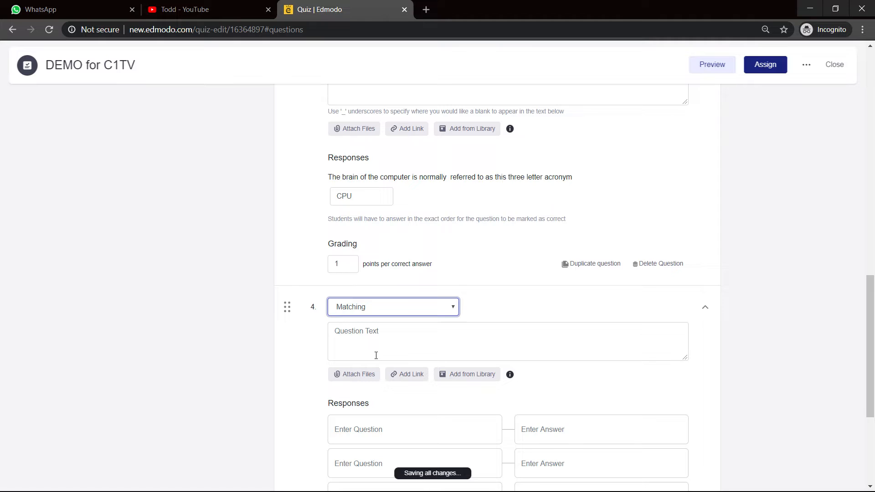
pyautogui.scroll(-3)
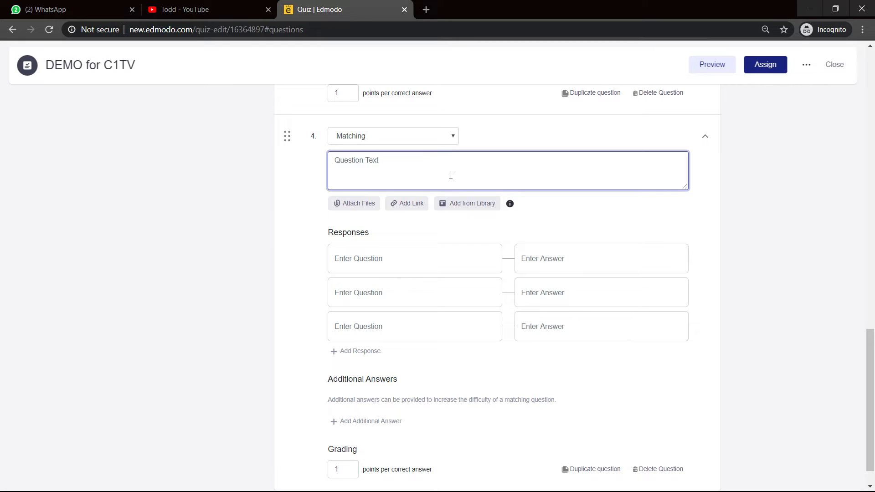
# Enter the question text 'Match these devices to the use'
pyautogui.write('Match these')
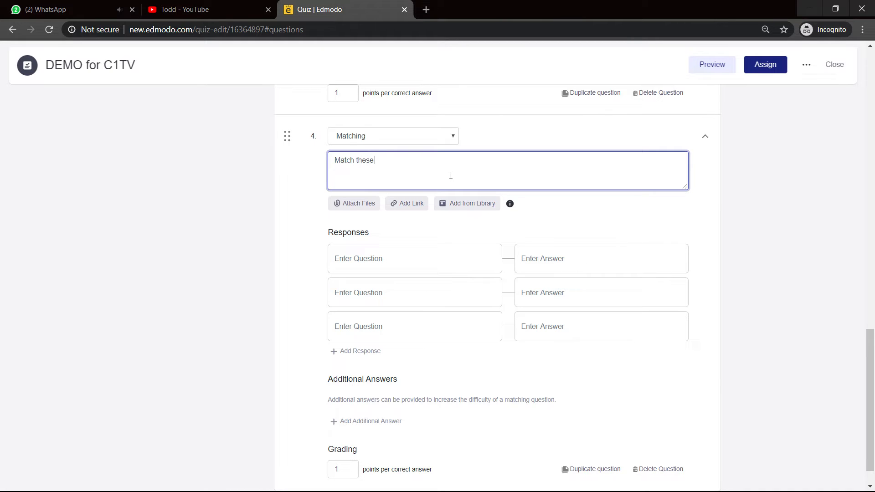
pyautogui.write('device')
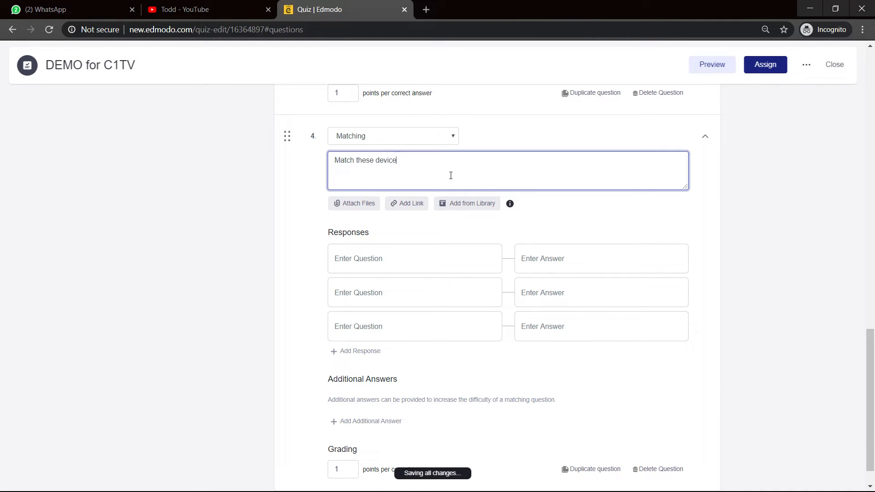
pyautogui.write('s')
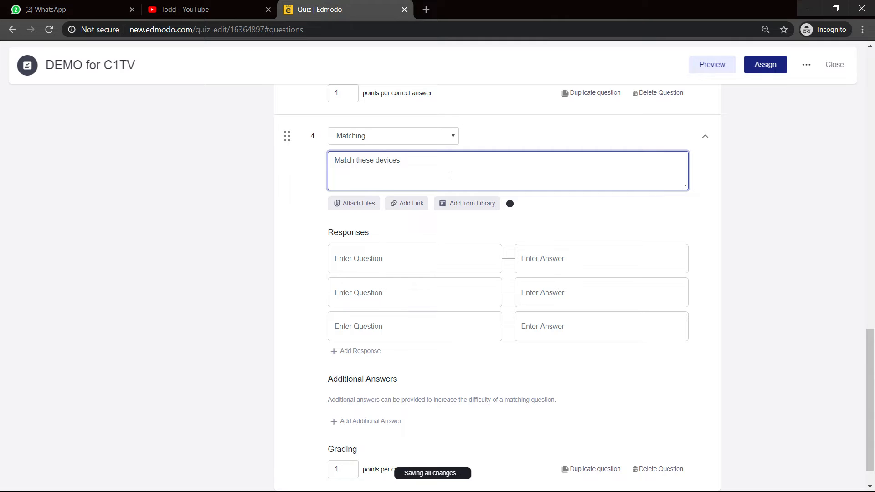
pyautogui.write('to the')
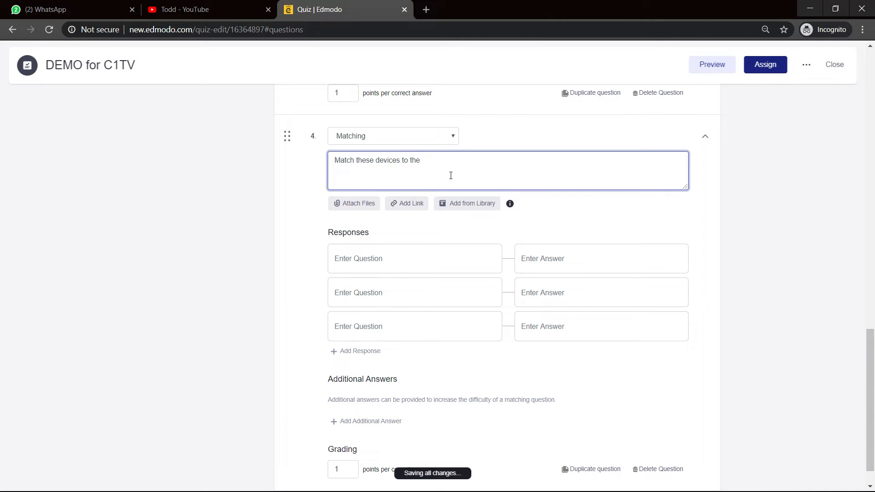
pyautogui.write('use')
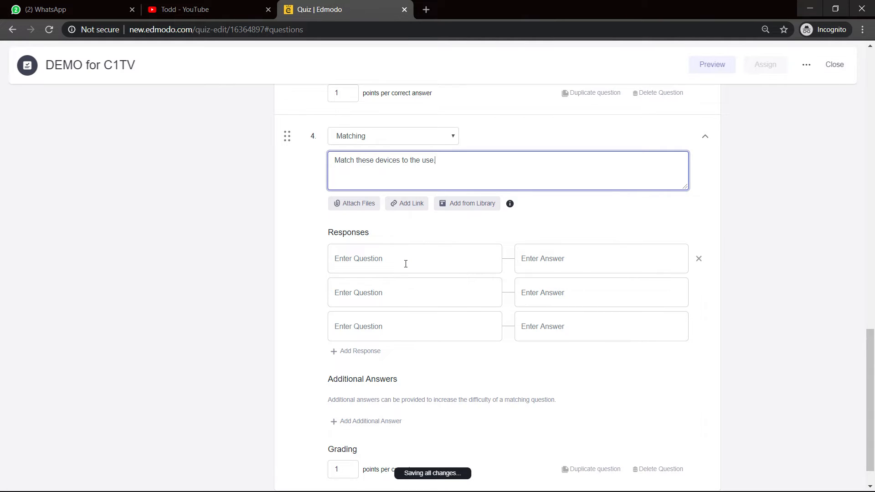
# Pair the prompt 'Used for inputting voice' with Microphone
pyautogui.write('Used')
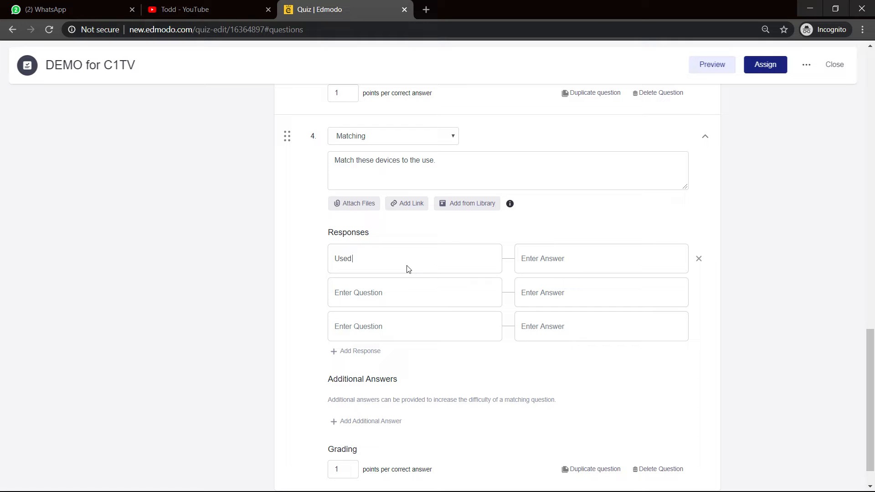
pyautogui.write('for')
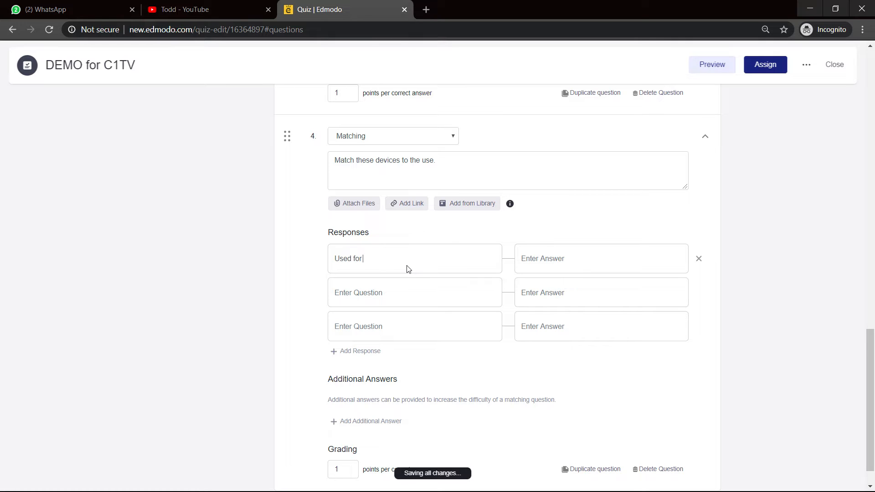
pyautogui.write('get')
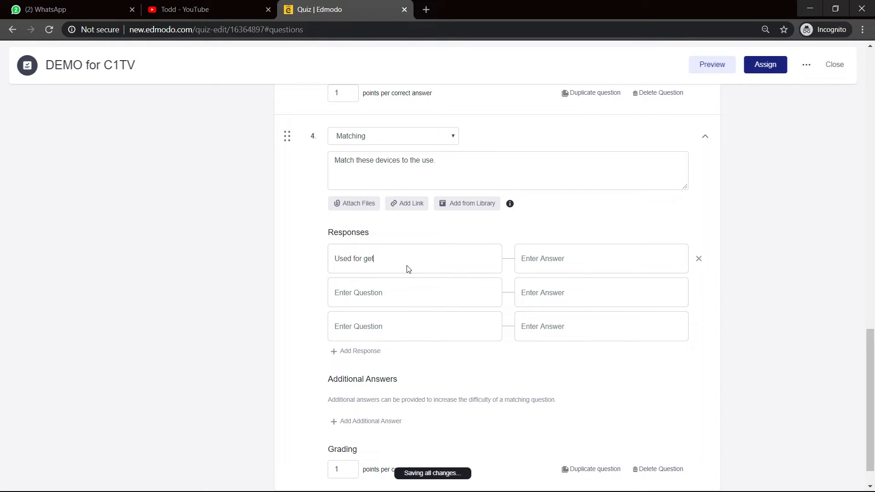
pyautogui.write('ting')
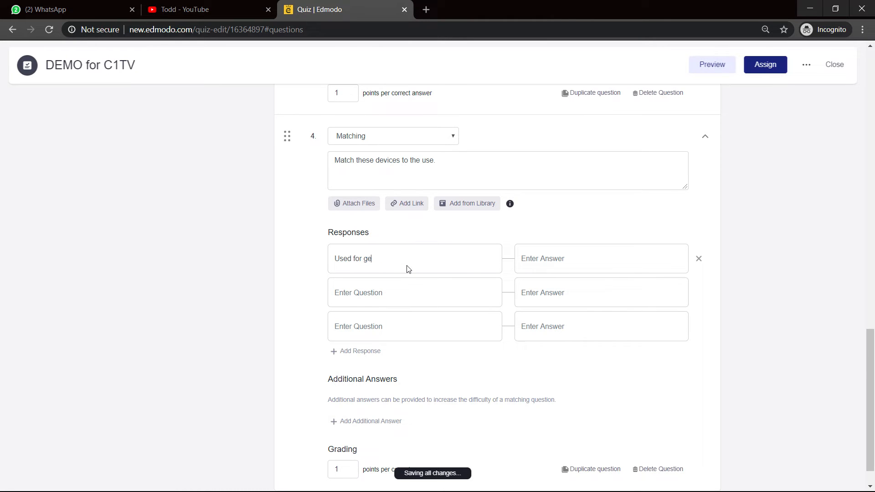
pyautogui.write('inpp')
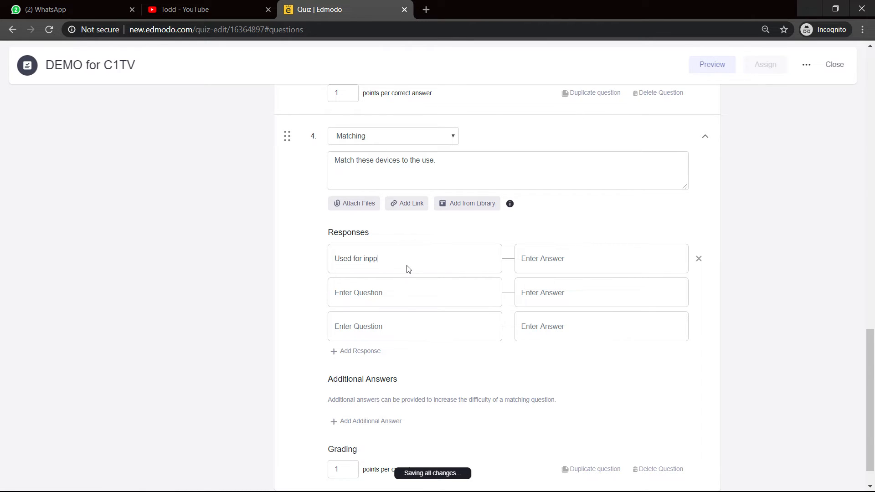
pyautogui.press('Backspace')
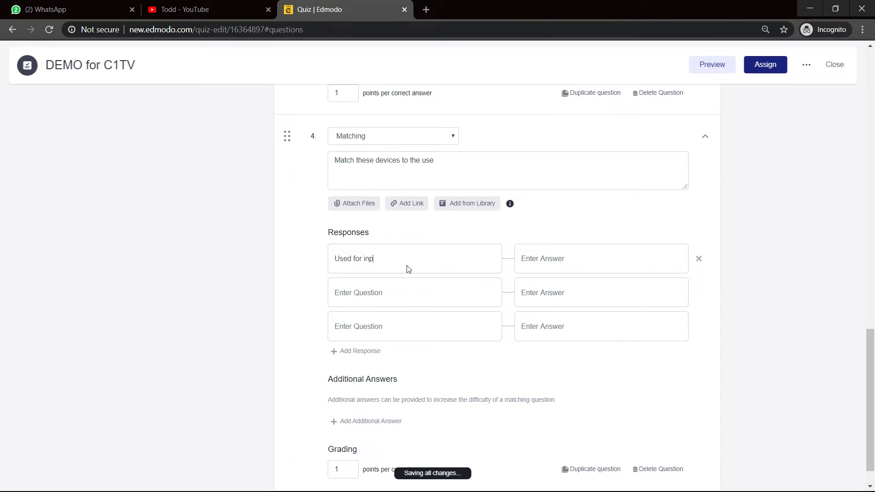
pyautogui.write('utting void')
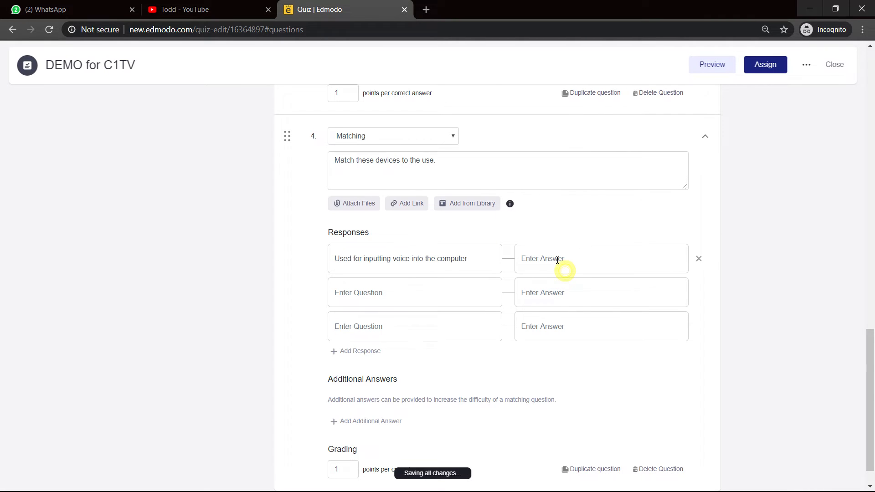
pyautogui.write('Microphone')
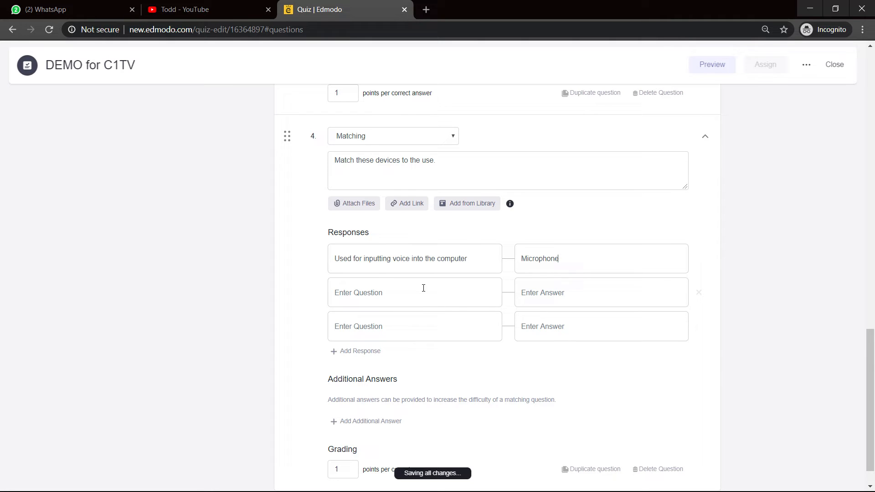
# Add the Speaker pair and pair the data-entry prompt with Keyboard
pyautogui.write('U')
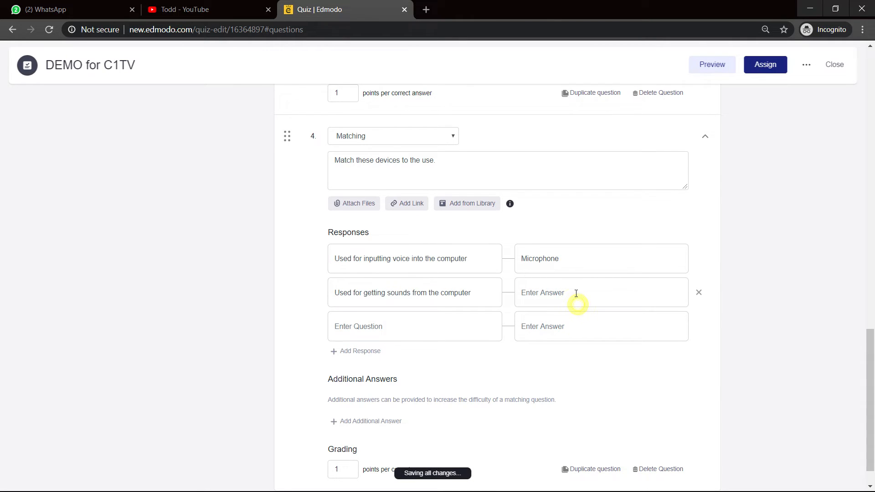
pyautogui.write('Speaker')
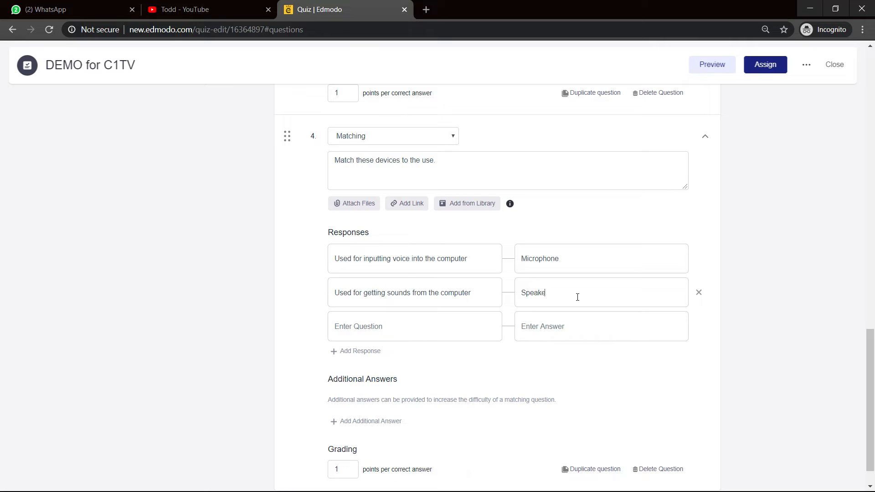
pyautogui.click(435, 326)
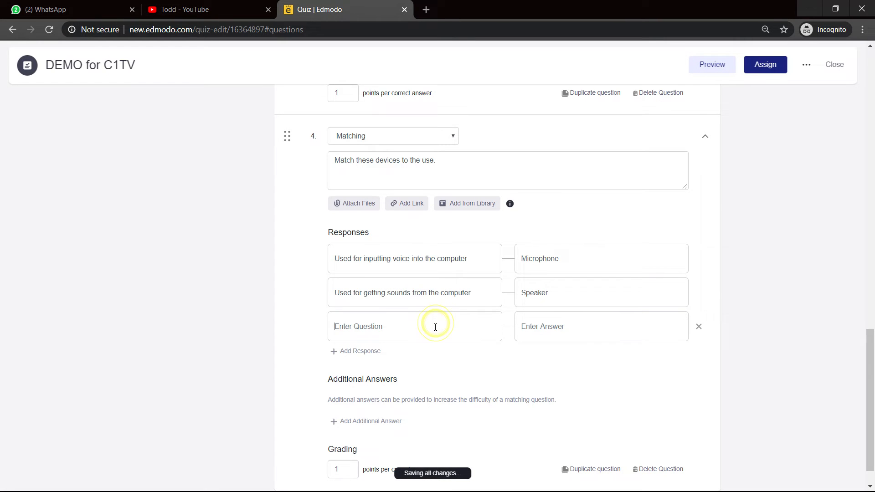
pyautogui.write('Used to enter data')
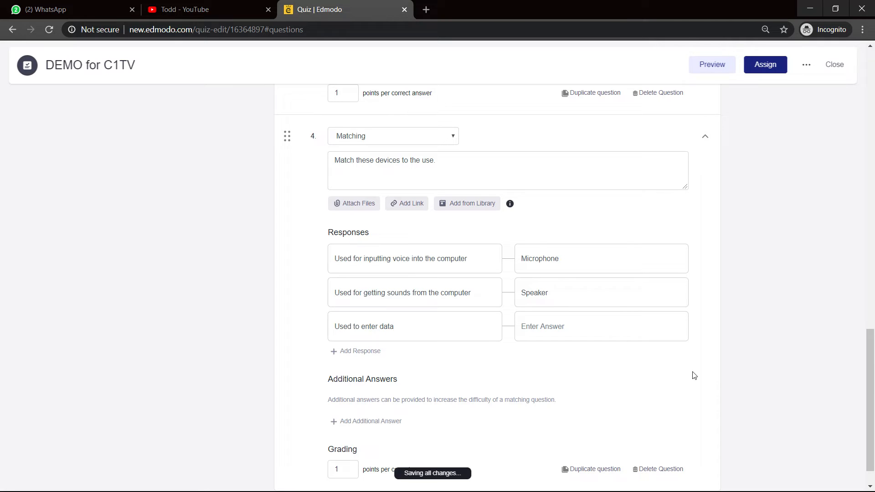
pyautogui.write('K')
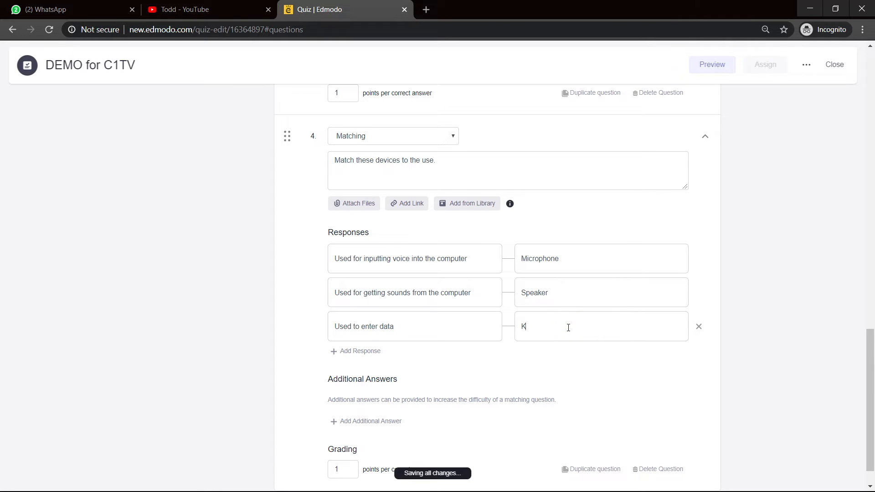
pyautogui.write('eyboard')
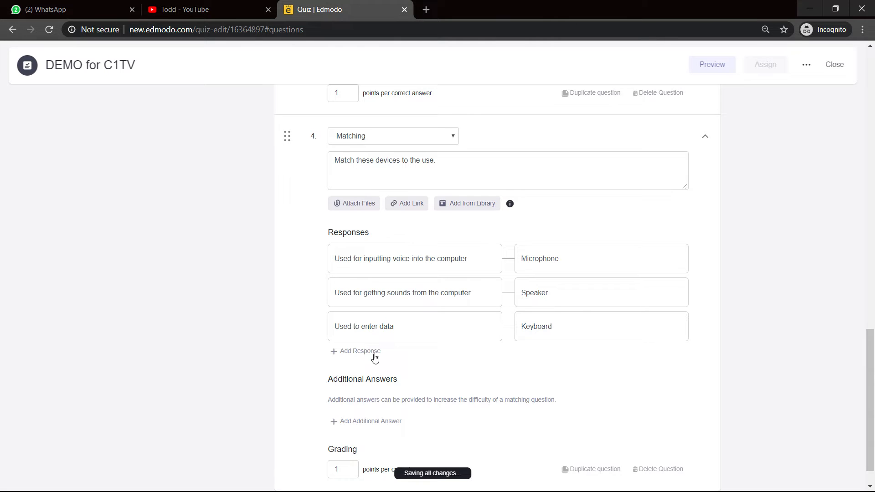
pyautogui.scroll(-3)
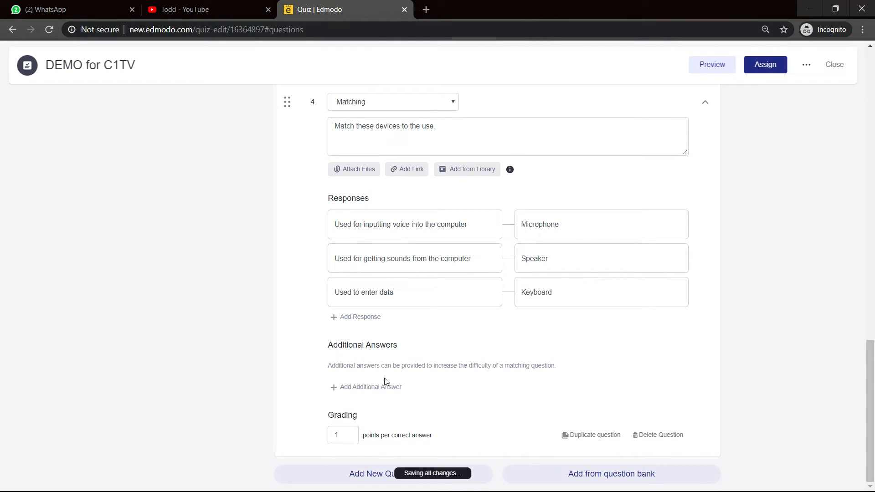
pyautogui.moveTo(385, 387)
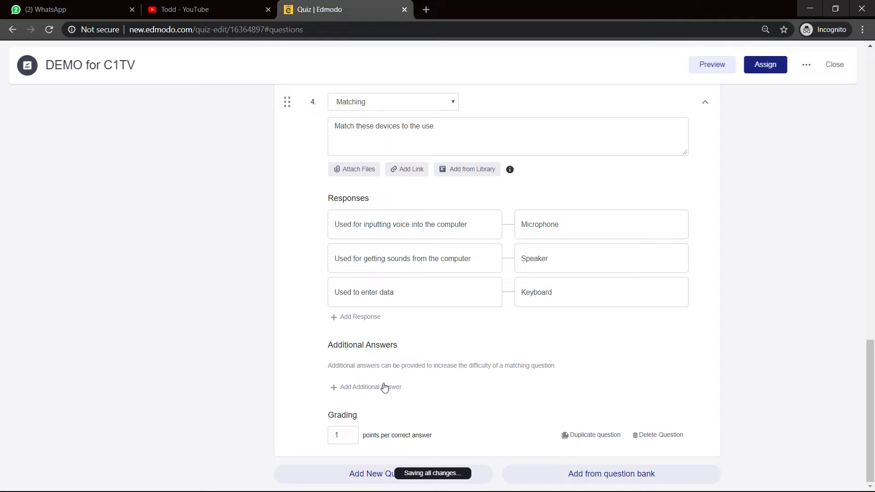
# Add Mouse and DVD as additional distractor answers
pyautogui.click(365, 387)
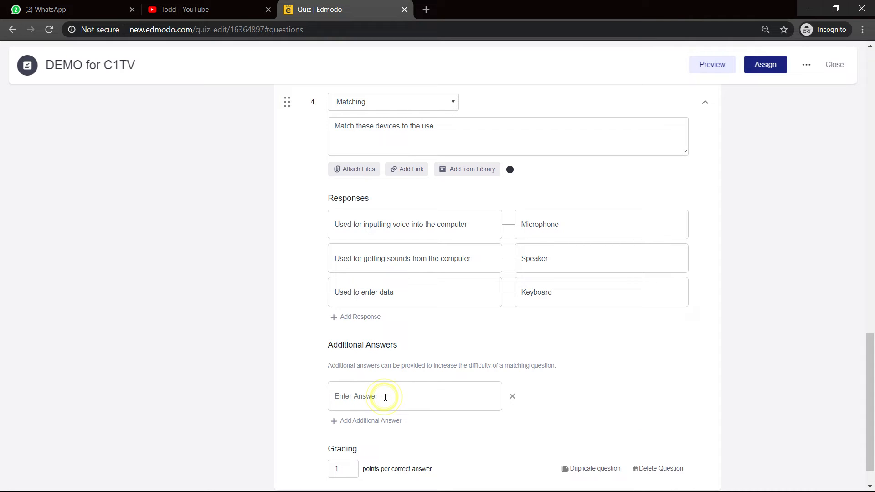
pyautogui.click(384, 396)
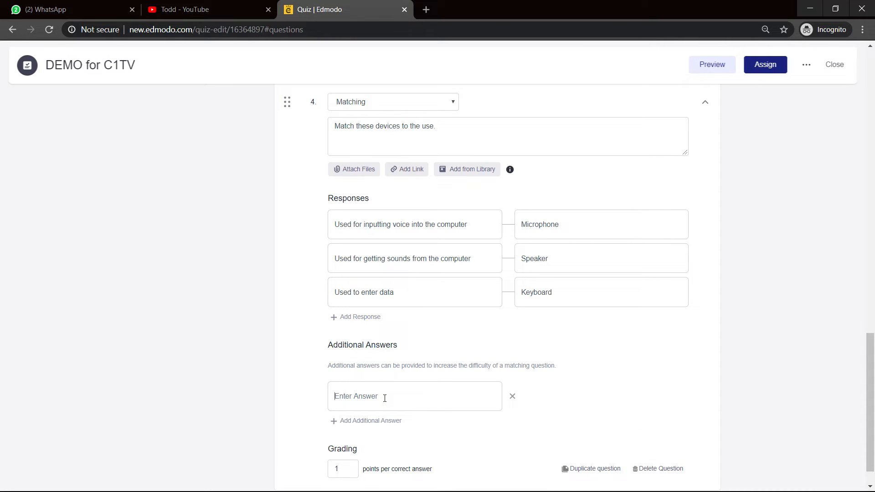
pyautogui.write('Mouse')
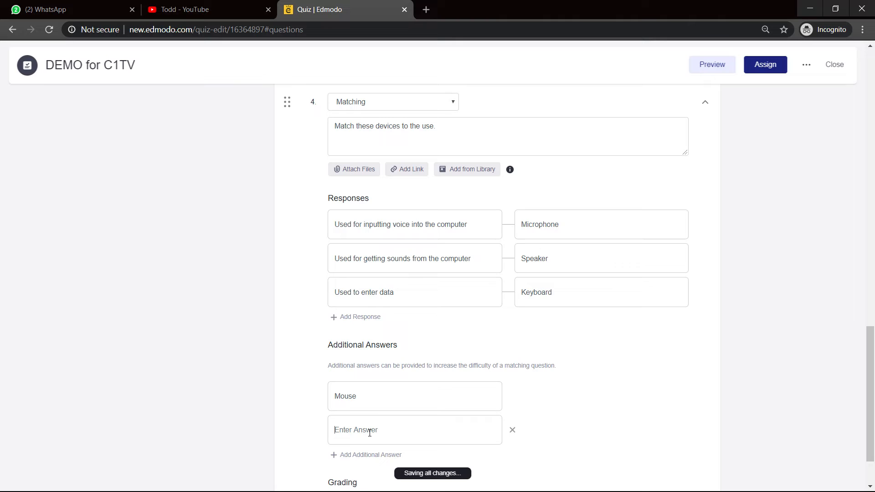
pyautogui.write('Prin')
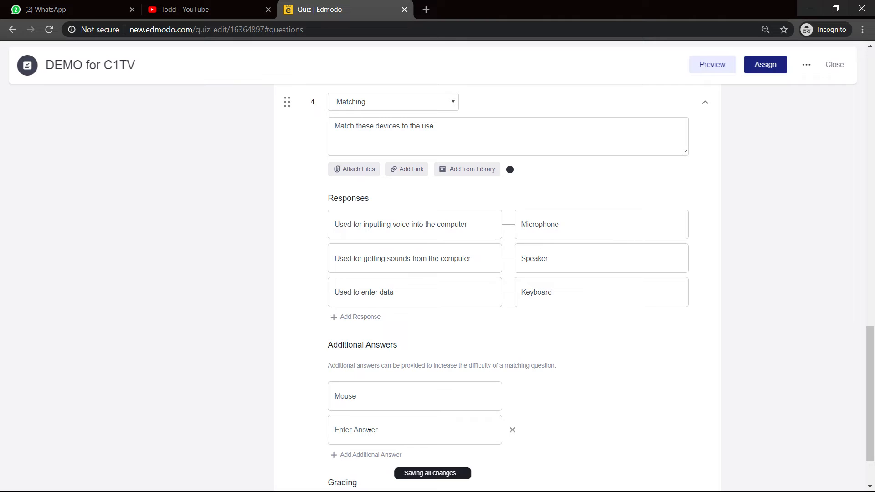
pyautogui.write('DVD')
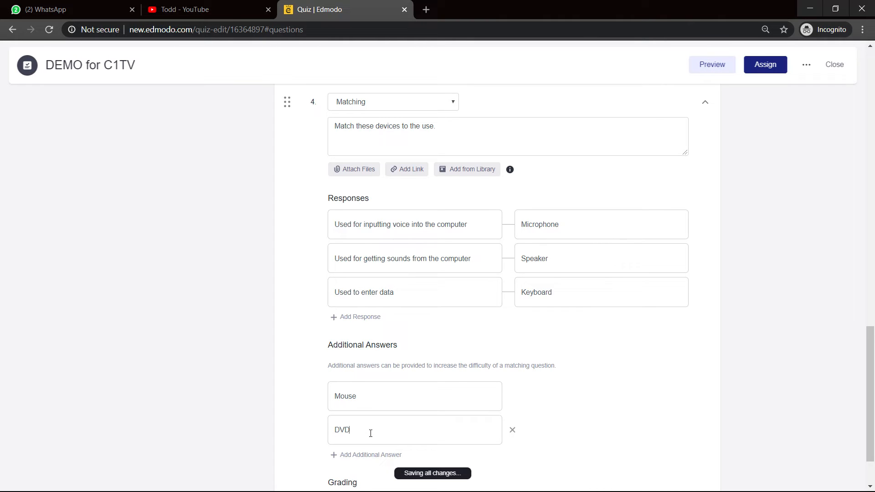
# Add a fourth pair matching the hard-copy use to Printer
pyautogui.click(355, 317)
pyautogui.write('Used for getting h')
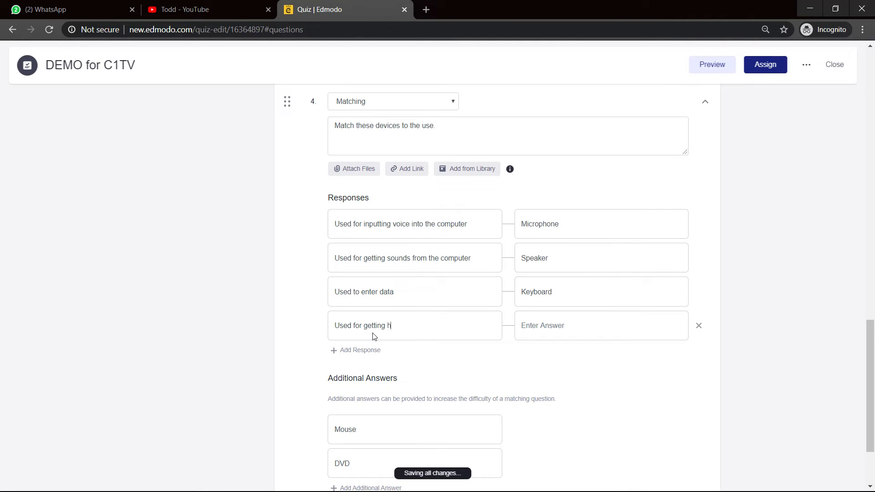
pyautogui.write('ard copy from the computer')
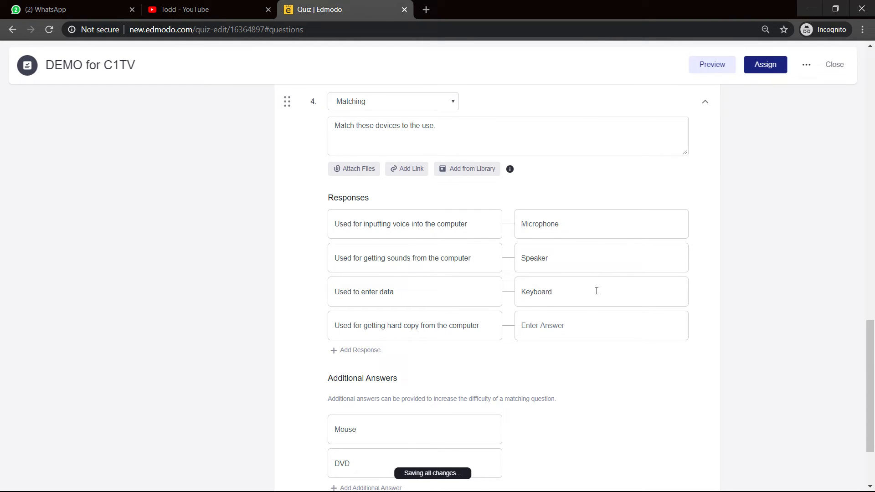
pyautogui.write('P')
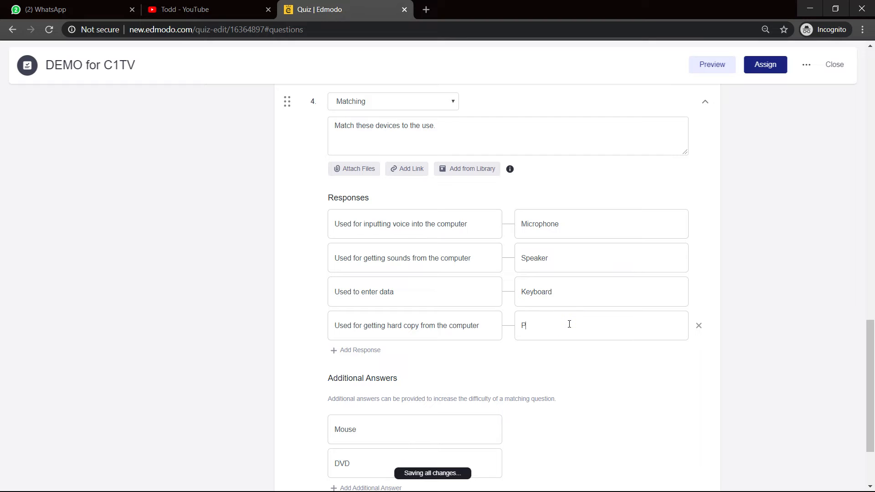
pyautogui.write('rinter')
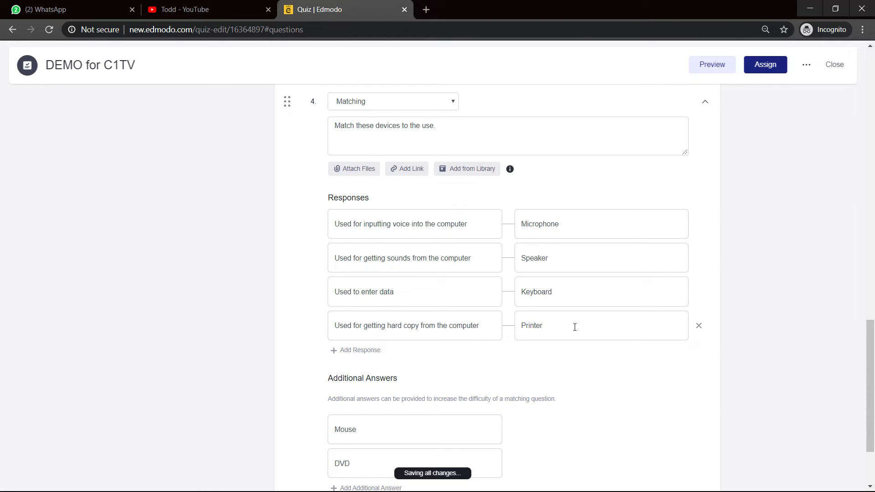
pyautogui.scroll(3)
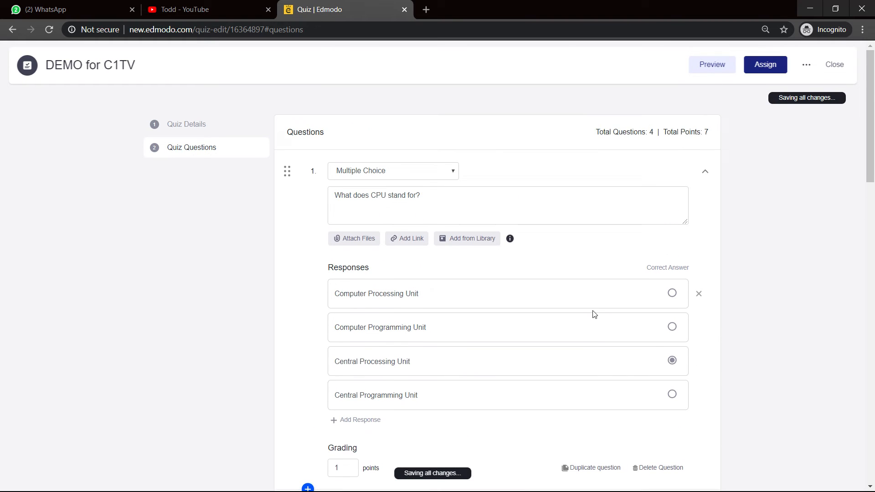
pyautogui.scroll(-3)
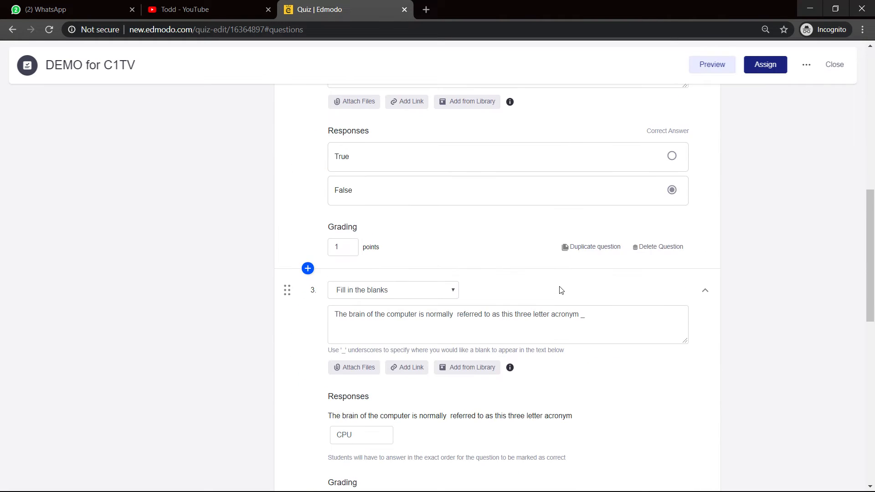
pyautogui.scroll(-3)
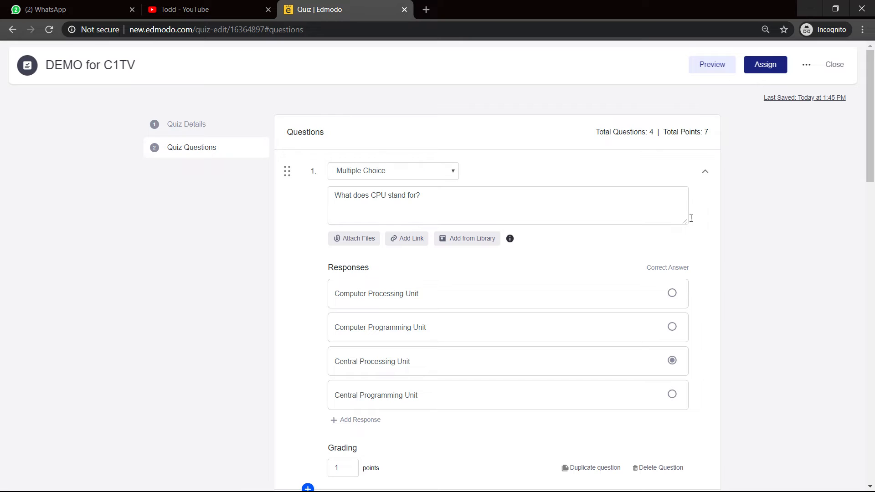
pyautogui.moveTo(747, 82)
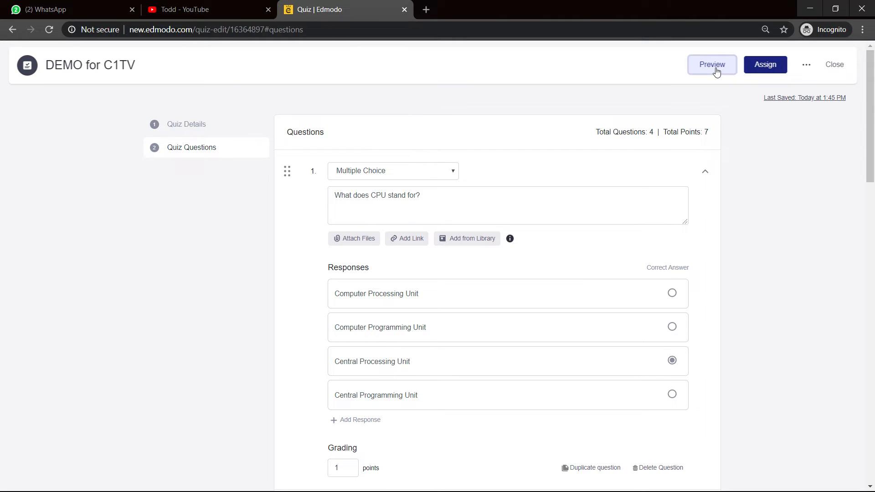
pyautogui.click(712, 64)
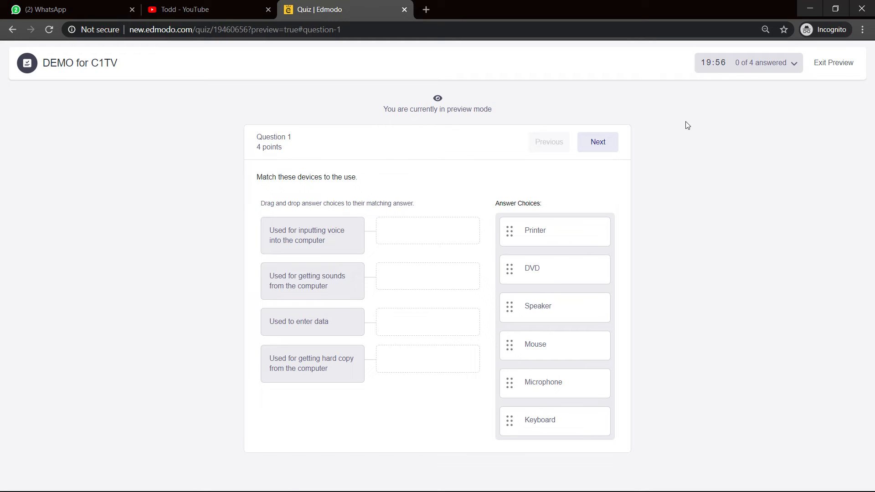
pyautogui.moveTo(474, 297)
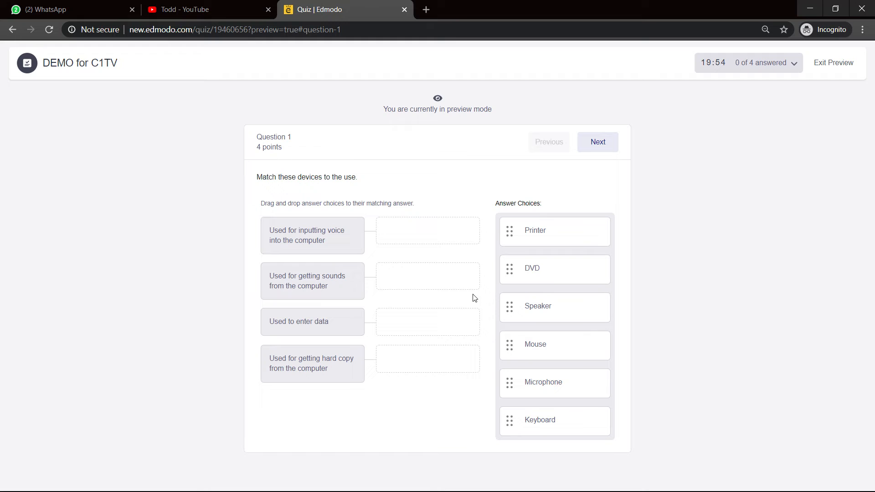
pyautogui.moveTo(363, 235)
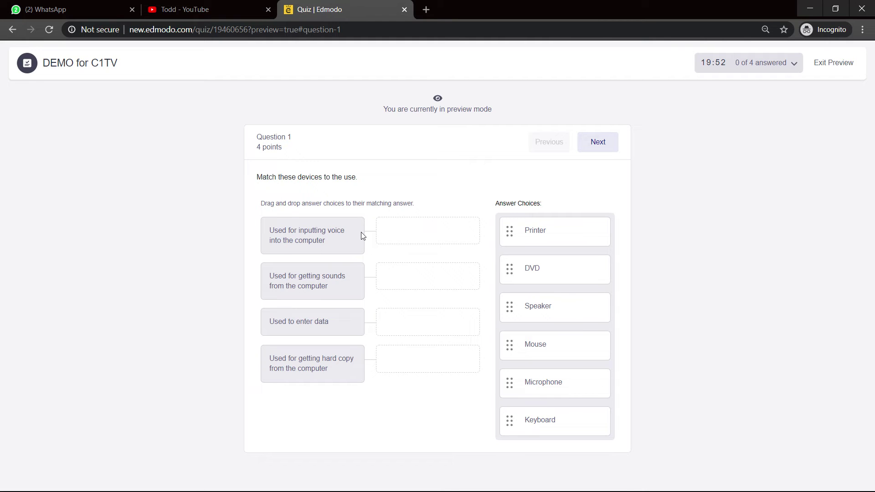
pyautogui.moveTo(536, 367)
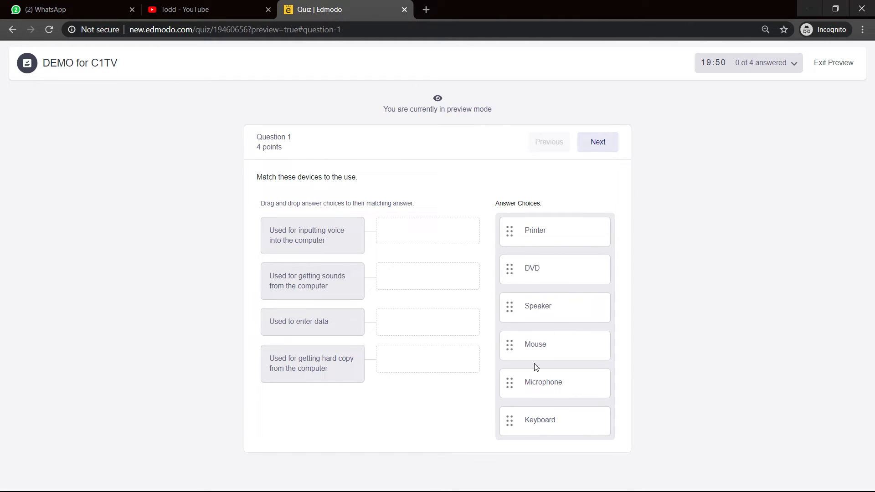
# In preview, match Microphone, Speaker, Keyboard and Printer to their uses, then go next
pyautogui.moveTo(542, 382); pyautogui.dragTo(428, 230)
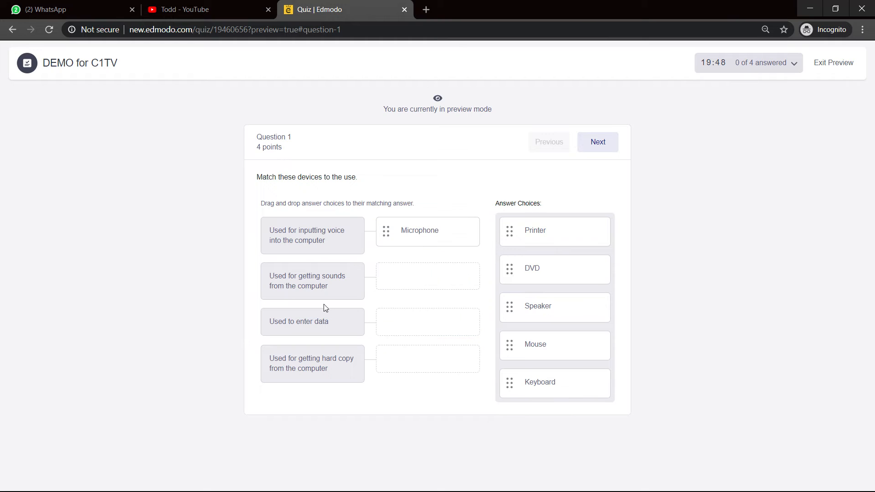
pyautogui.moveTo(316, 302)
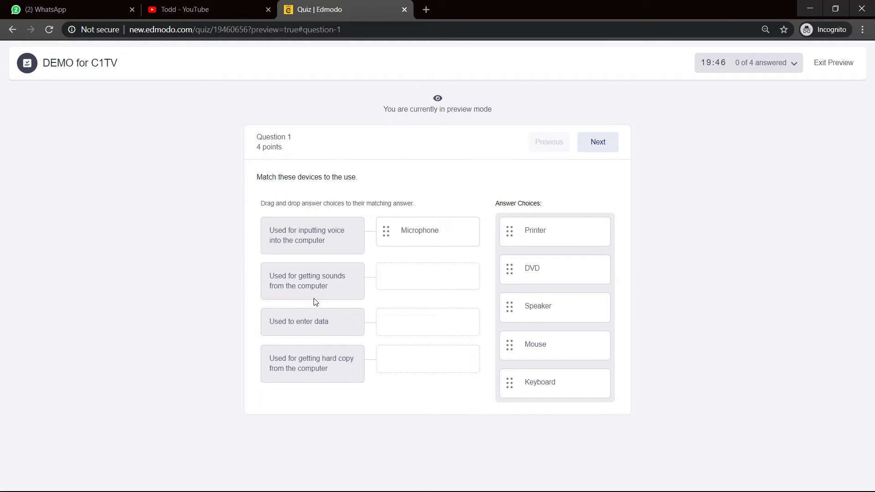
pyautogui.moveTo(538, 387)
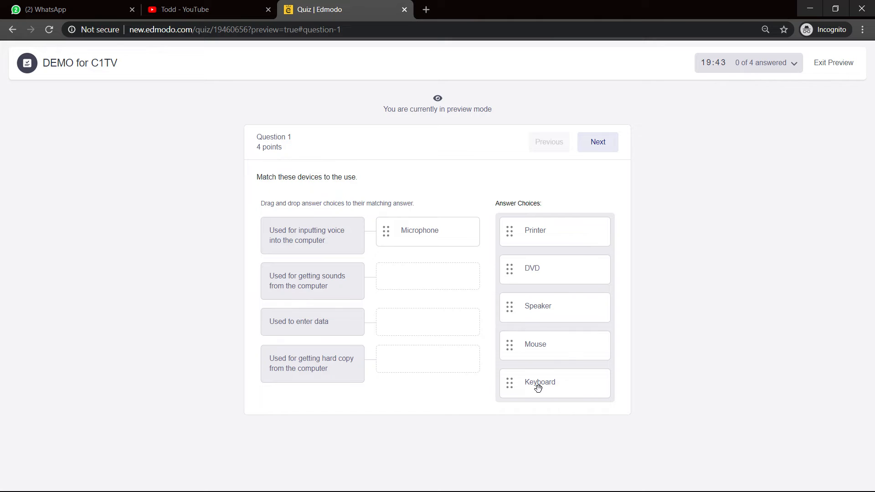
pyautogui.moveTo(535, 313)
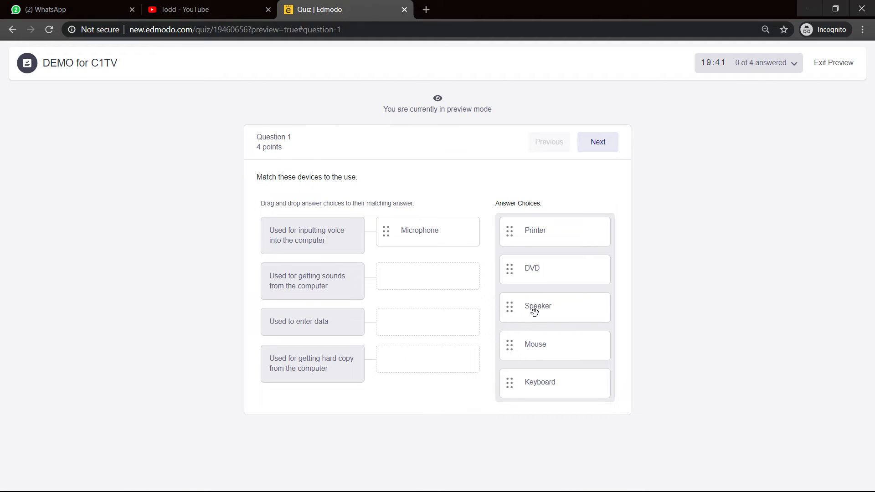
pyautogui.moveTo(537, 306); pyautogui.dragTo(415, 276)
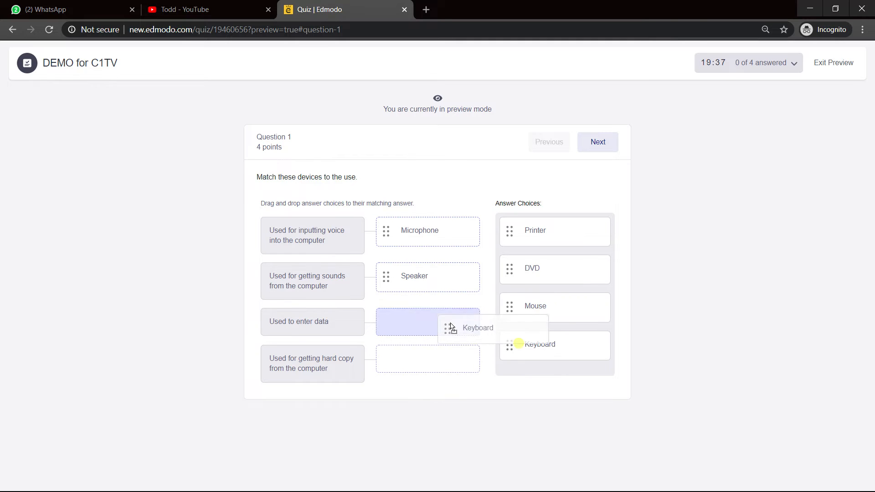
pyautogui.moveTo(552, 345); pyautogui.dragTo(427, 322)
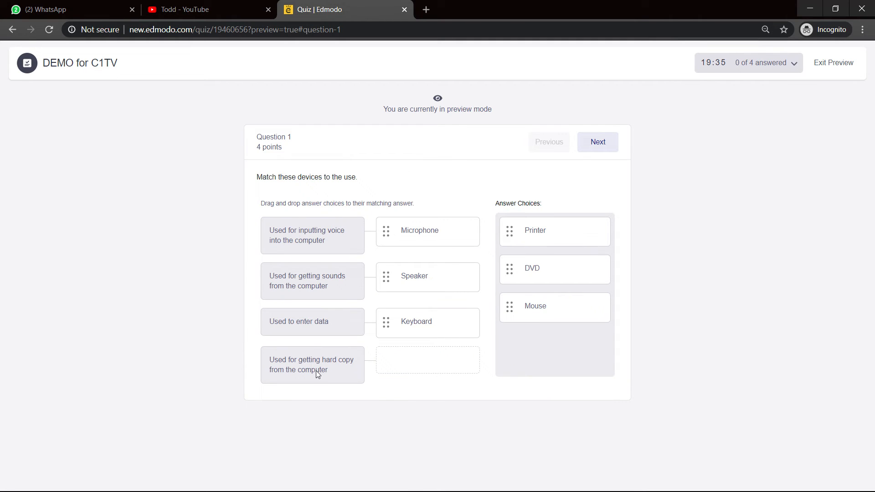
pyautogui.moveTo(535, 230); pyautogui.dragTo(440, 321)
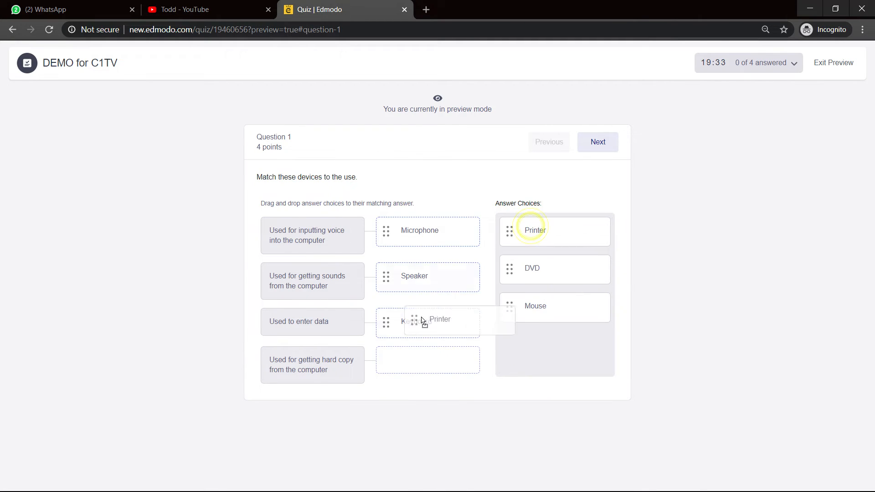
pyautogui.moveTo(535, 230); pyautogui.dragTo(428, 360)
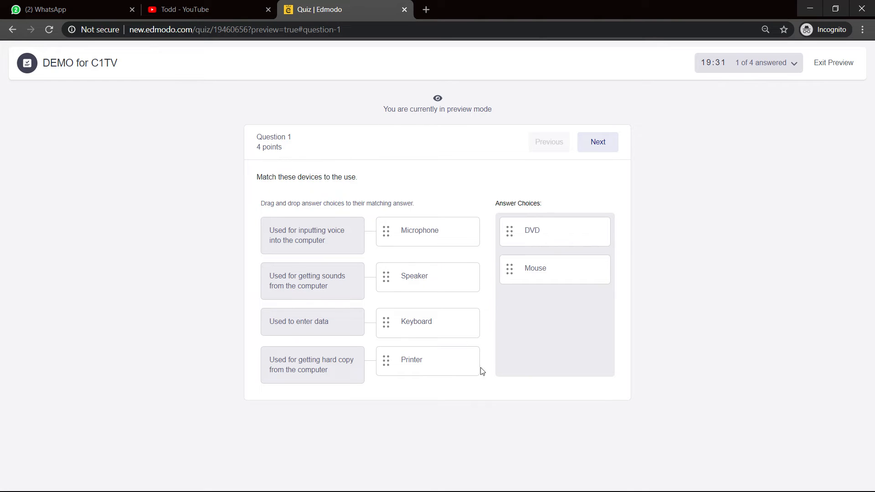
pyautogui.moveTo(639, 213)
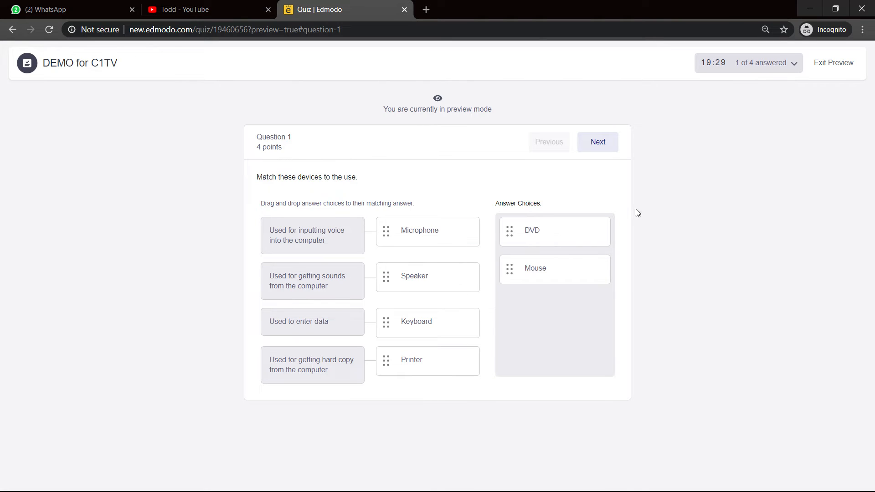
pyautogui.click(598, 142)
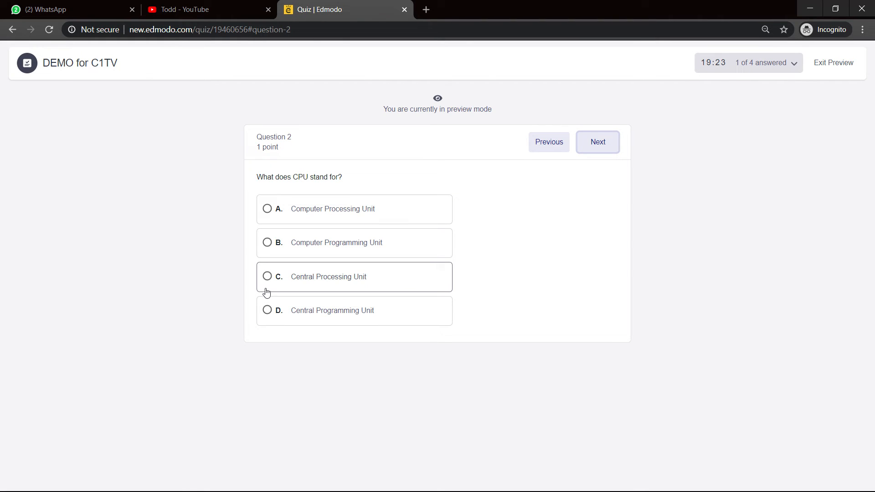
# Answer Central Processing Unit, type CPU in the blank, and choose False
pyautogui.click(598, 142)
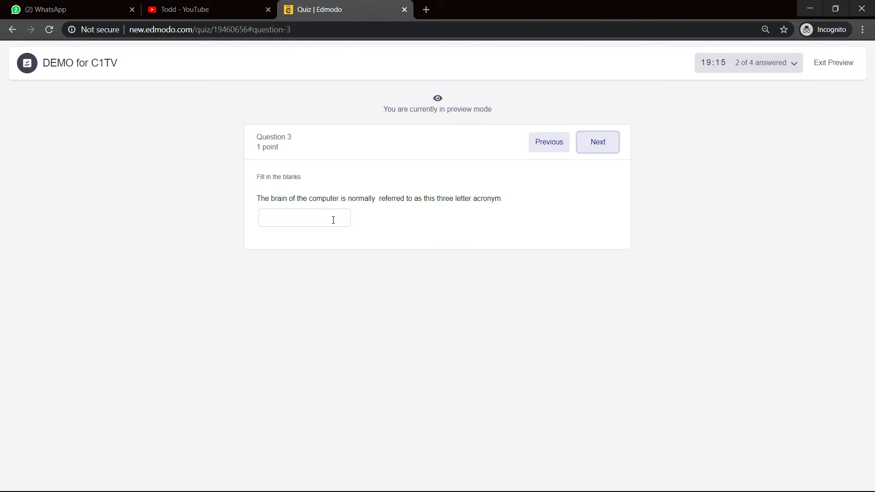
pyautogui.moveTo(341, 219)
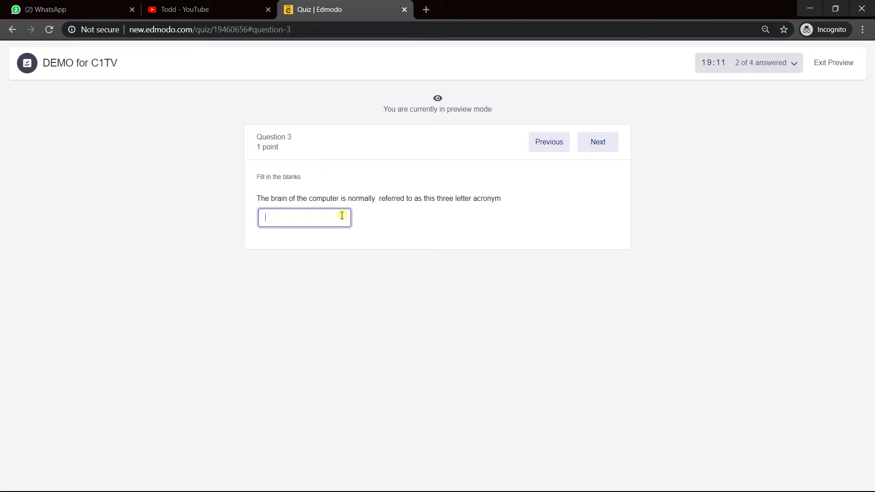
pyautogui.write('CP')
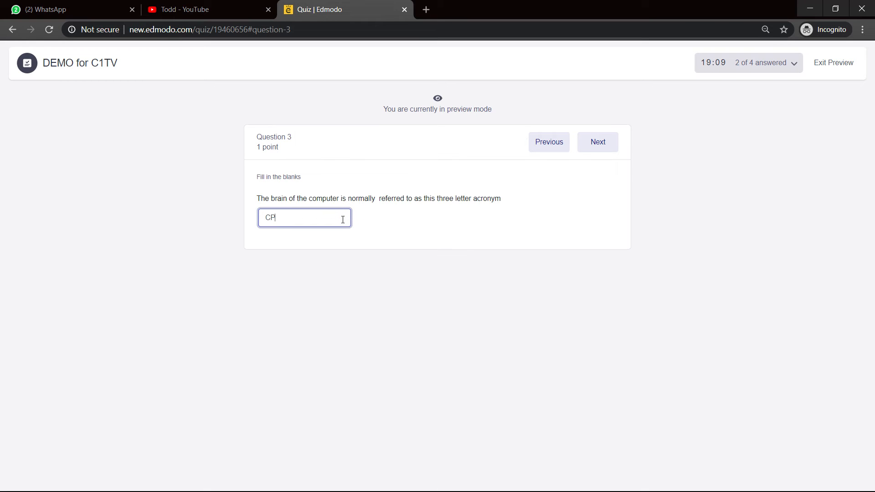
pyautogui.write('U')
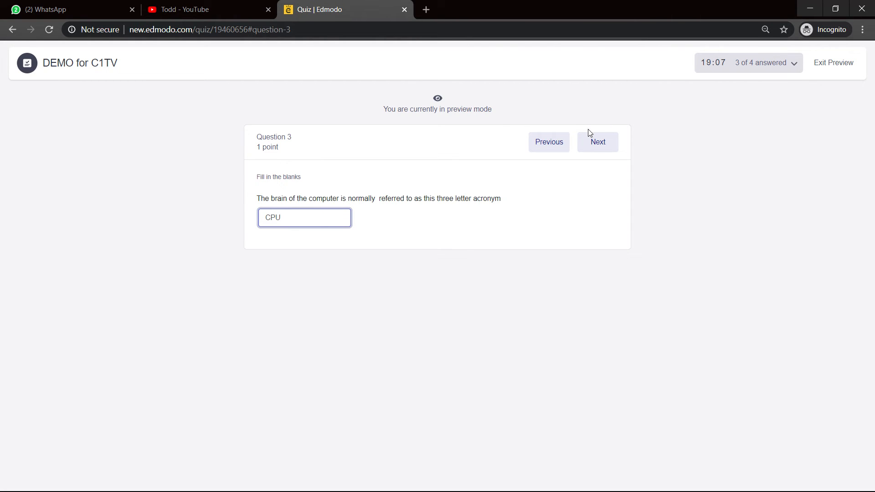
pyautogui.click(598, 142)
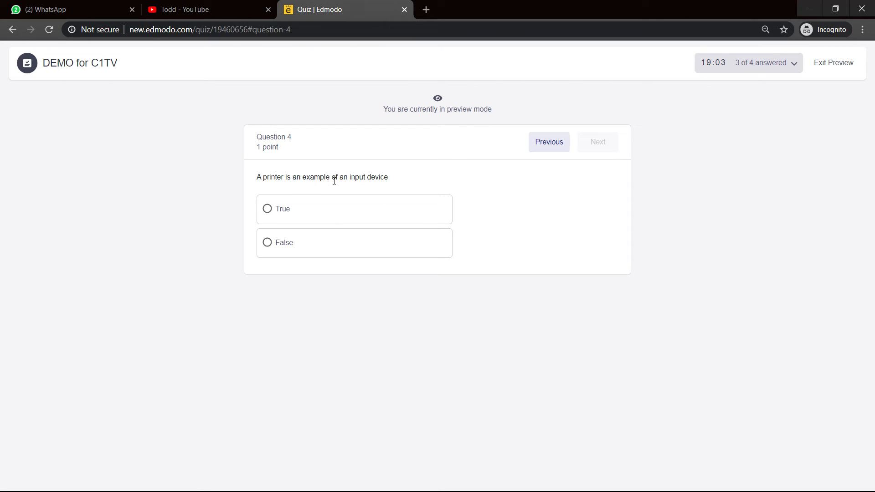
pyautogui.moveTo(323, 189)
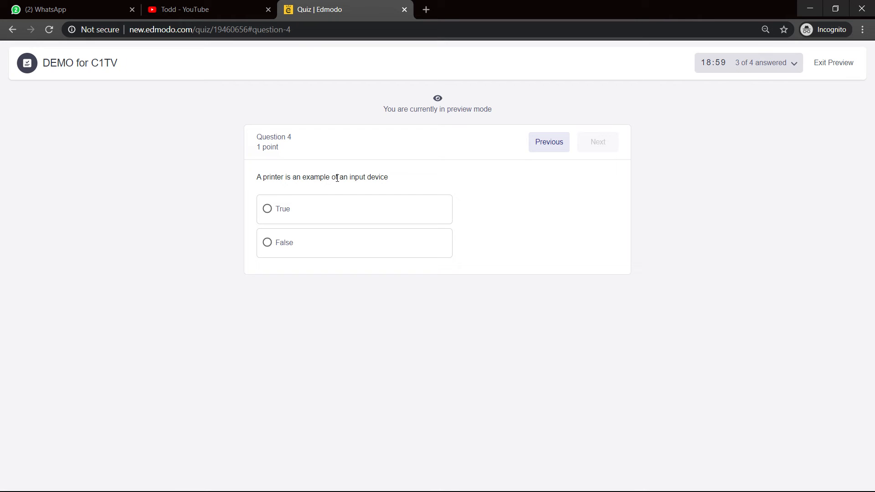
pyautogui.click(267, 242)
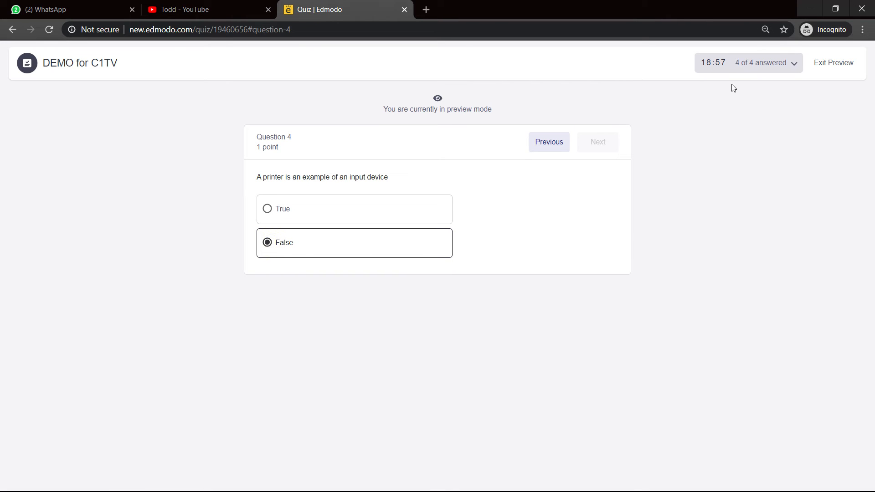
pyautogui.moveTo(833, 65)
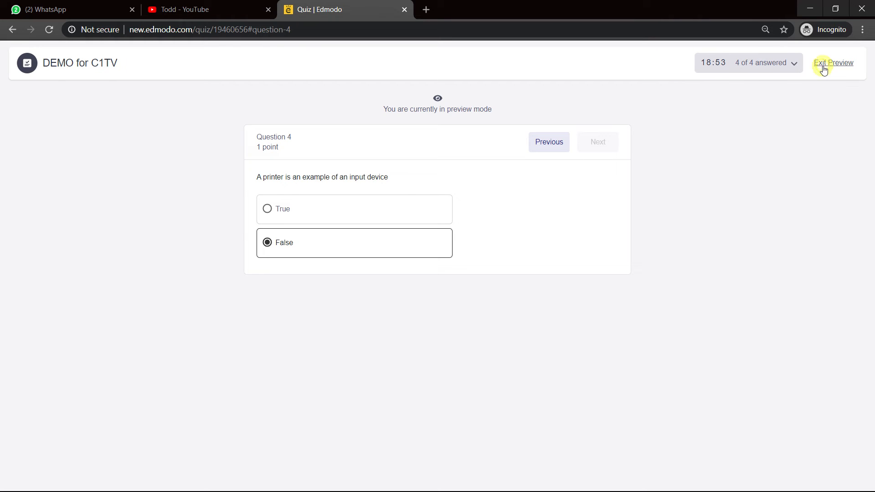
# Exit preview, check Quiz Questions and Quiz Details, then close the DEMO for C1TV editor
pyautogui.click(834, 62)
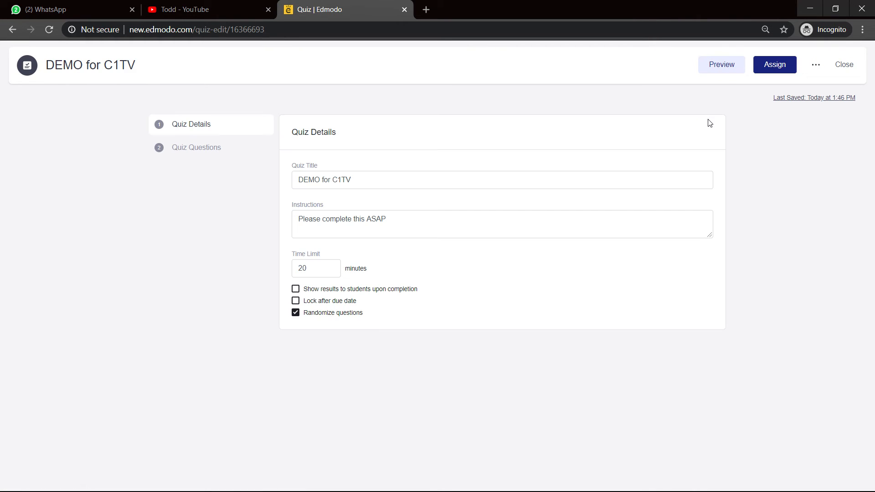
pyautogui.moveTo(218, 172)
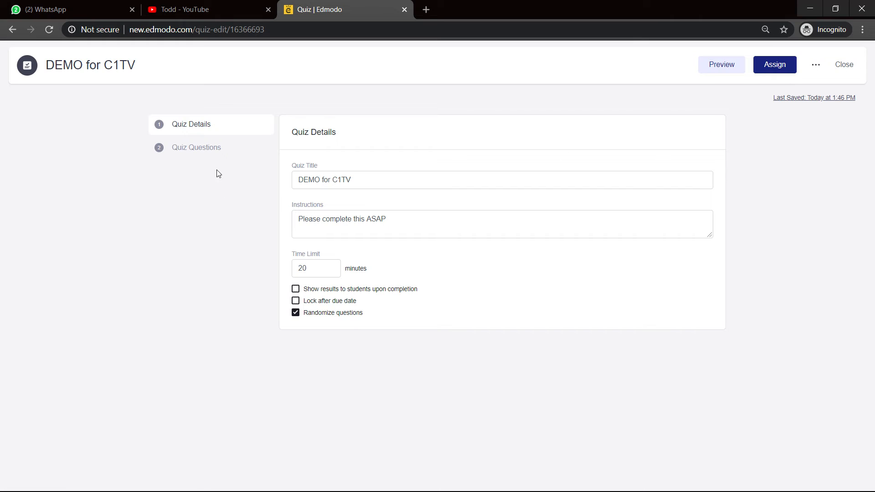
pyautogui.click(196, 147)
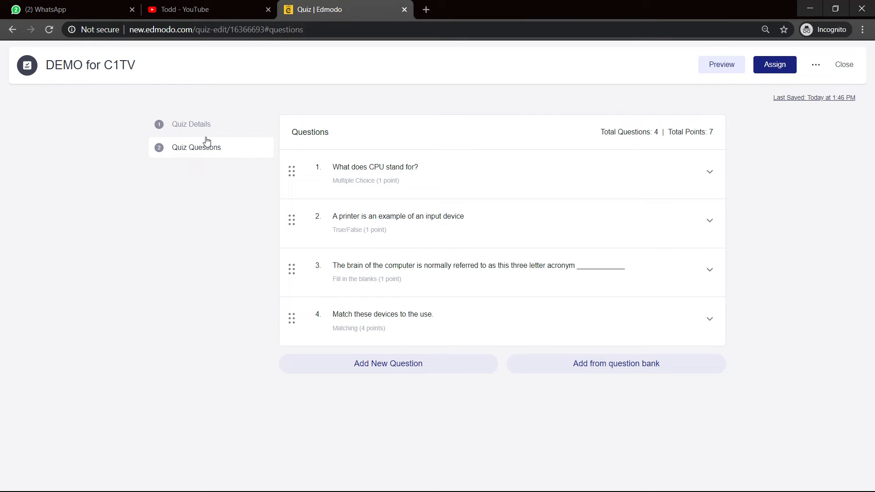
pyautogui.click(190, 124)
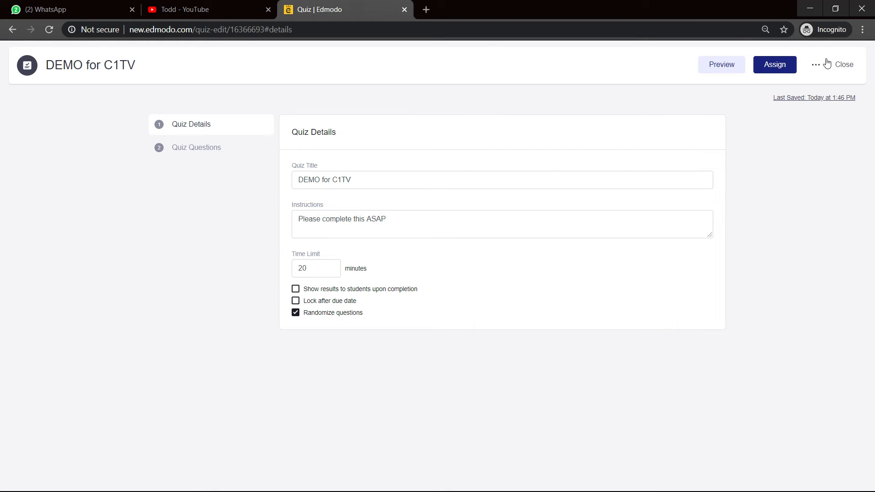
pyautogui.moveTo(820, 77)
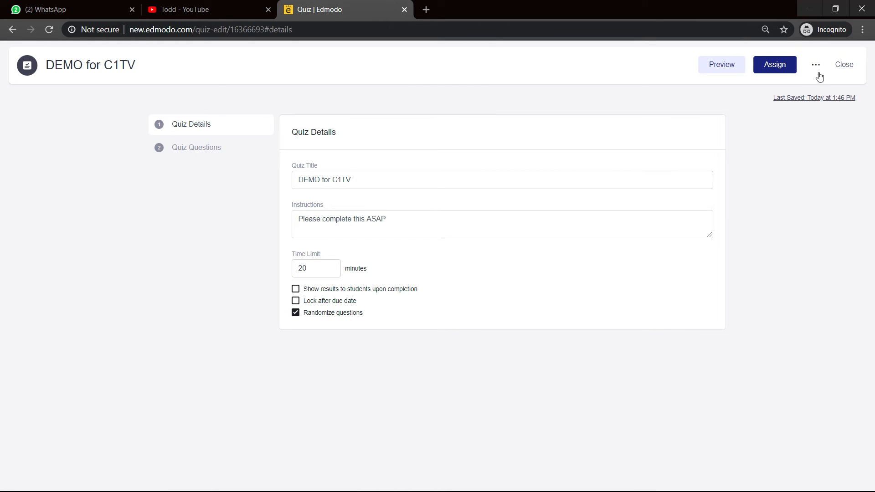
pyautogui.click(816, 65)
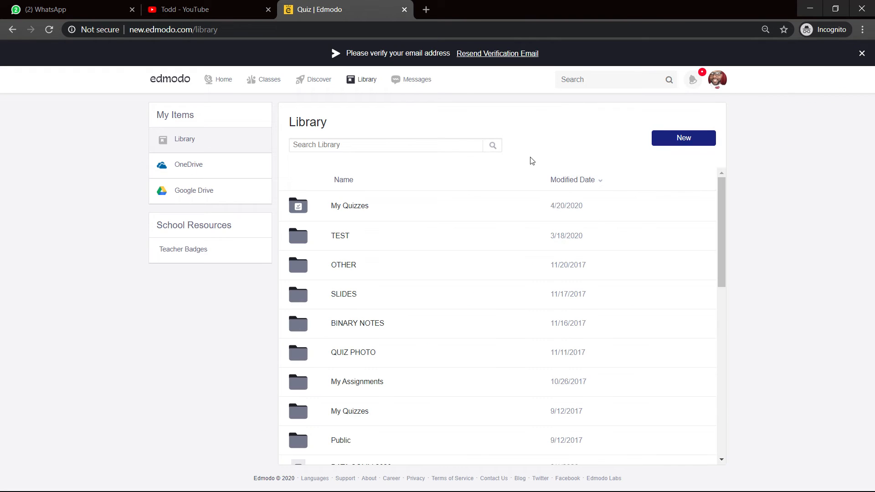
pyautogui.moveTo(381, 217)
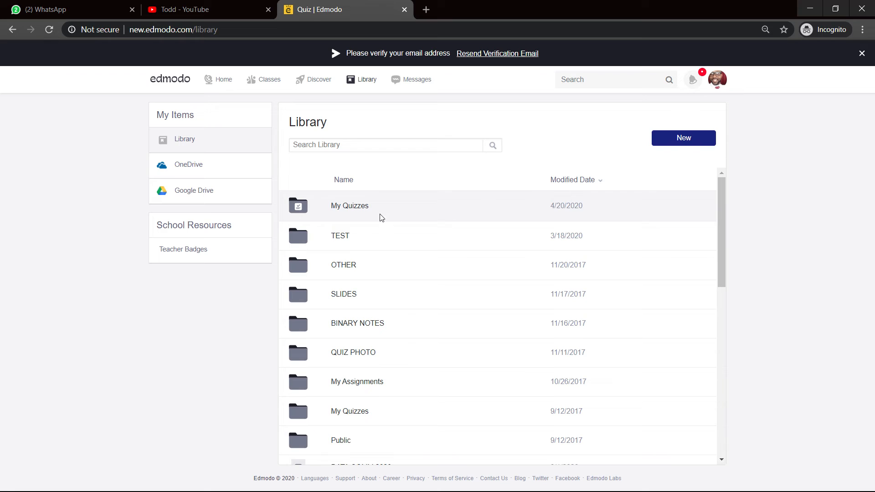
# Open My Quizzes and show the DEMO for C1TV action menu
pyautogui.click(349, 206)
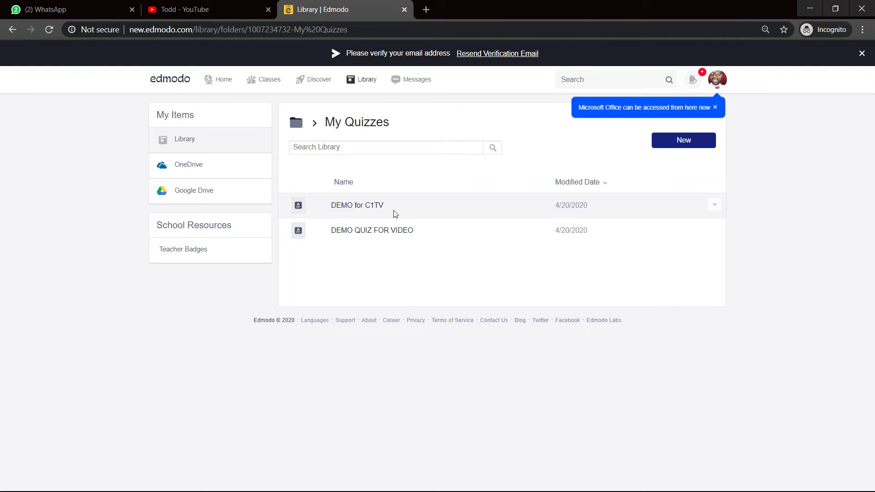
pyautogui.moveTo(387, 217)
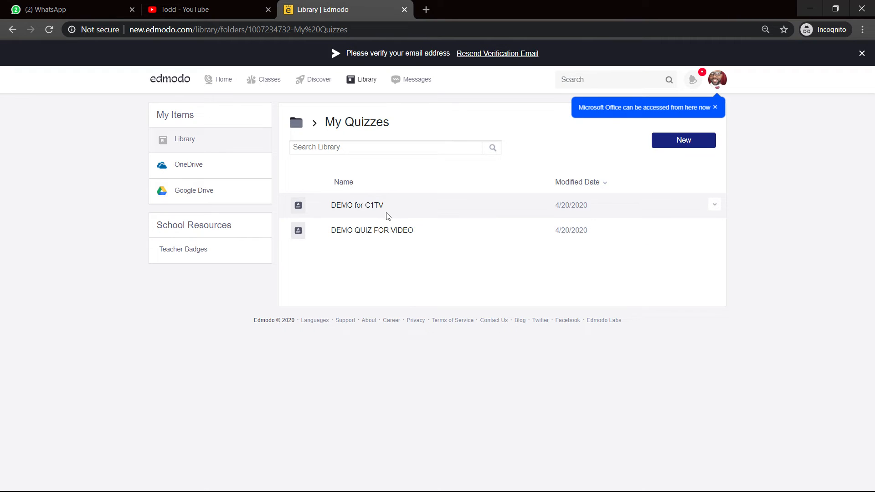
pyautogui.moveTo(401, 214)
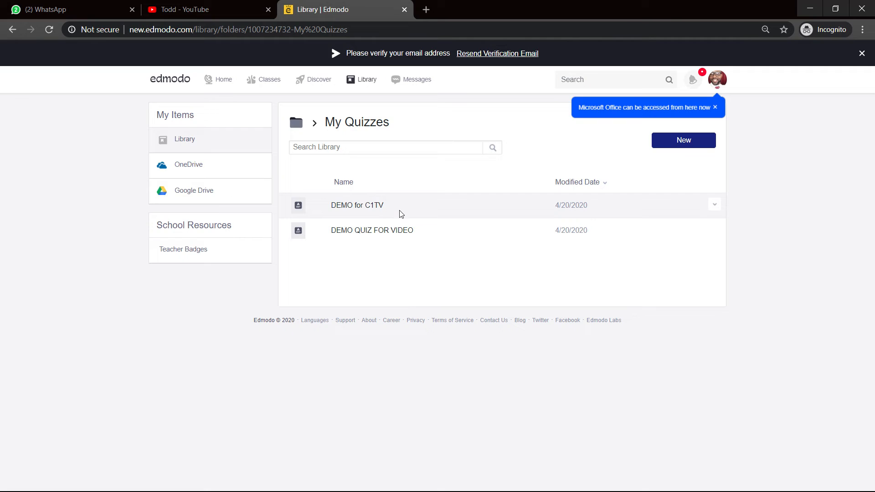
pyautogui.moveTo(575, 201)
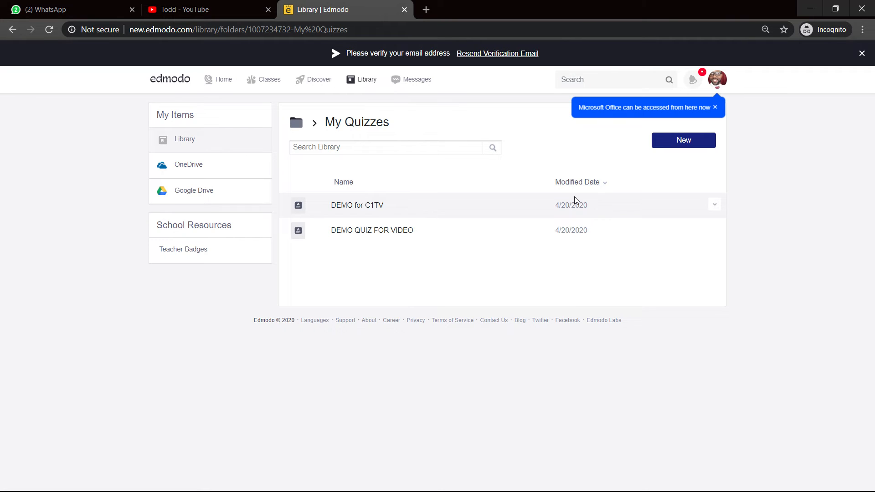
pyautogui.moveTo(554, 206)
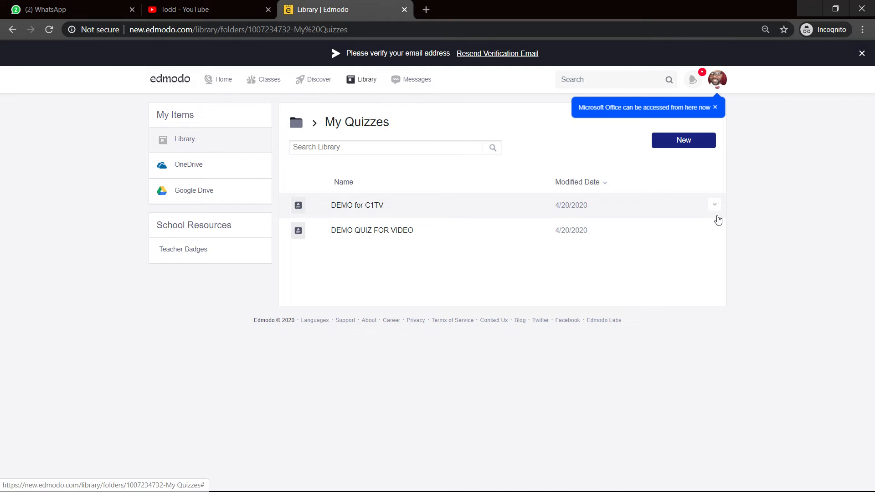
pyautogui.moveTo(715, 207)
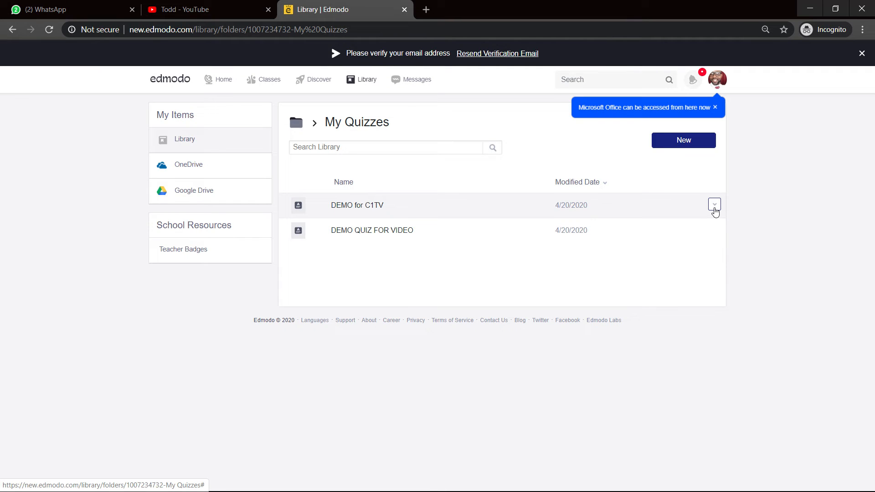
pyautogui.click(714, 205)
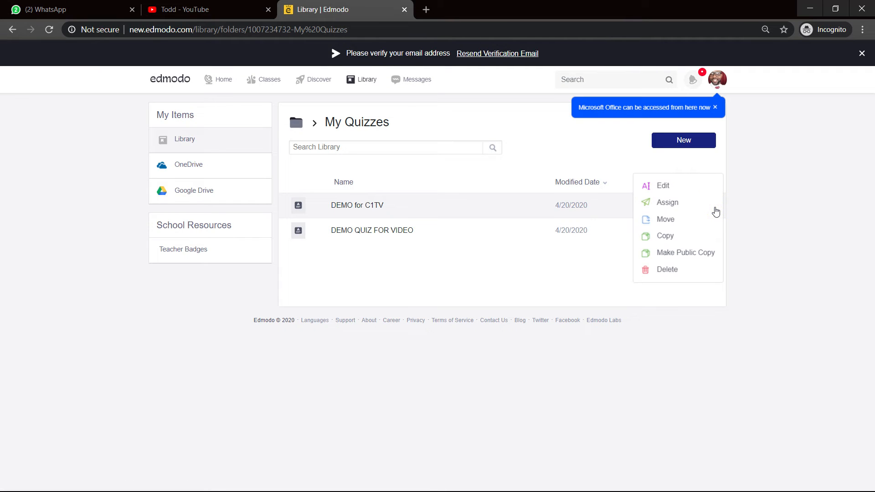
pyautogui.moveTo(671, 205)
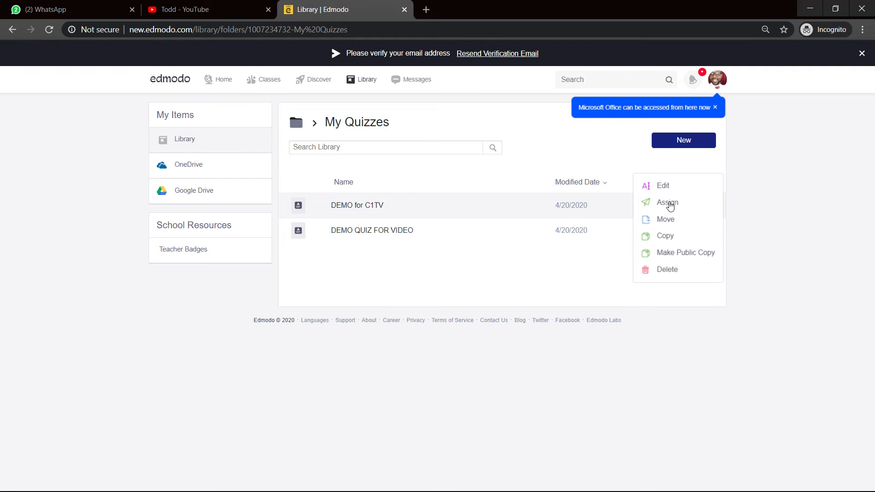
# Assign DEMO for C1TV to 1B1 IT 2019, due May 1, 2020, with randomized questions
pyautogui.click(668, 203)
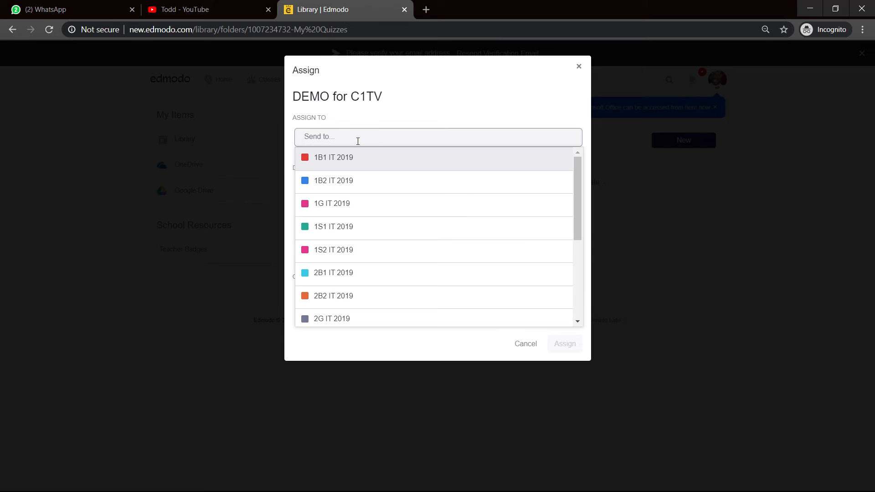
pyautogui.moveTo(445, 236)
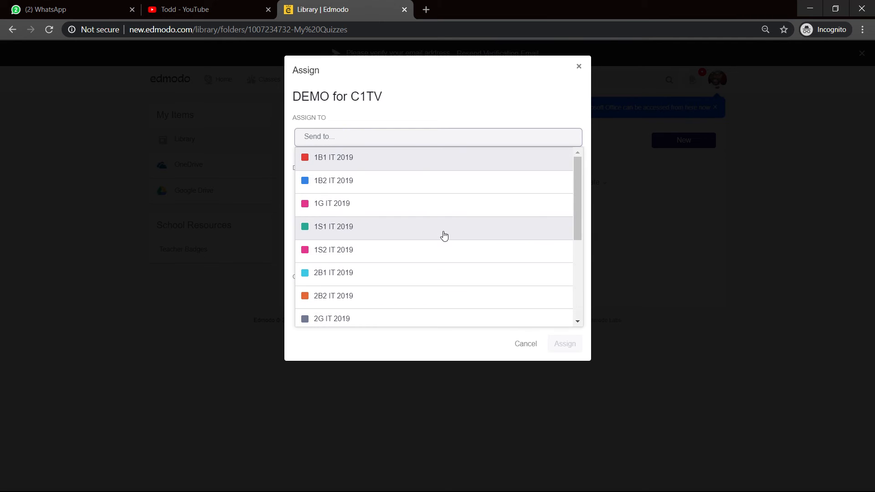
pyautogui.moveTo(358, 160)
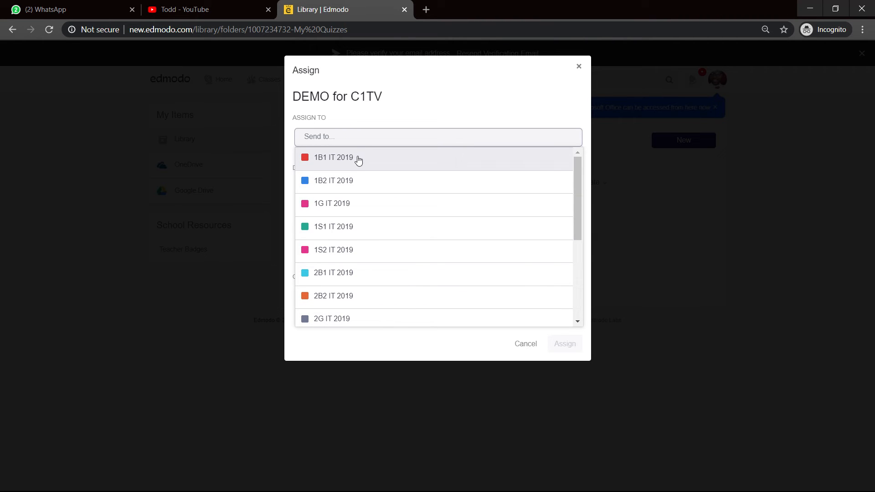
pyautogui.click(332, 157)
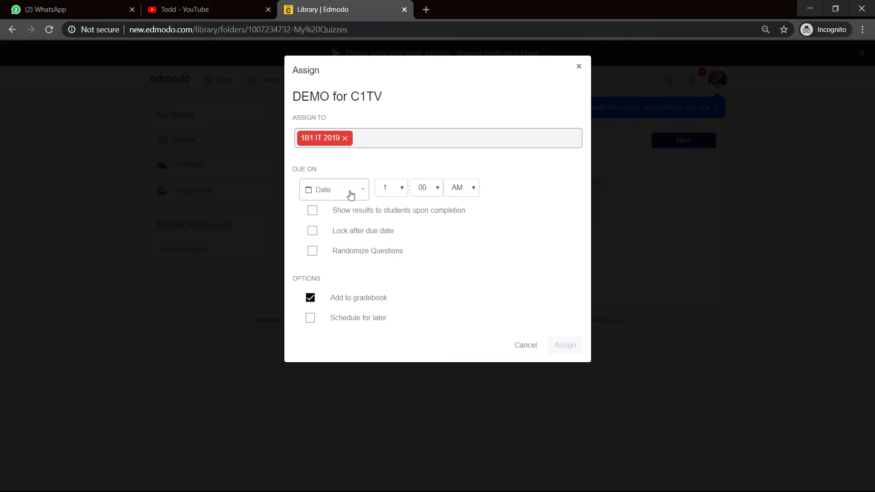
pyautogui.click(357, 190)
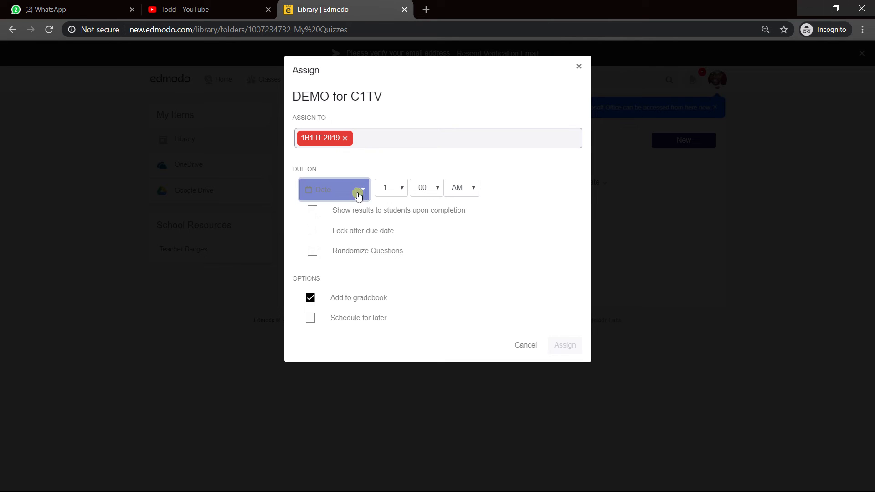
pyautogui.click(334, 189)
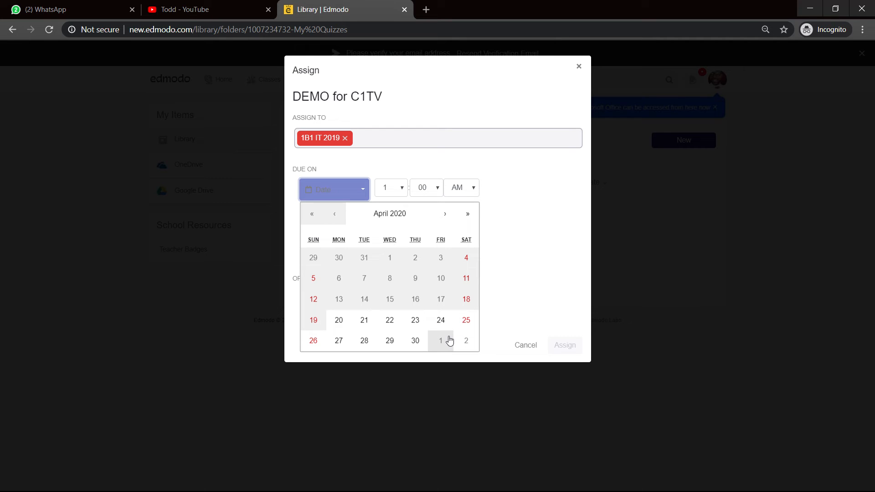
pyautogui.moveTo(449, 342)
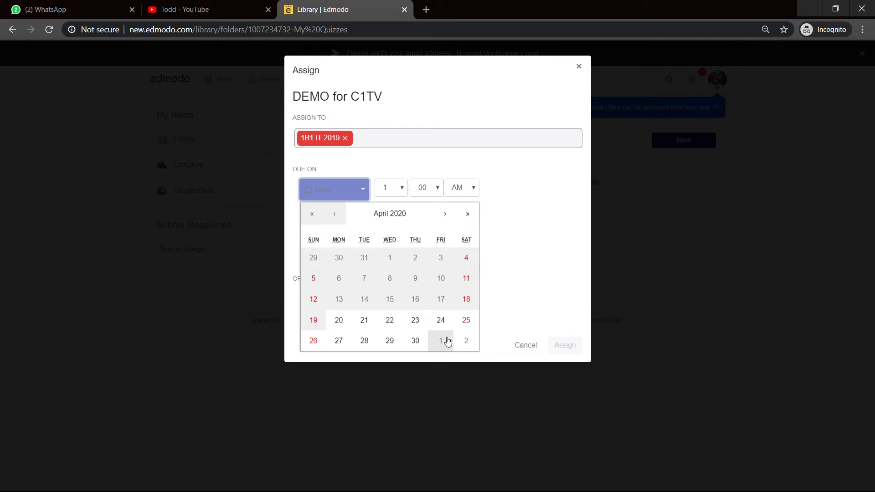
pyautogui.click(441, 341)
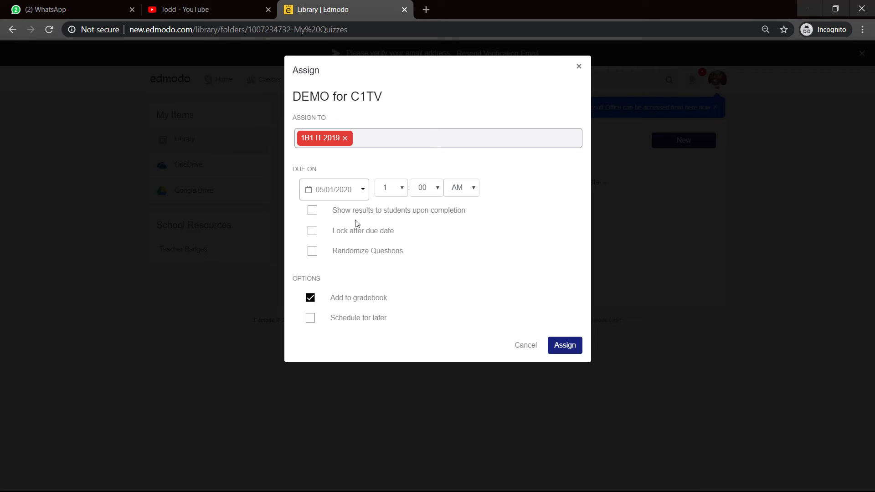
pyautogui.moveTo(393, 214)
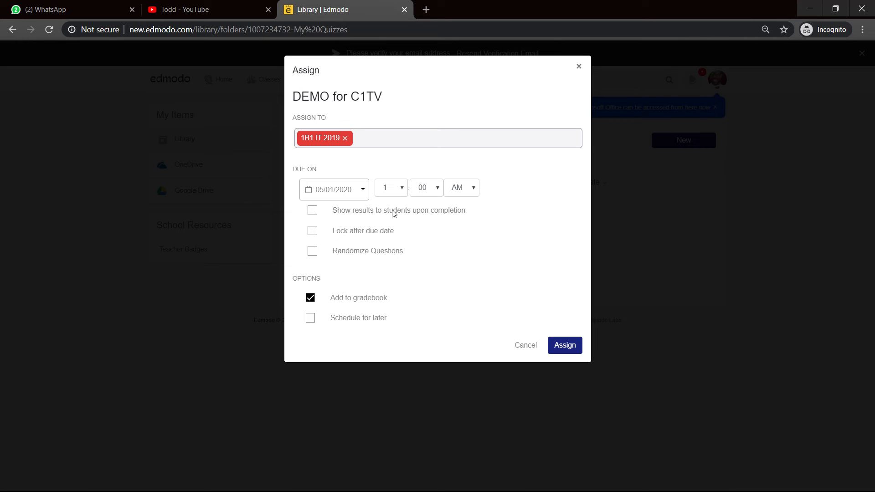
pyautogui.moveTo(384, 246)
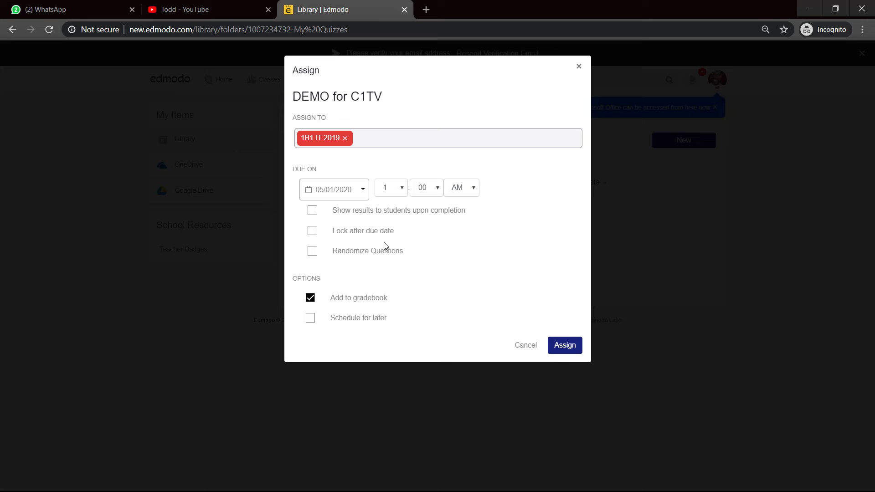
pyautogui.moveTo(322, 239)
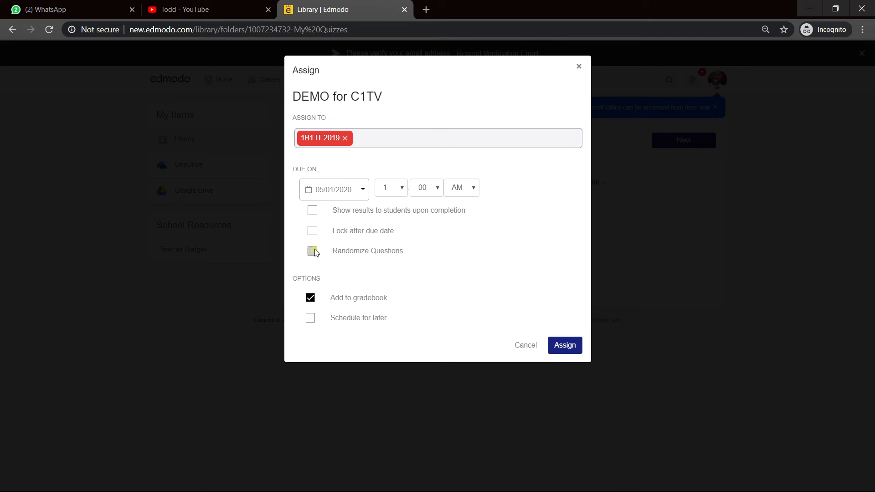
pyautogui.click(312, 251)
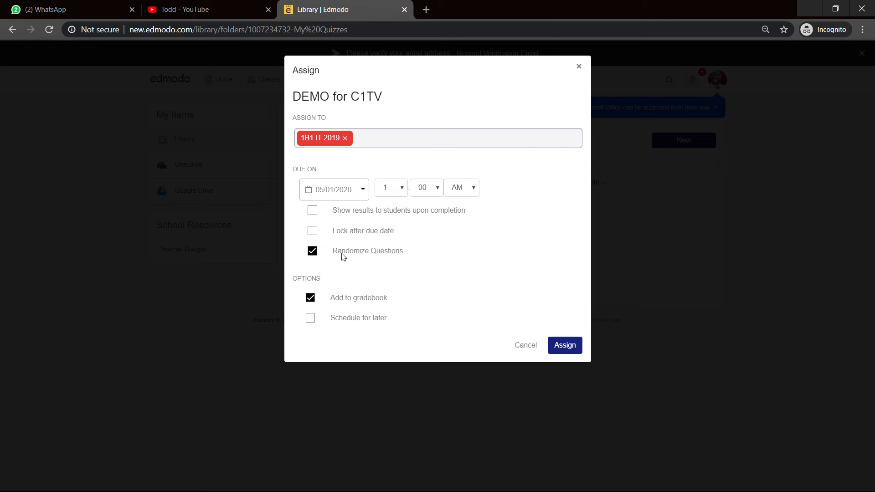
pyautogui.moveTo(407, 276)
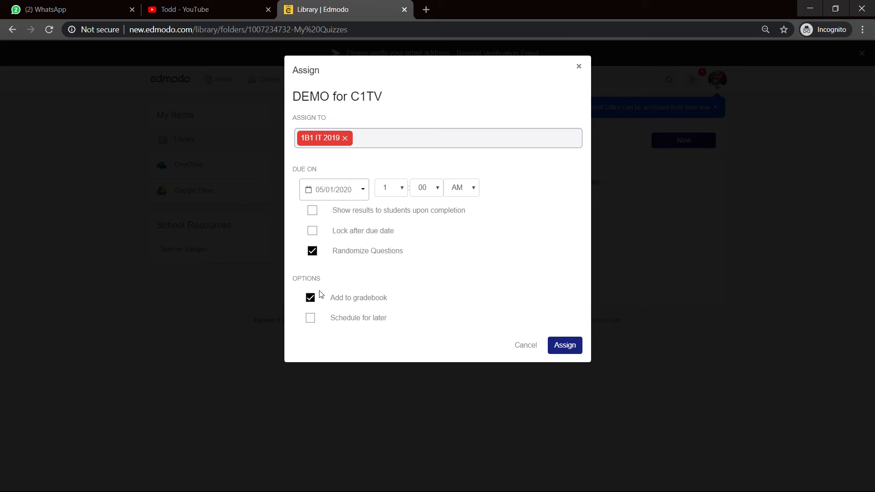
pyautogui.moveTo(342, 292)
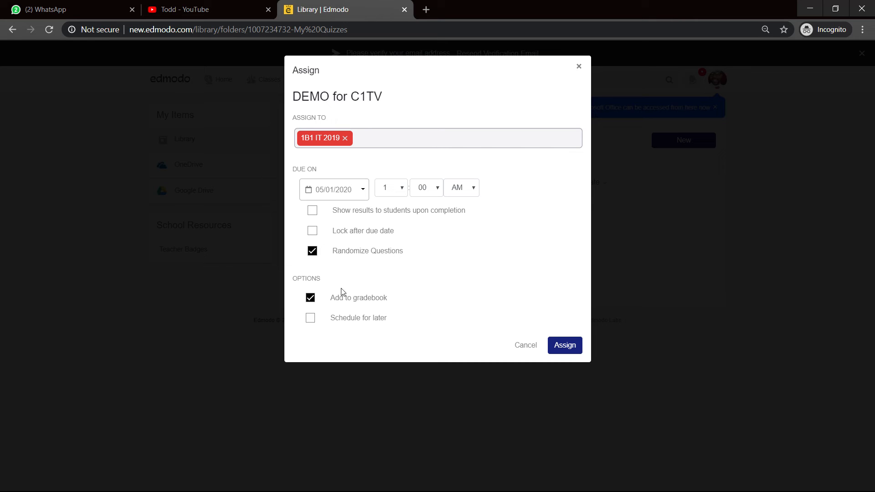
pyautogui.moveTo(373, 307)
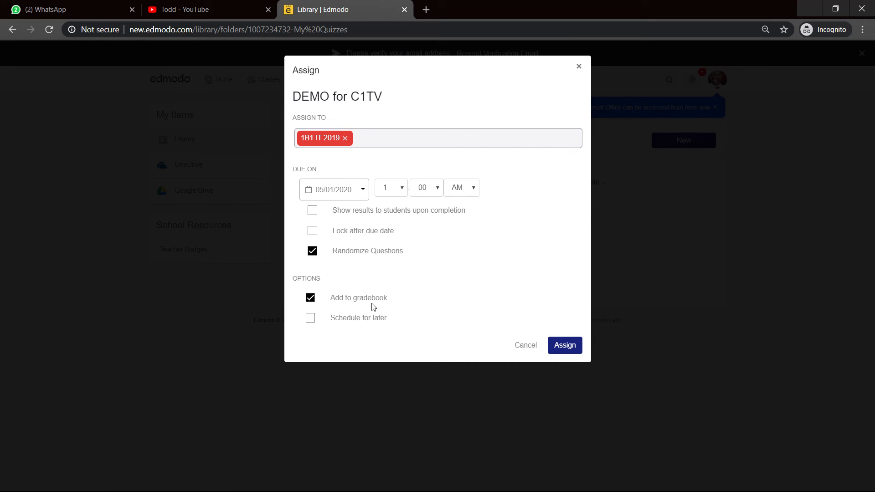
pyautogui.moveTo(463, 312)
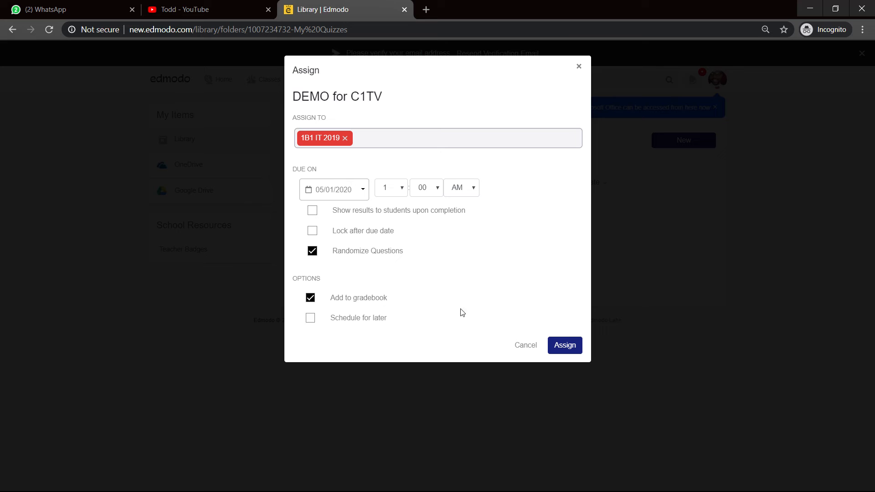
pyautogui.click(565, 345)
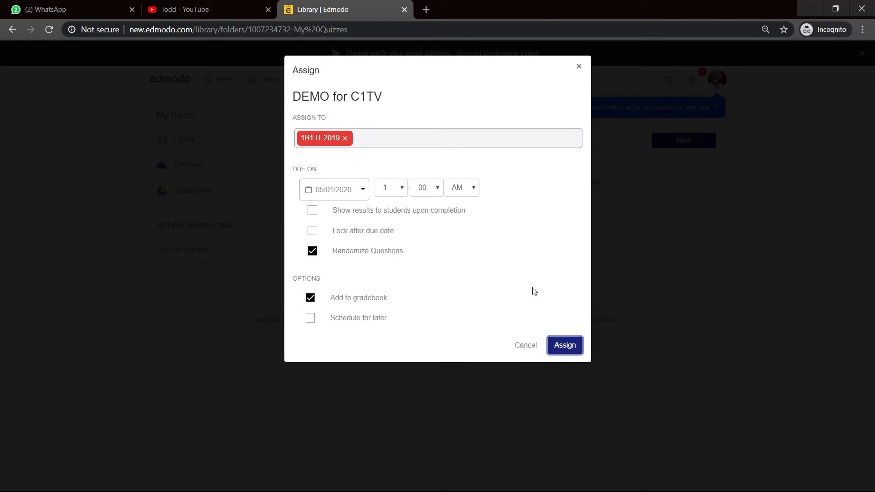
pyautogui.moveTo(531, 280)
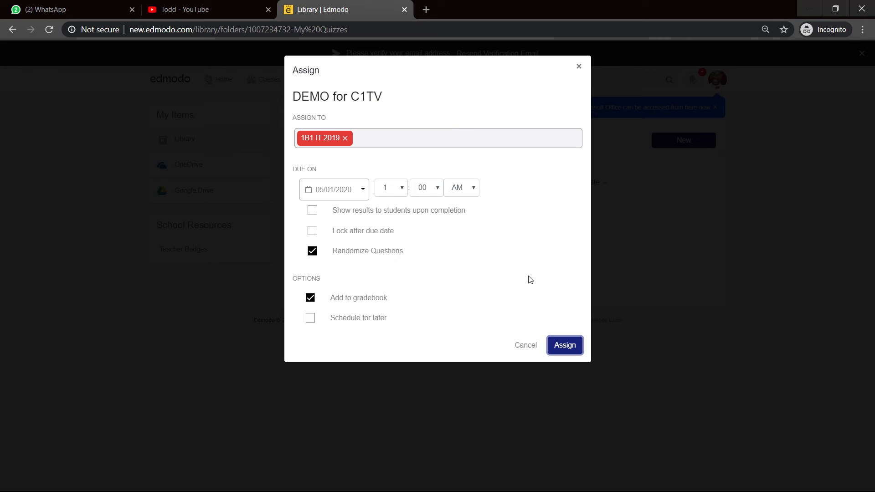
pyautogui.moveTo(544, 332)
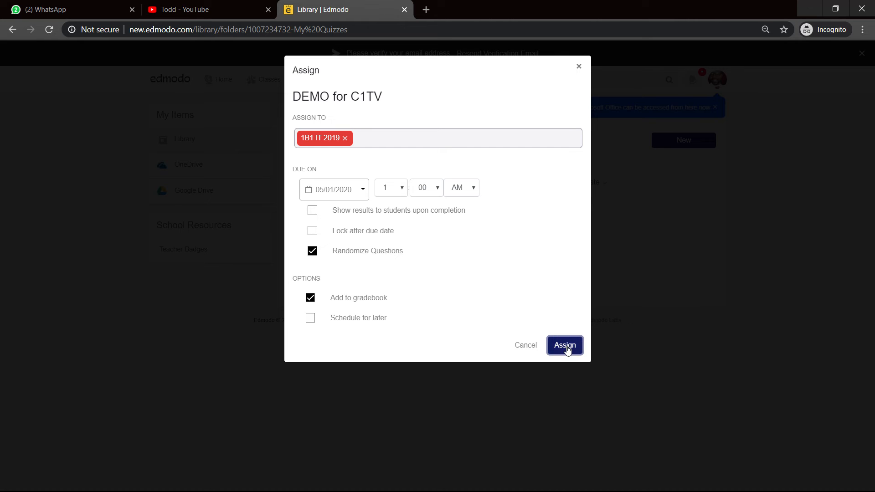
pyautogui.moveTo(580, 202)
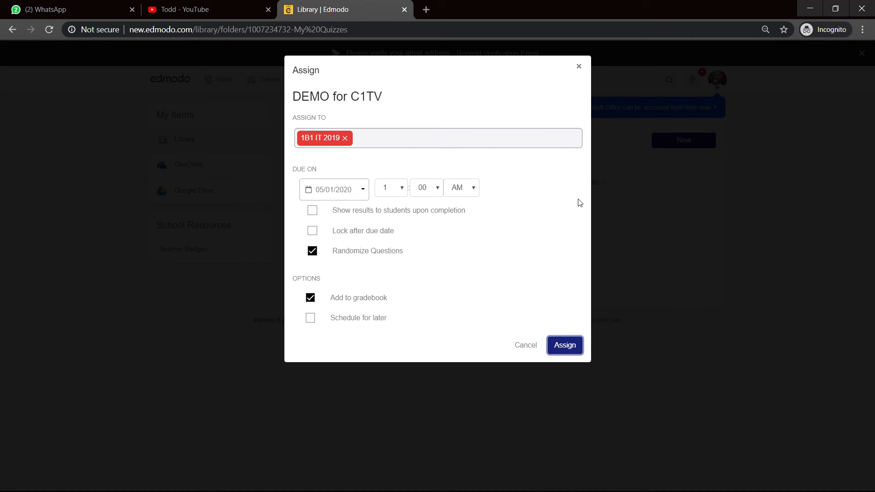
pyautogui.click(565, 345)
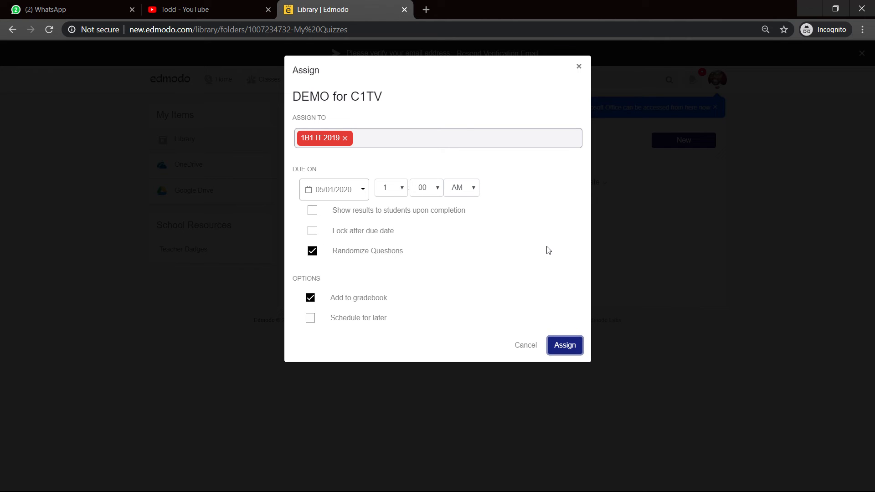
pyautogui.moveTo(548, 254)
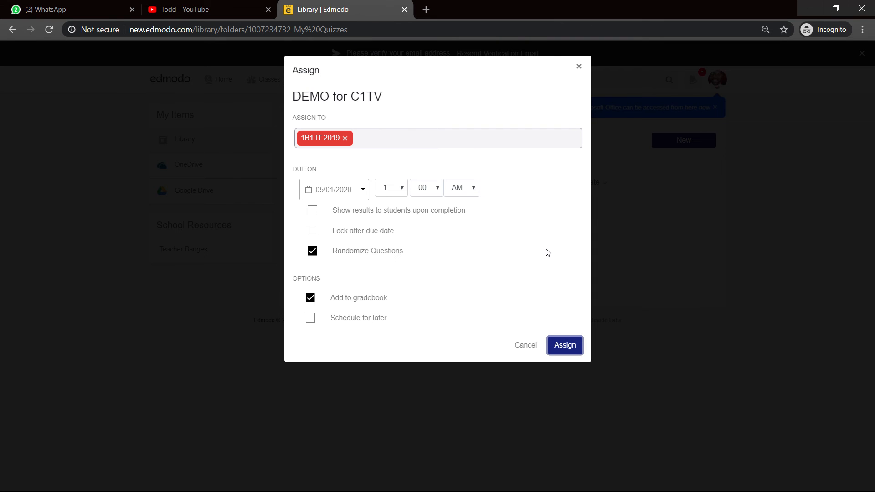
# Submit the assignment to 1B1 IT 2019 and dismiss the success message
pyautogui.click(564, 345)
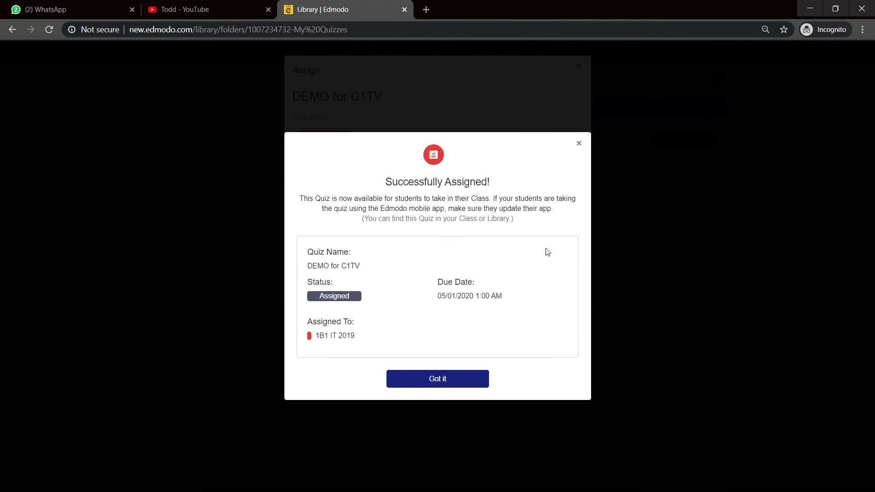
pyautogui.moveTo(473, 186)
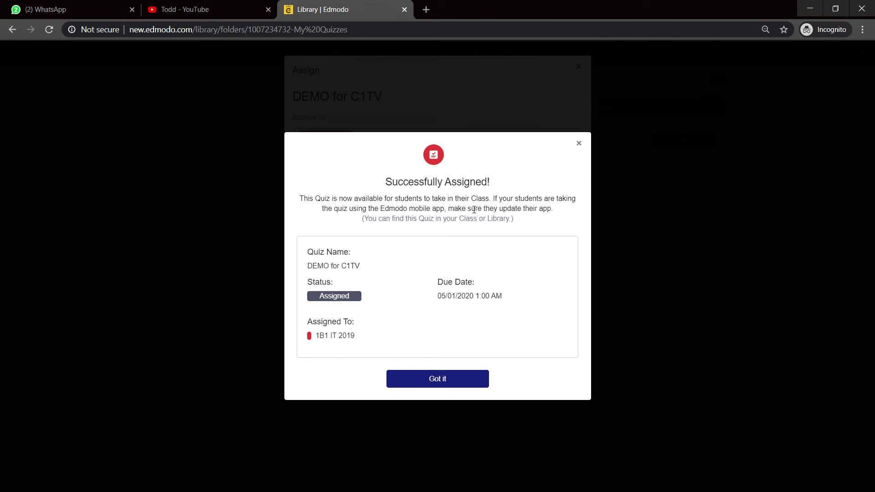
pyautogui.moveTo(534, 212)
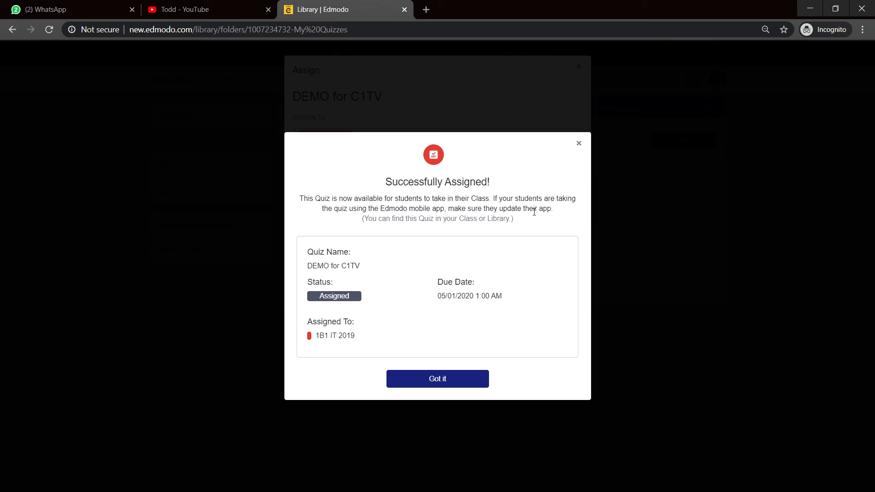
pyautogui.moveTo(428, 220)
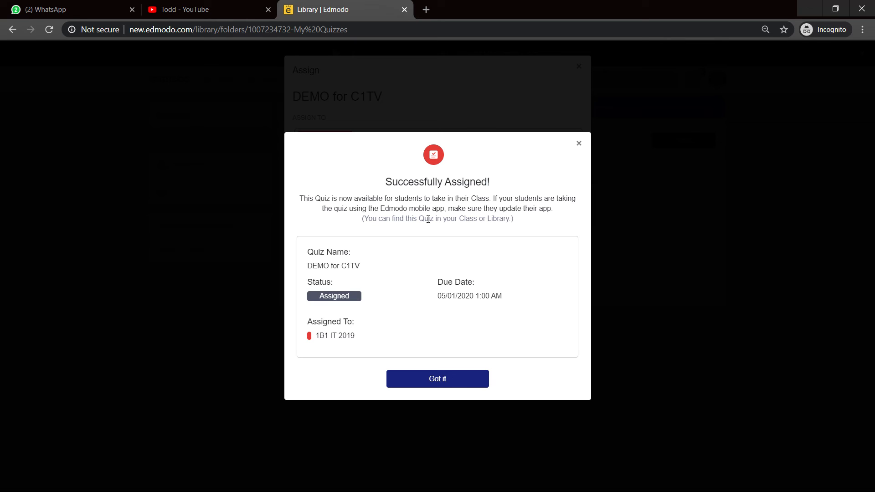
pyautogui.moveTo(360, 302)
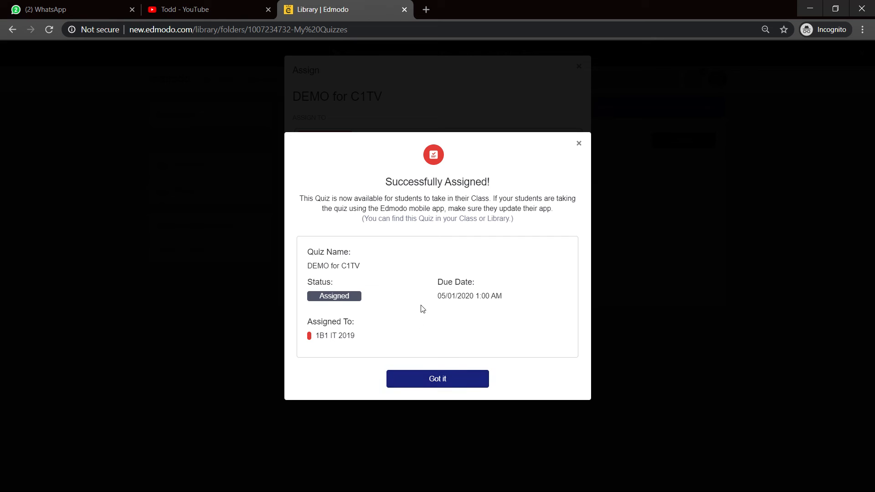
pyautogui.moveTo(409, 315)
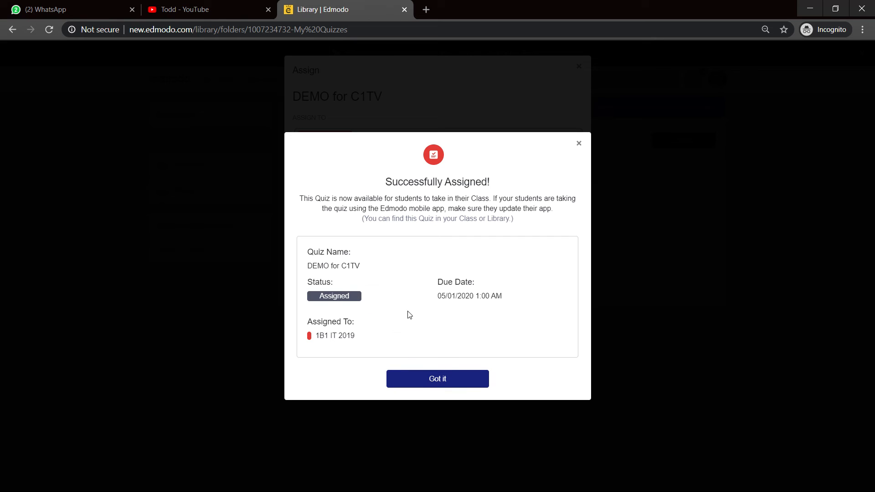
pyautogui.moveTo(445, 380)
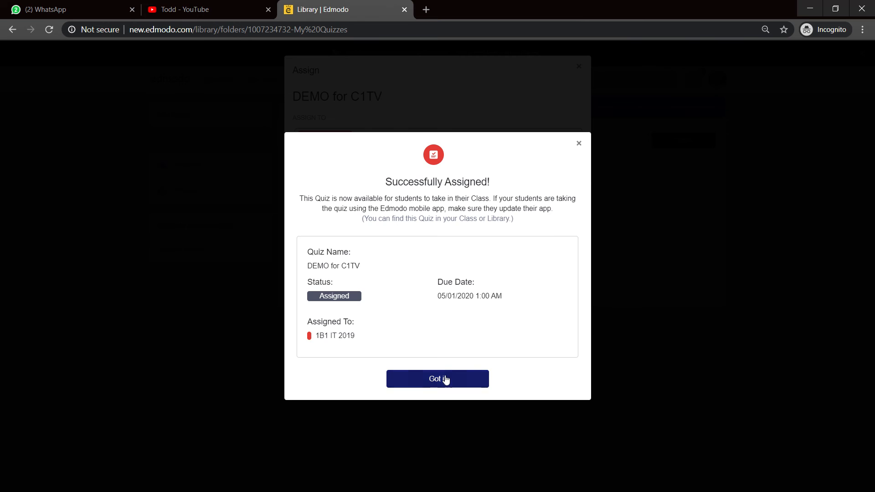
pyautogui.click(437, 379)
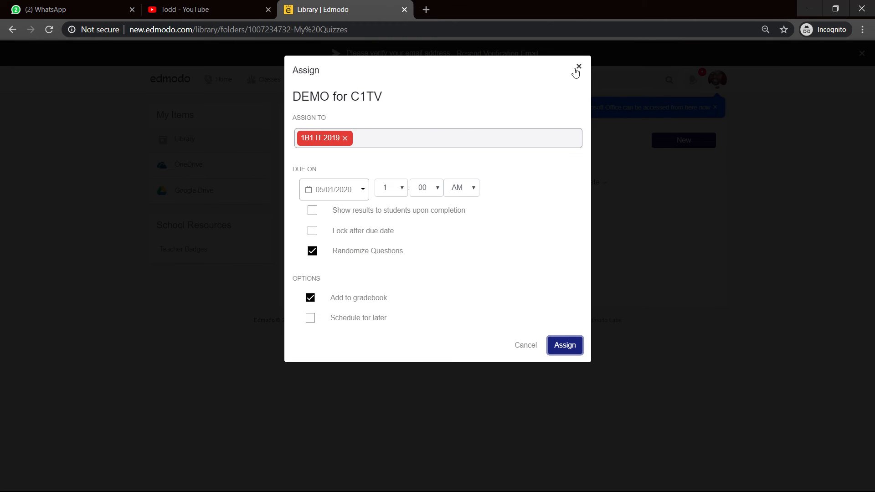
# Close the assignment dialog and open the Progress gradebook for class 3G IT 2019
pyautogui.click(577, 66)
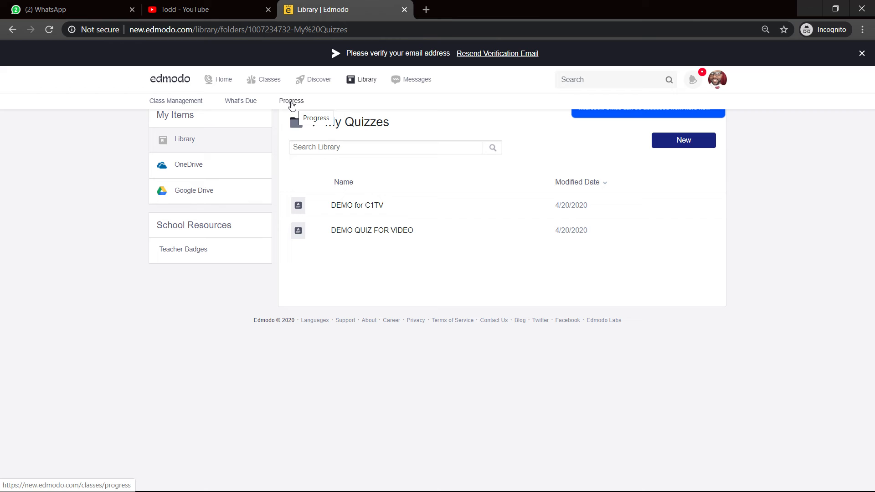
pyautogui.click(290, 101)
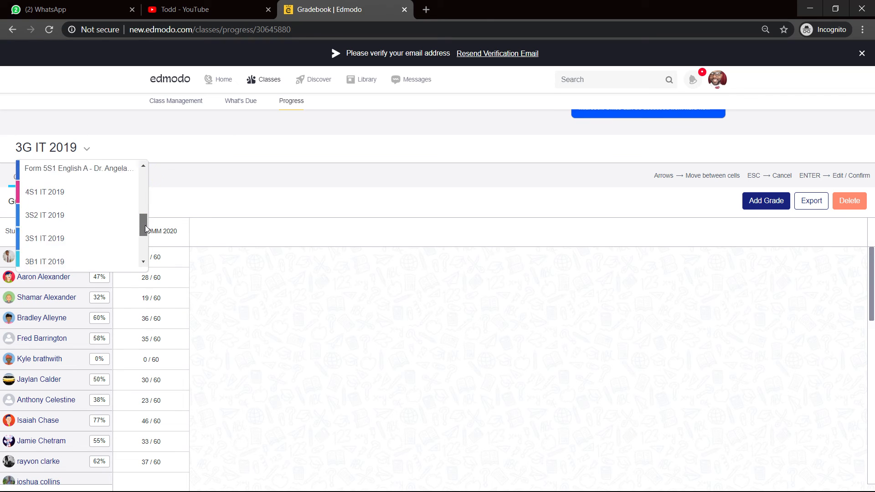
# Switch to class 1G IT 2019 and show Mid Term HW stats: 28/37 graded, 72% average
pyautogui.scroll(-3)
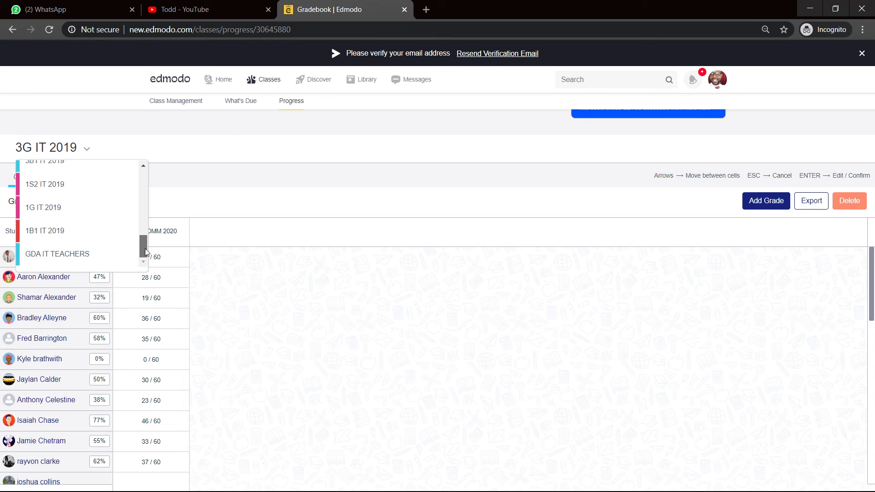
pyautogui.click(42, 207)
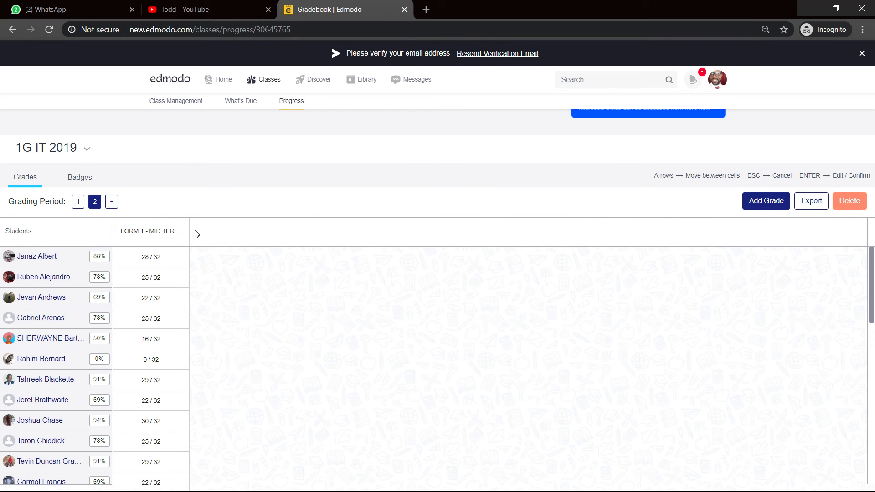
pyautogui.scroll(-3)
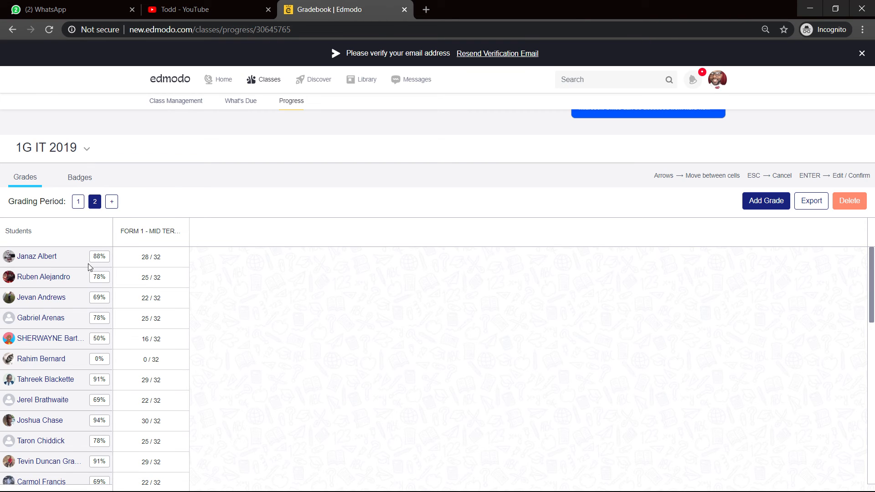
pyautogui.scroll(-3)
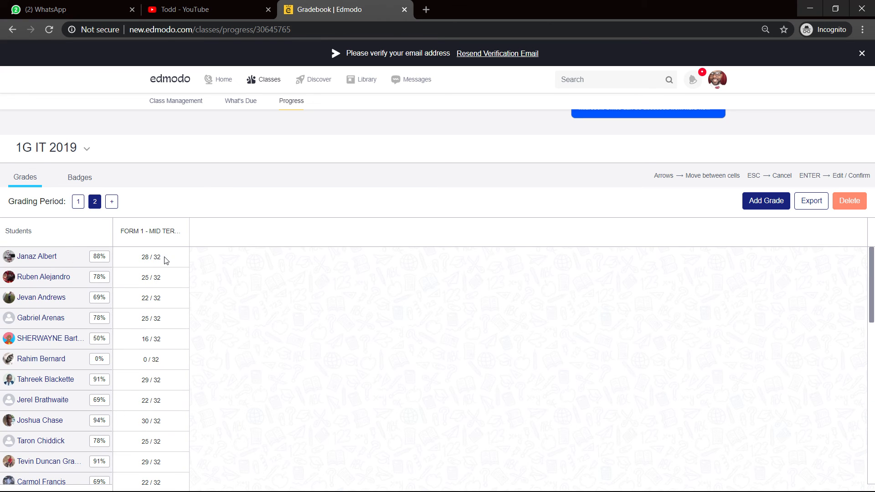
pyautogui.moveTo(133, 231)
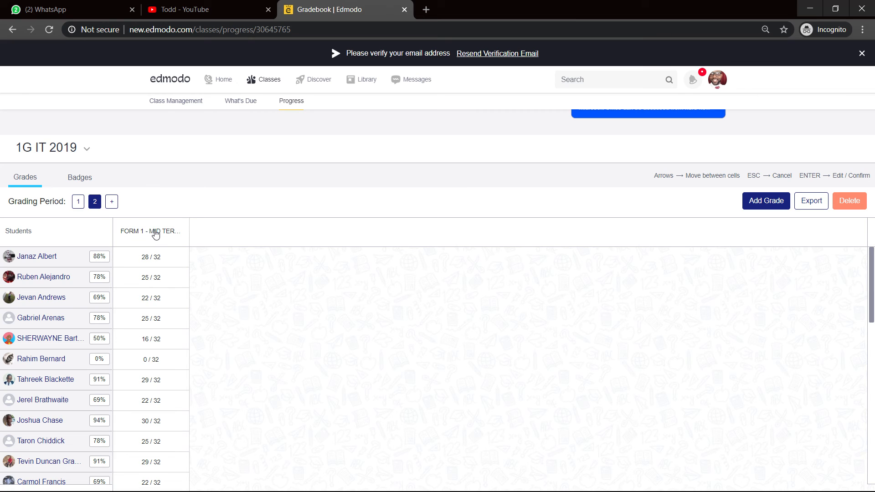
pyautogui.click(151, 231)
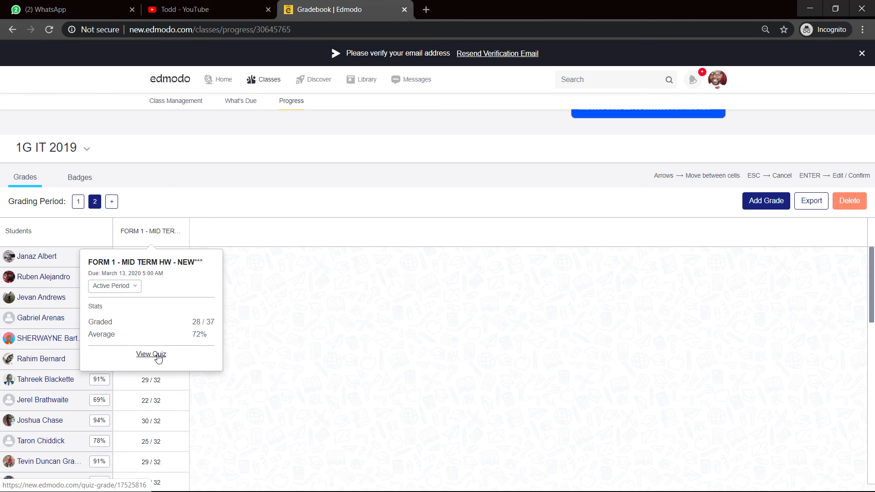
# Open the Mid Term HW results overview (66% average, 75% median) and check the class filter options
pyautogui.click(150, 354)
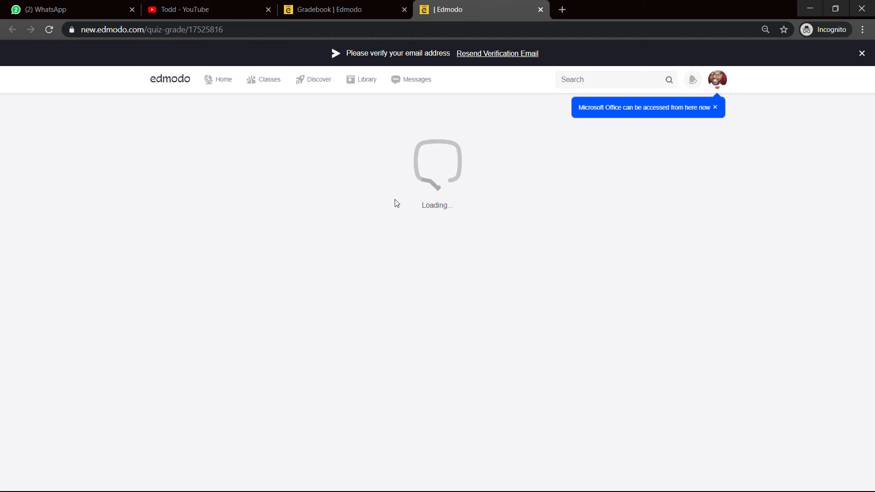
pyautogui.moveTo(390, 209)
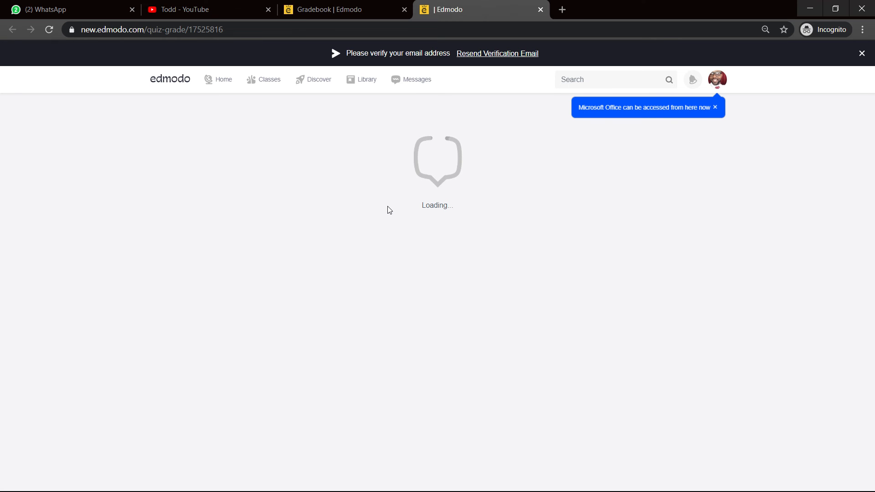
pyautogui.moveTo(403, 214)
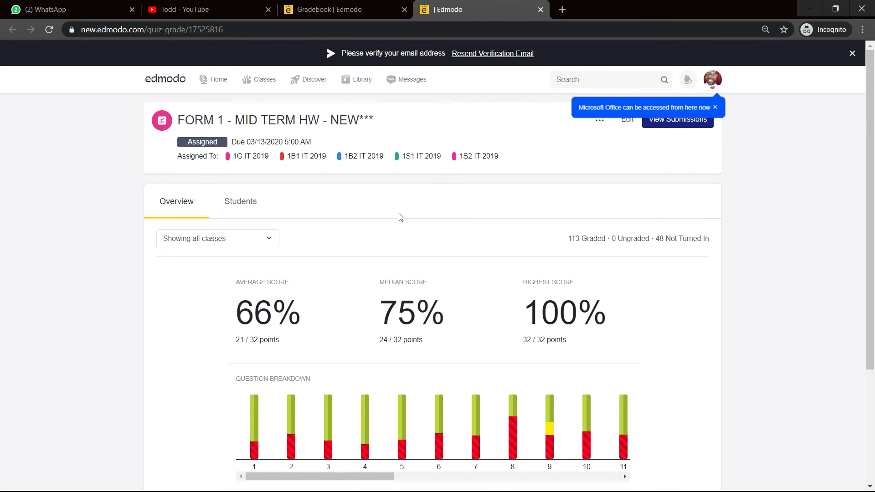
pyautogui.moveTo(261, 295)
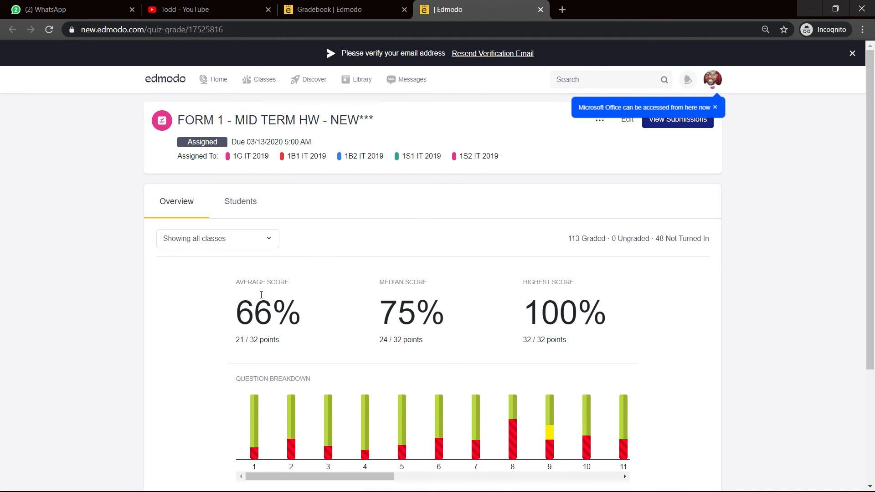
pyautogui.moveTo(248, 314)
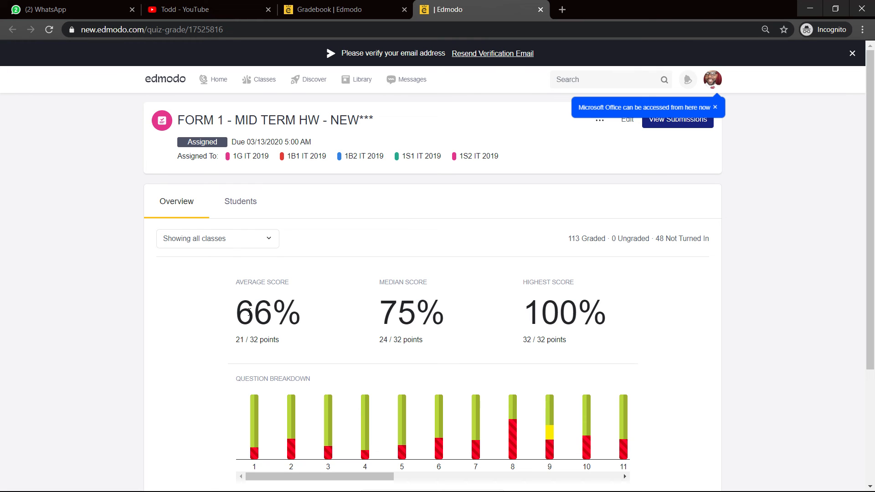
pyautogui.moveTo(552, 309)
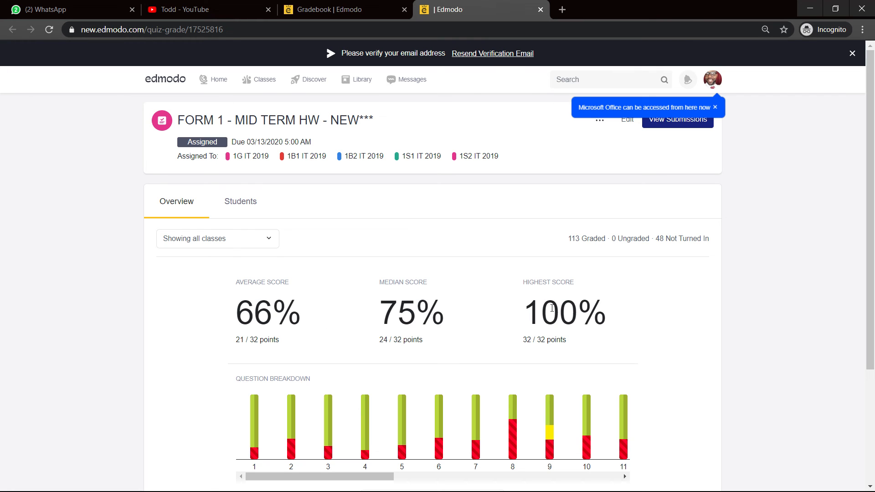
pyautogui.scroll(-3)
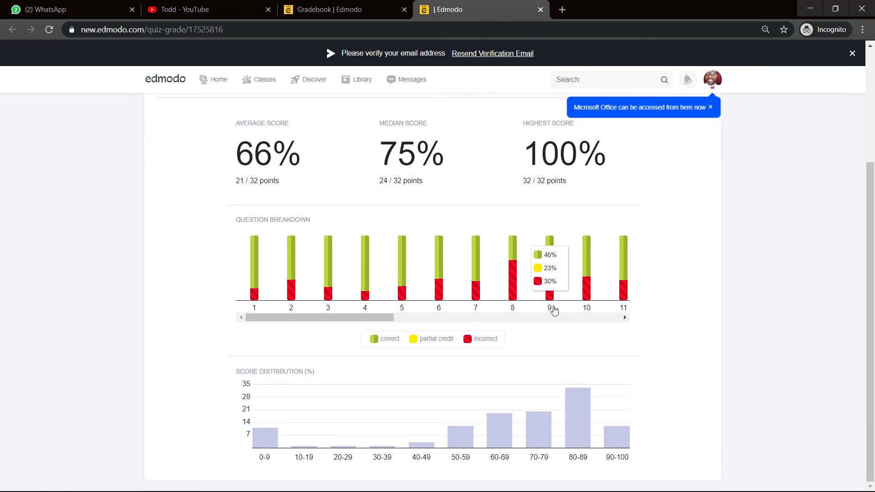
pyautogui.moveTo(399, 392)
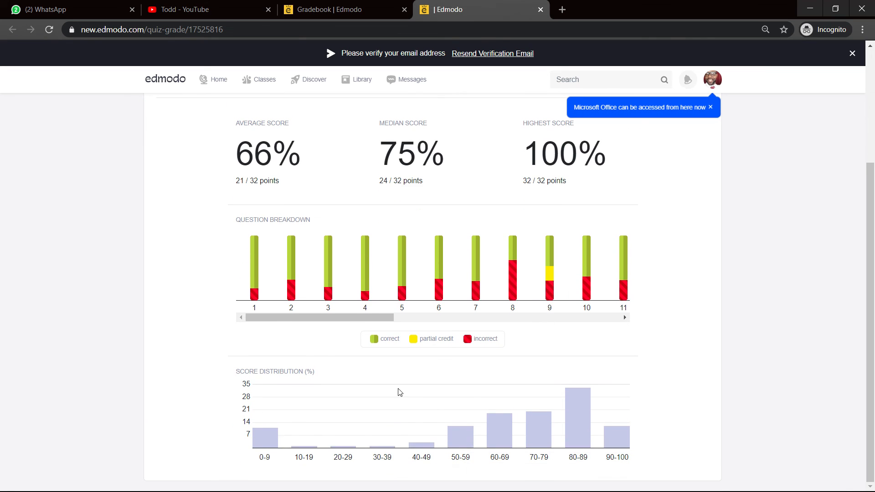
pyautogui.moveTo(433, 353)
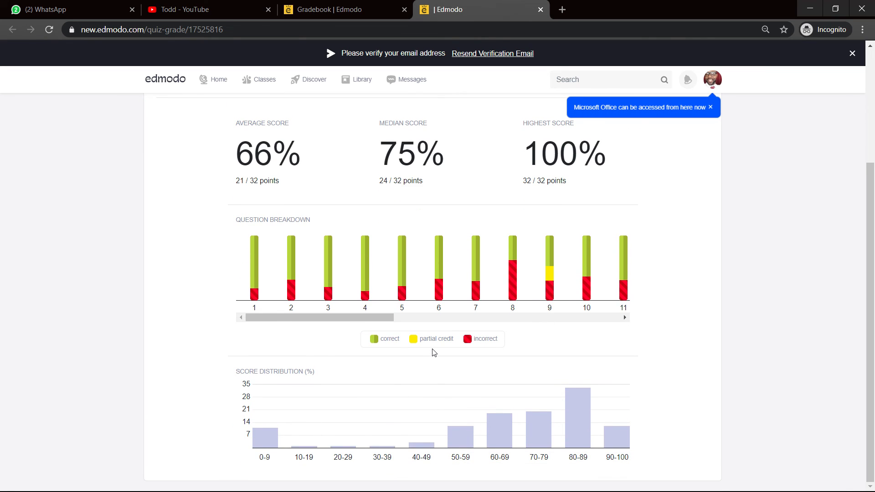
pyautogui.moveTo(480, 347)
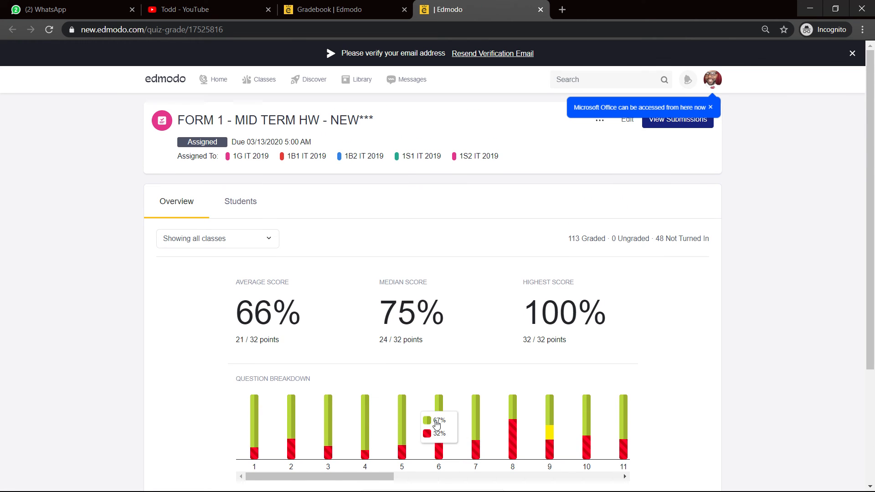
pyautogui.moveTo(261, 283)
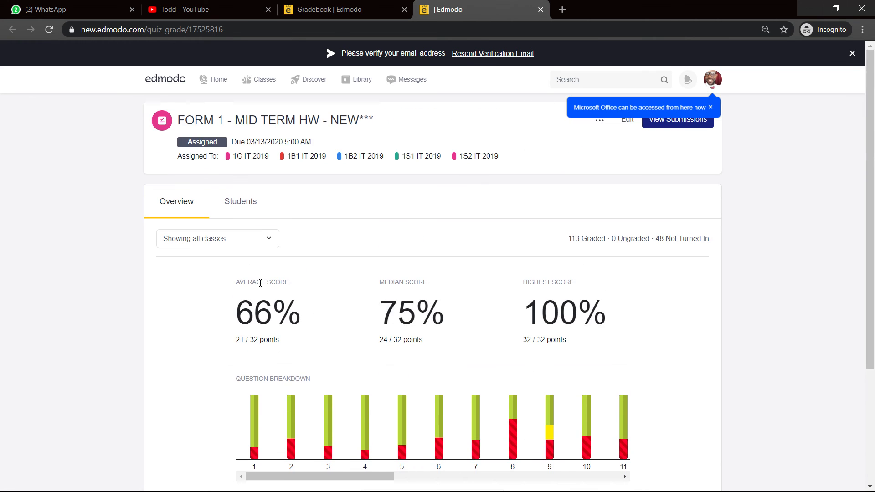
pyautogui.click(218, 238)
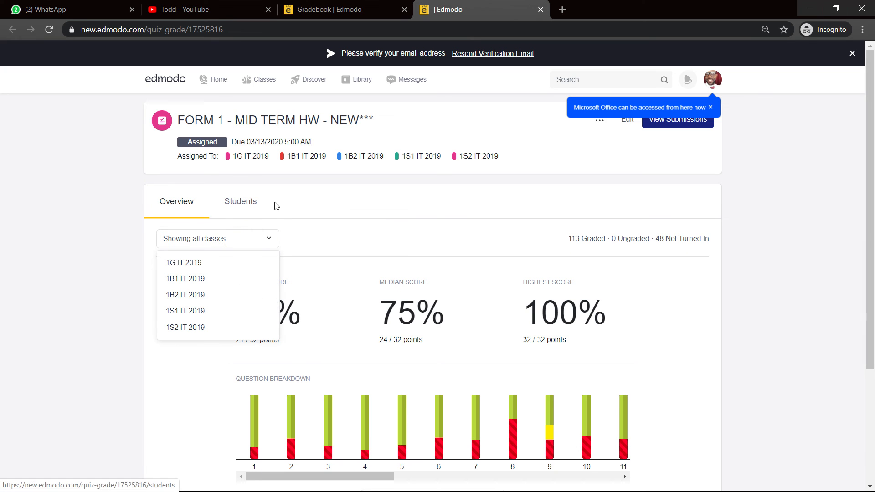
pyautogui.click(231, 238)
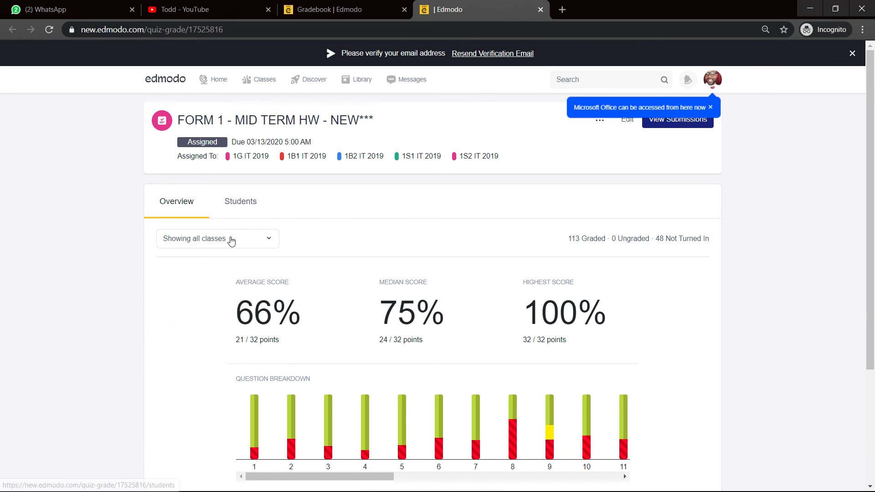
pyautogui.click(217, 238)
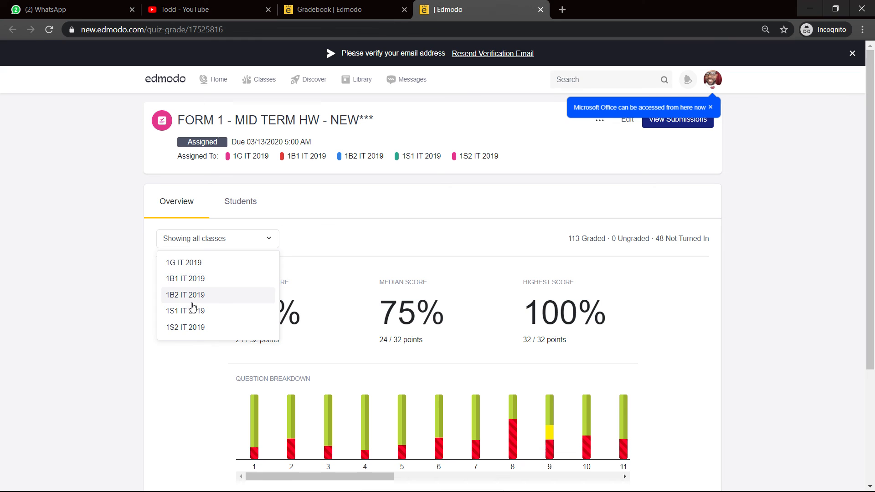
pyautogui.moveTo(241, 202)
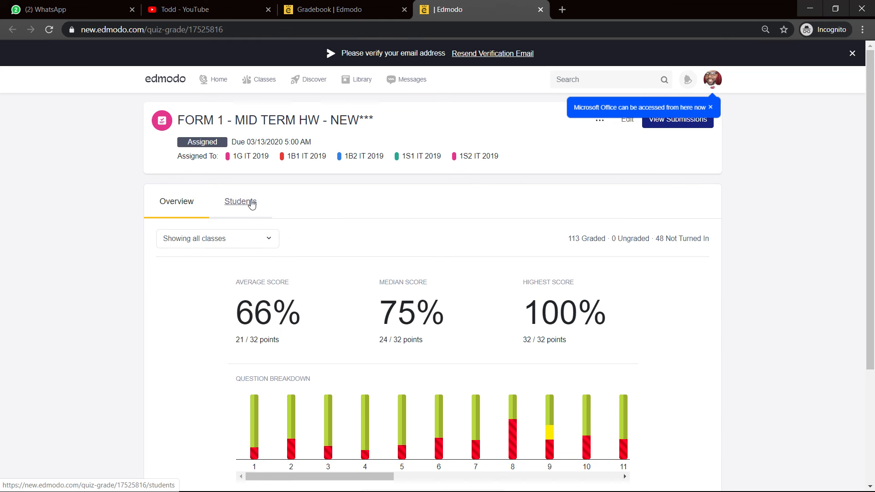
# Show the quiz's Students list with each student's status, submission time and score
pyautogui.click(240, 202)
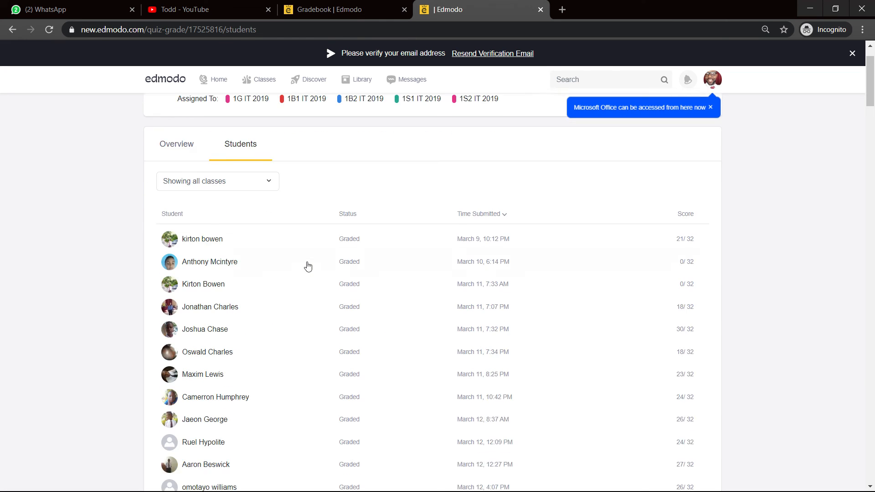
pyautogui.scroll(3)
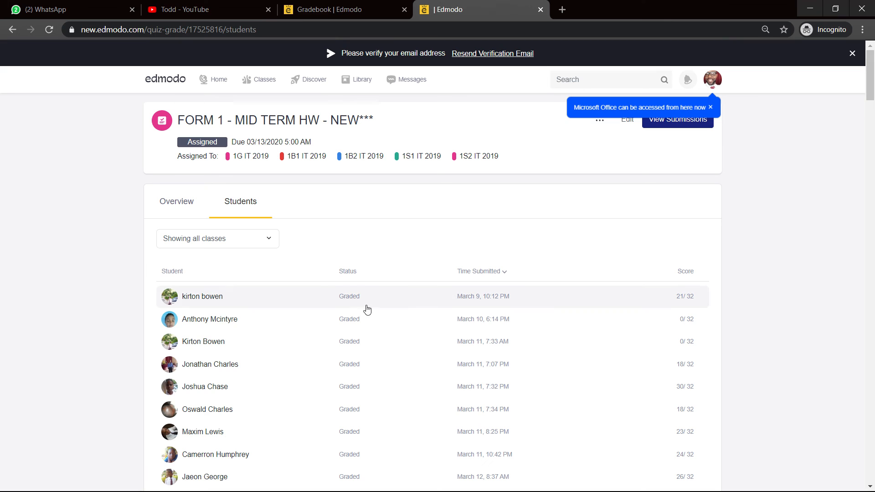
pyautogui.moveTo(690, 323)
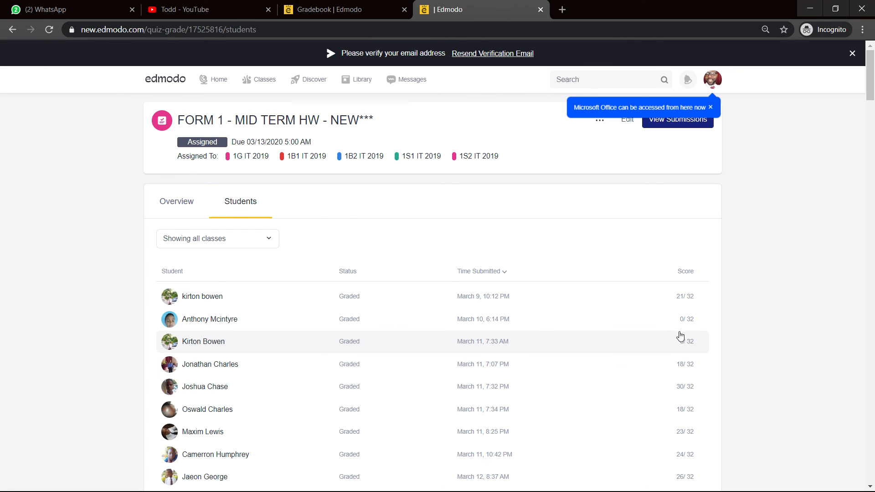
pyautogui.moveTo(684, 323)
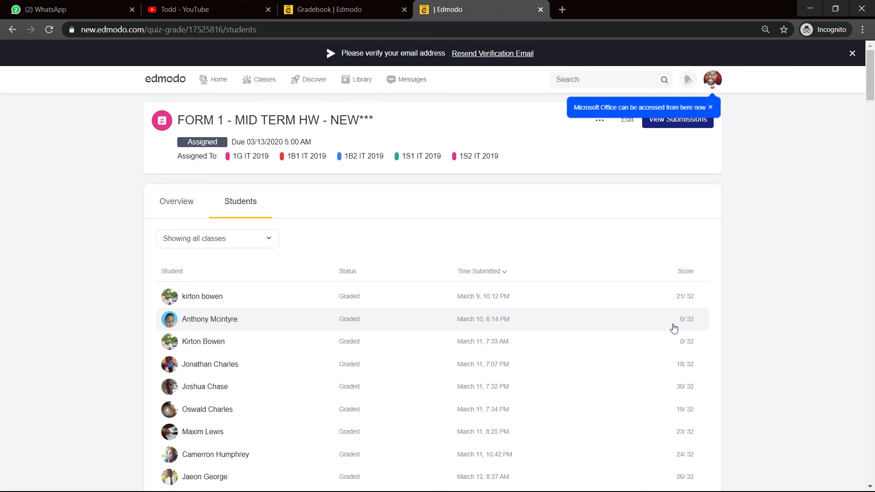
pyautogui.moveTo(674, 329)
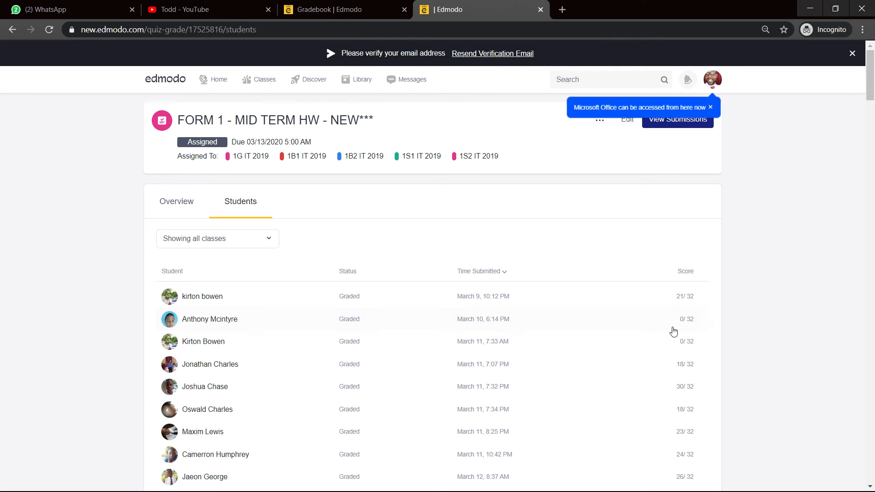
pyautogui.moveTo(649, 328)
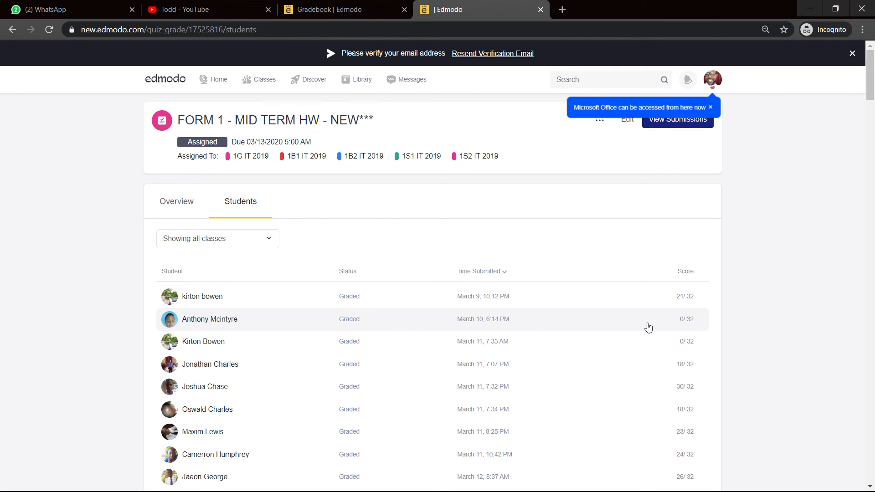
pyautogui.click(209, 319)
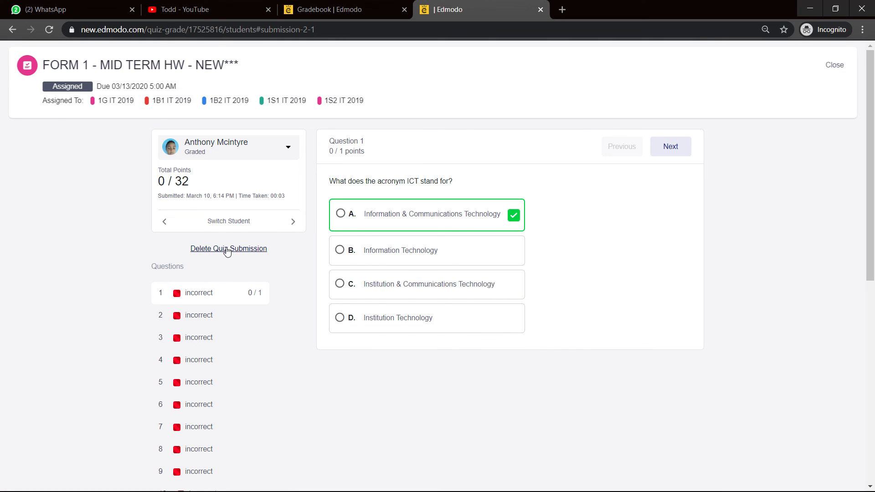
pyautogui.click(228, 249)
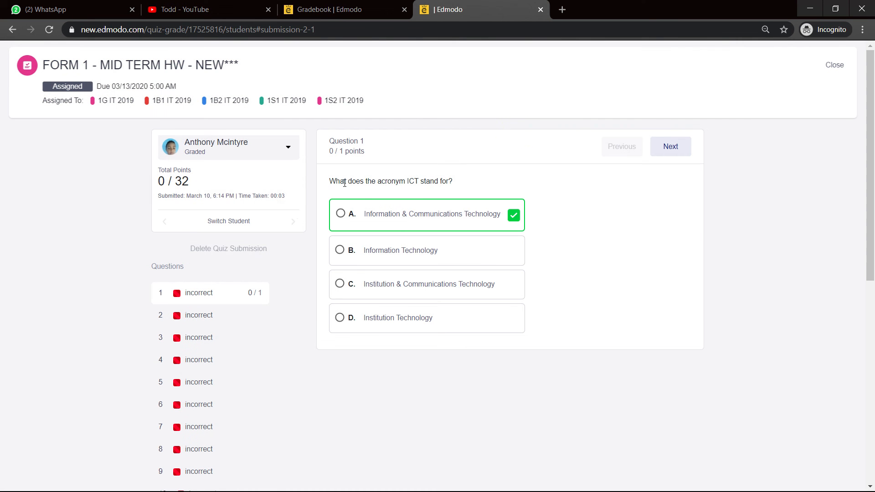
pyautogui.click(228, 249)
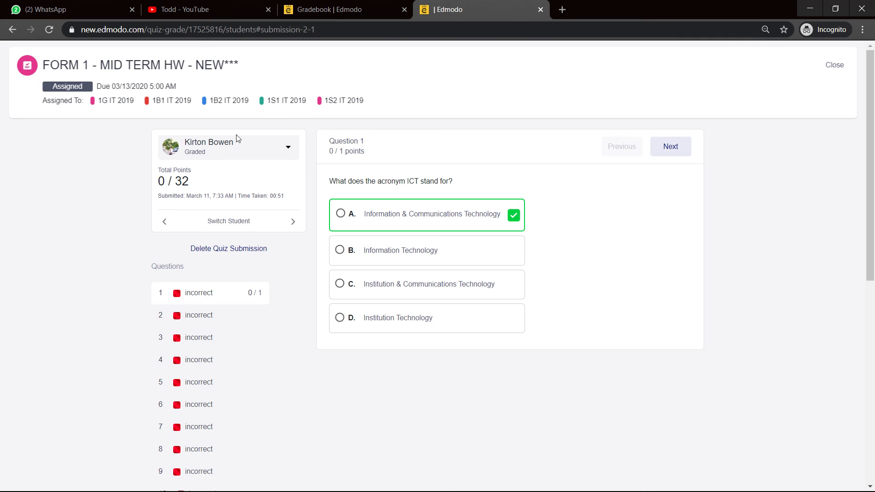
pyautogui.moveTo(4, 52)
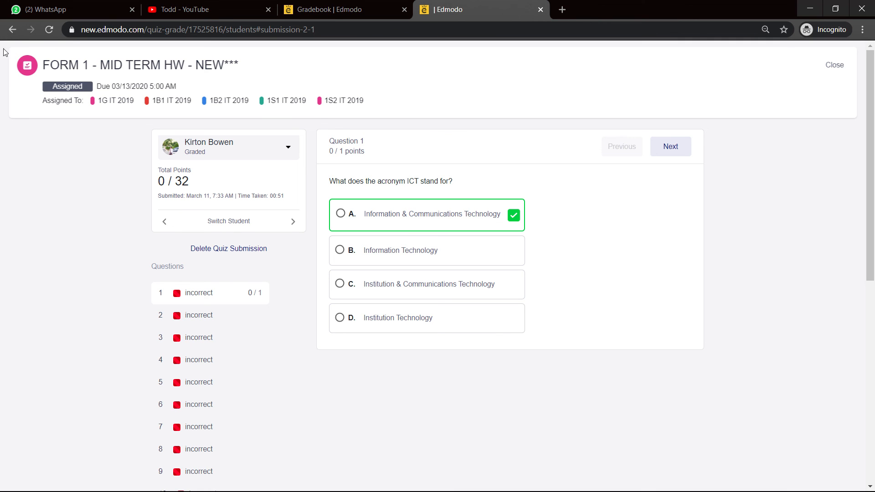
pyautogui.click(834, 65)
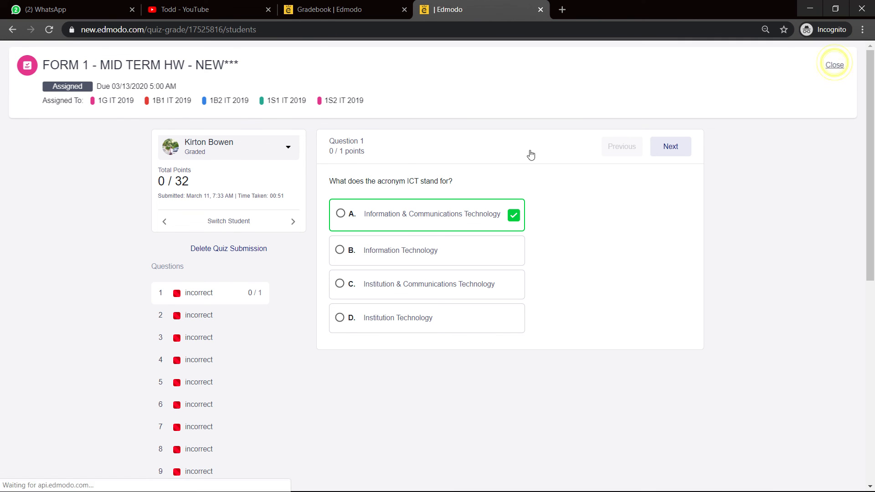
# Scroll the Students list to review scores, 0/32 submissions, late submissions and unviewed quizzes
pyautogui.click(835, 65)
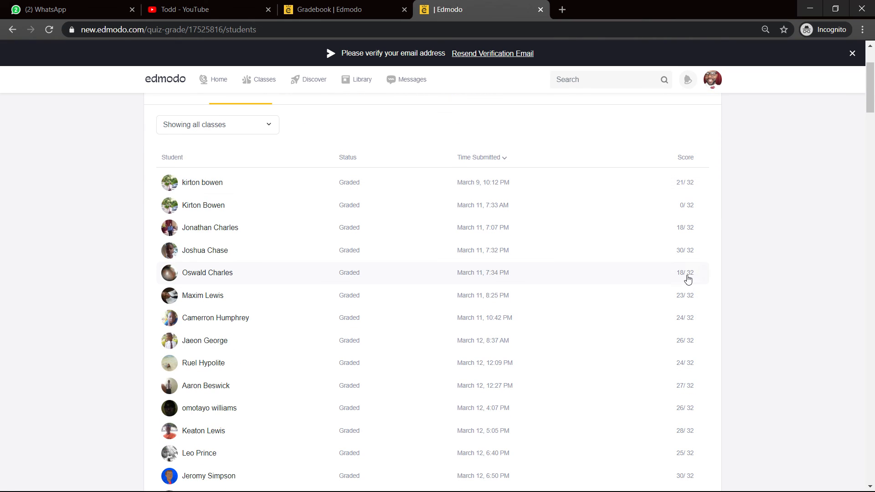
pyautogui.scroll(-3)
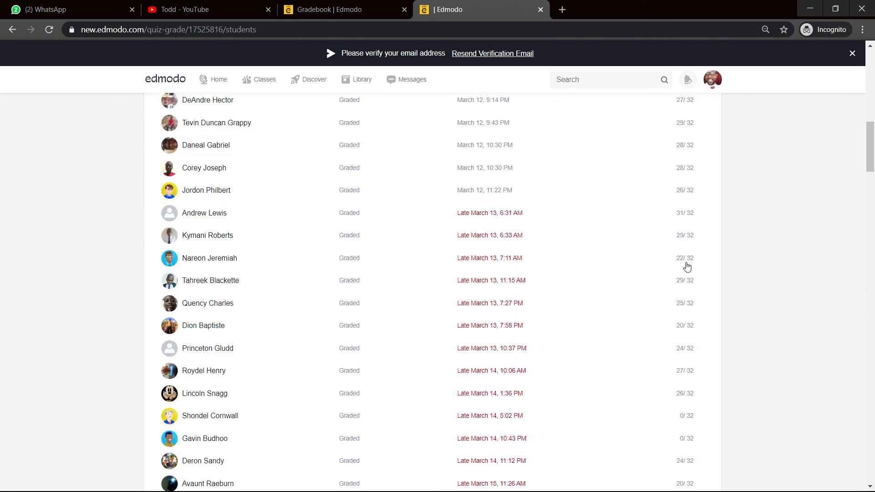
pyautogui.scroll(-3)
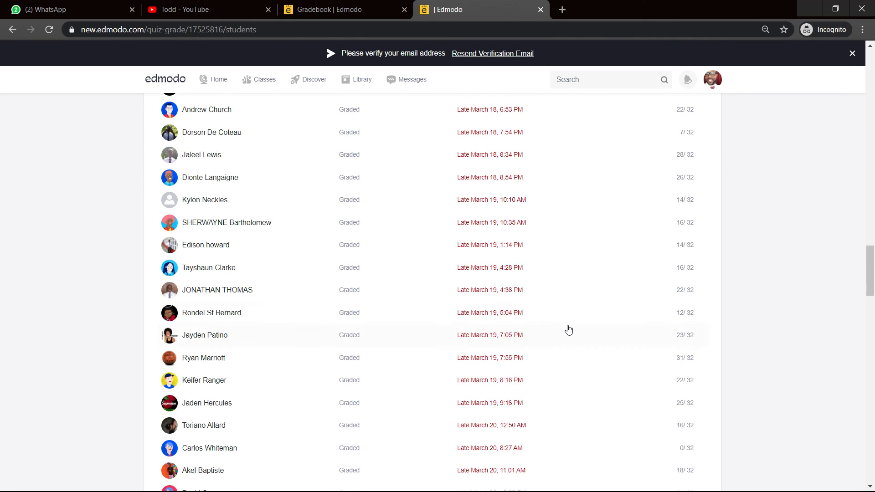
pyautogui.scroll(-3)
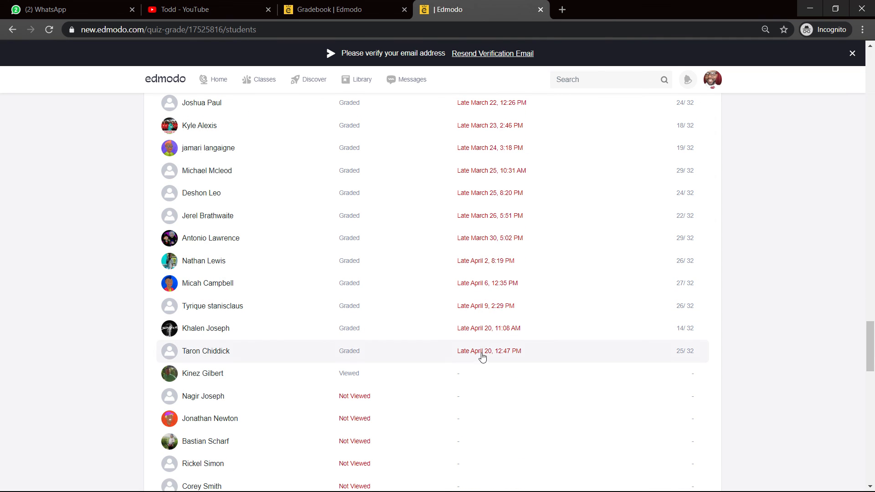
pyautogui.moveTo(488, 230)
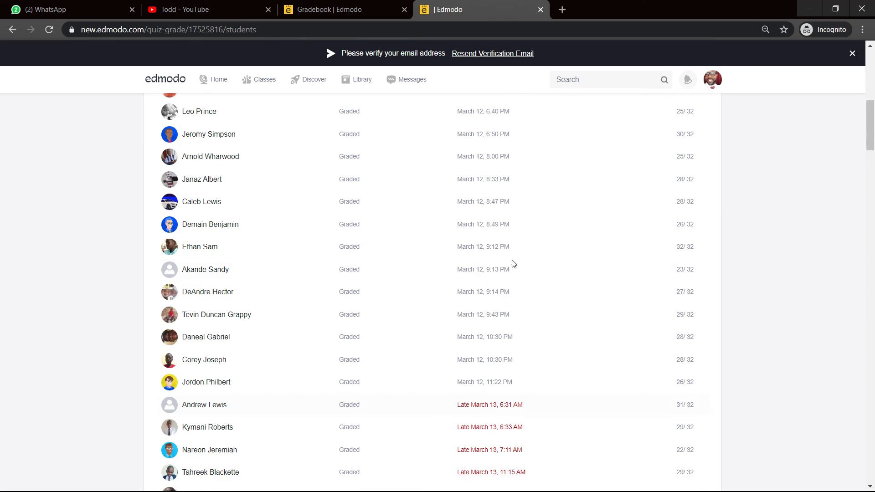
pyautogui.scroll(-3)
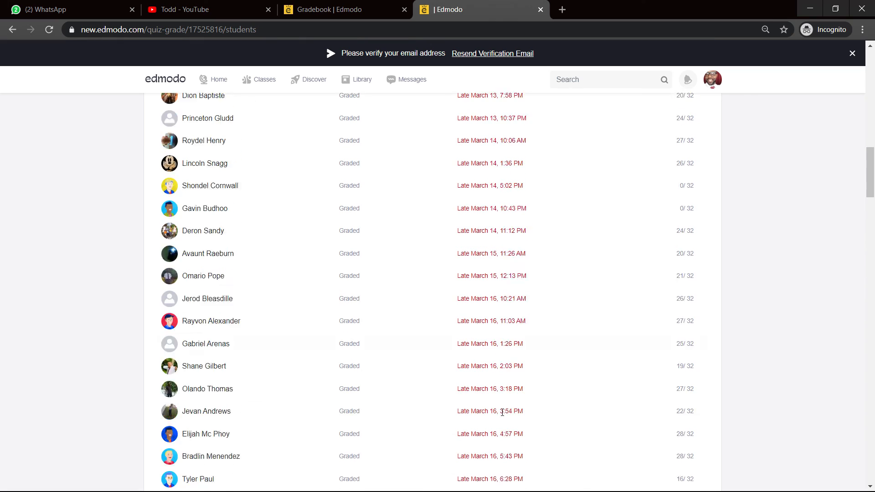
pyautogui.scroll(-3)
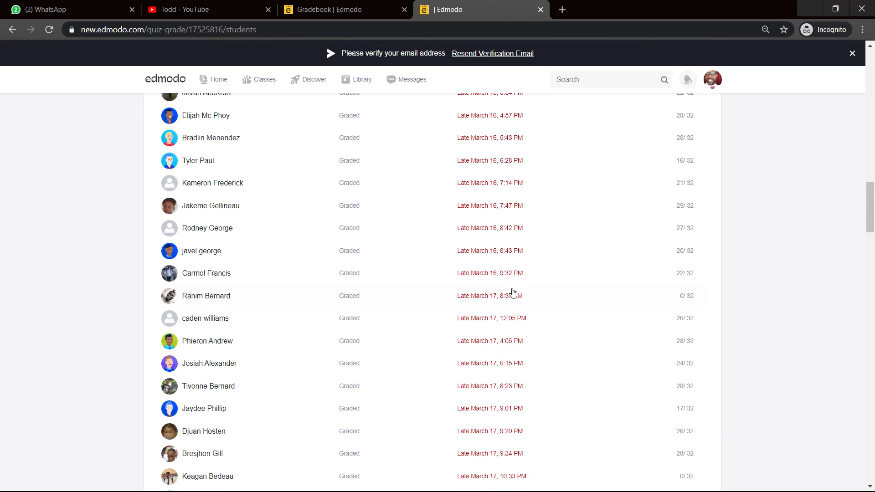
pyautogui.scroll(-3)
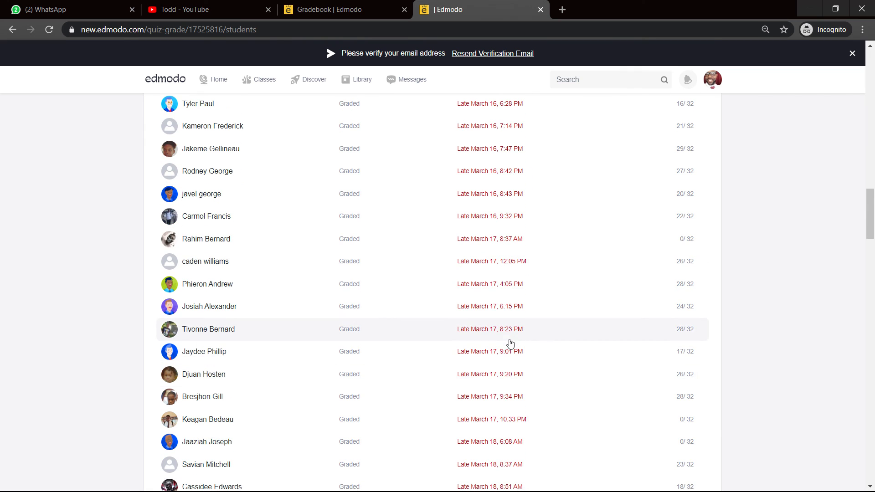
pyautogui.scroll(-3)
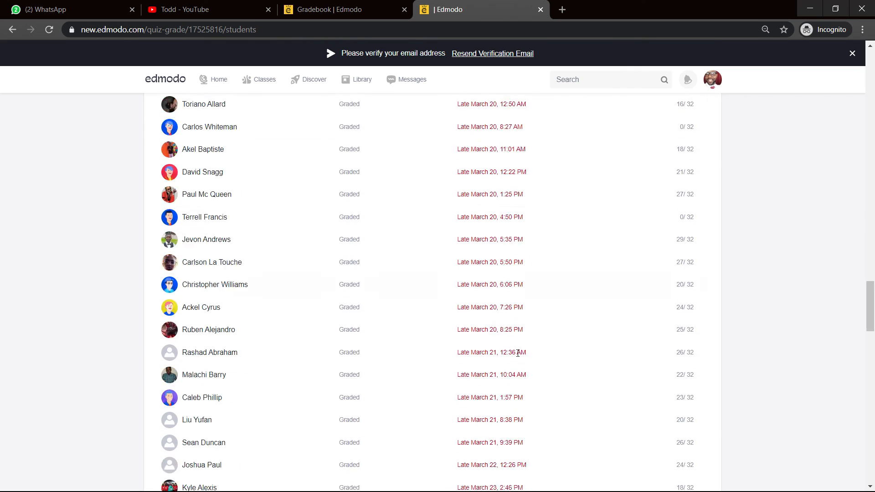
pyautogui.scroll(-3)
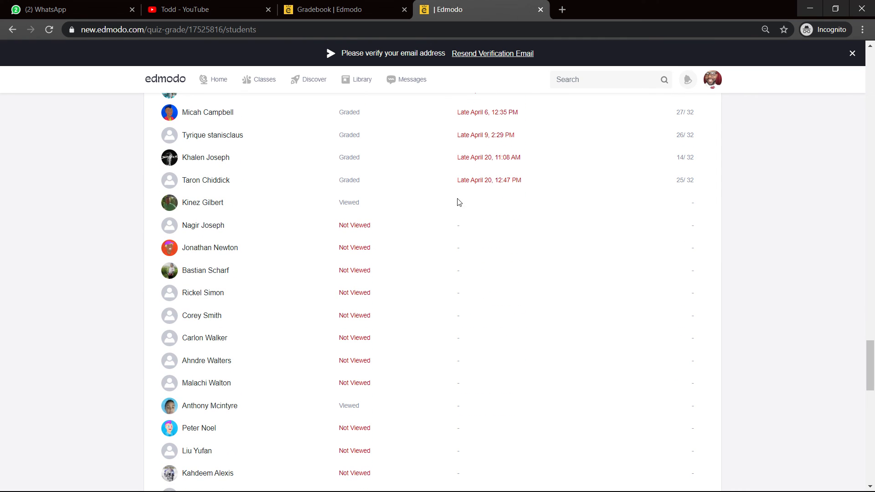
pyautogui.moveTo(430, 223)
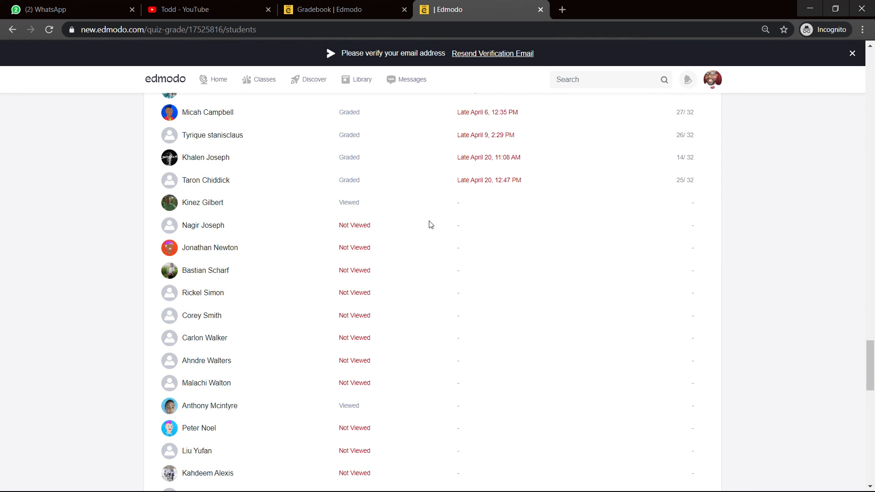
pyautogui.moveTo(485, 242)
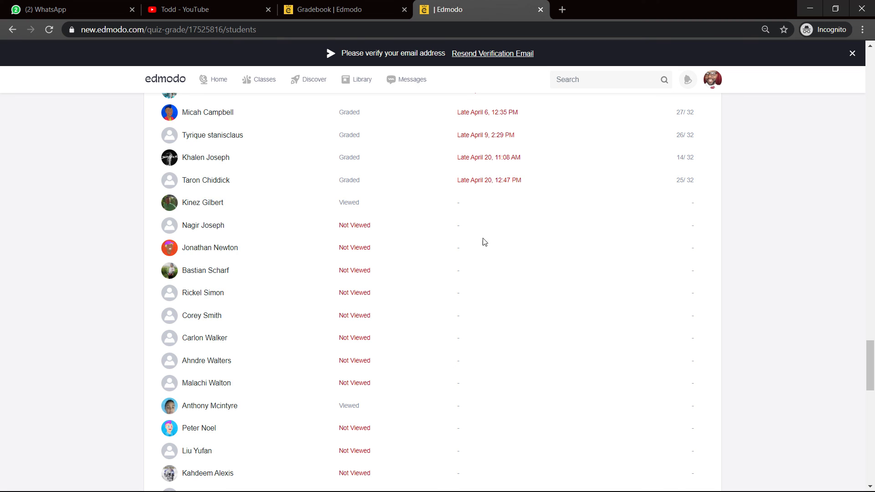
pyautogui.moveTo(421, 280)
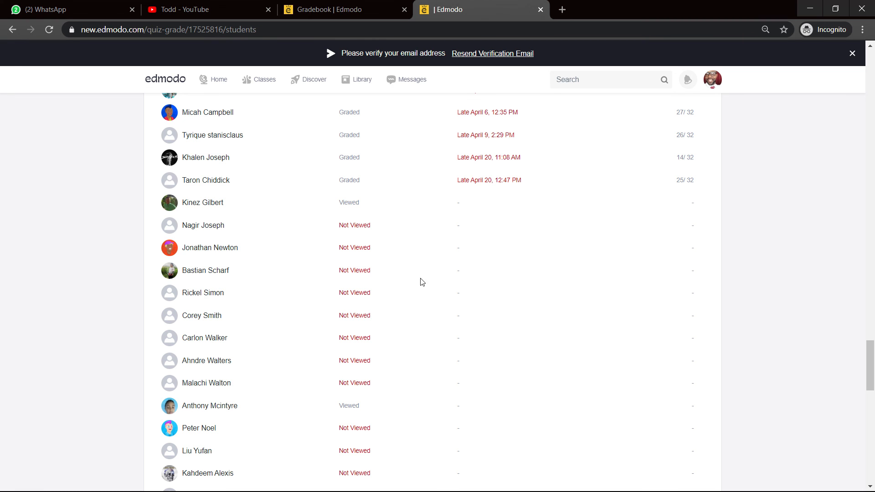
pyautogui.moveTo(388, 272)
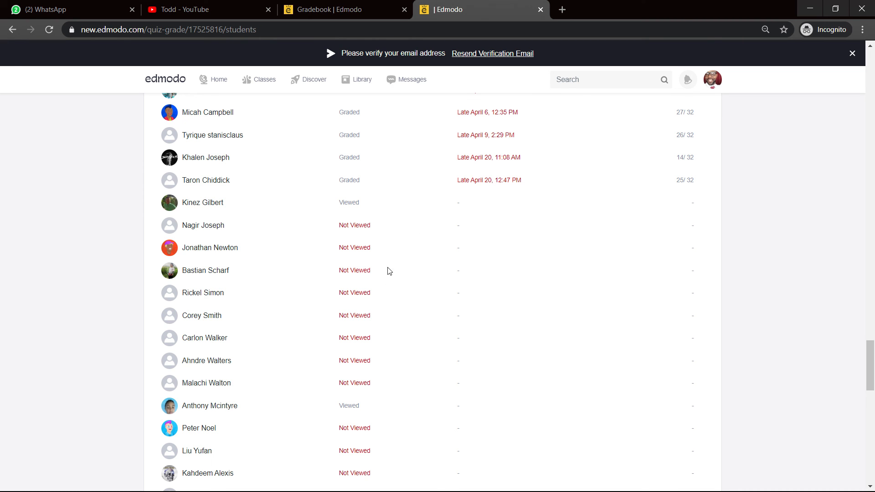
pyautogui.scroll(-3)
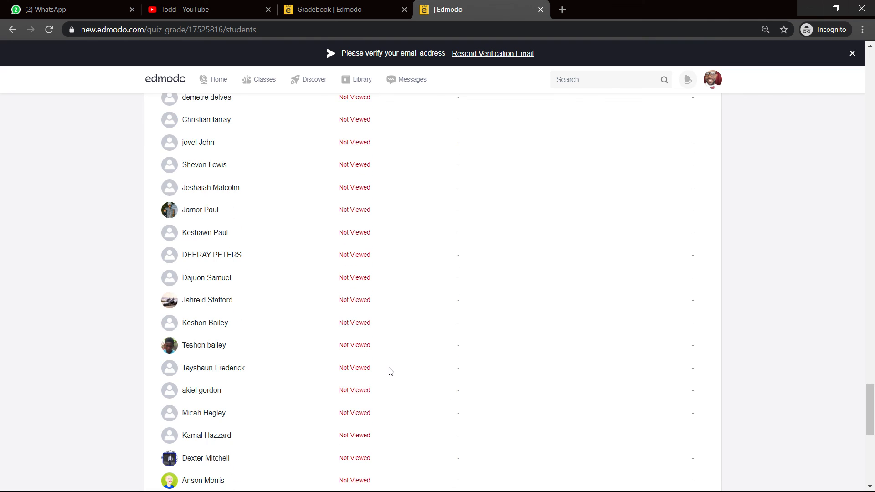
pyautogui.scroll(-3)
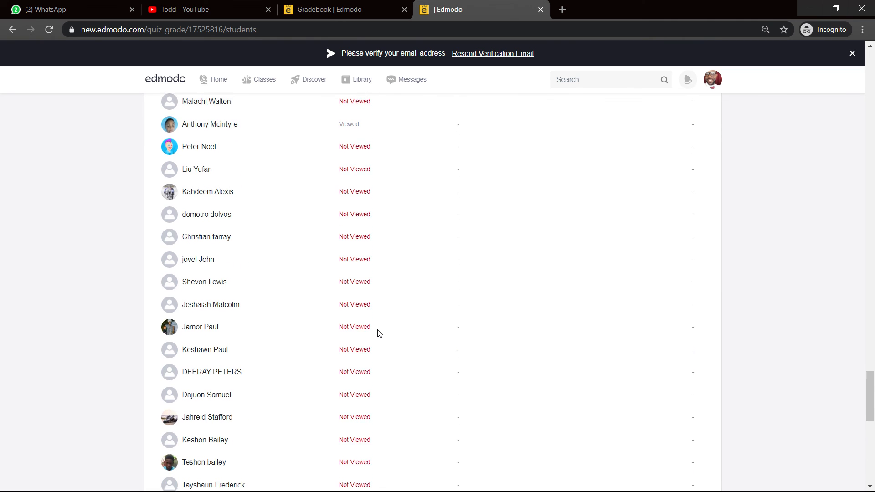
pyautogui.scroll(-3)
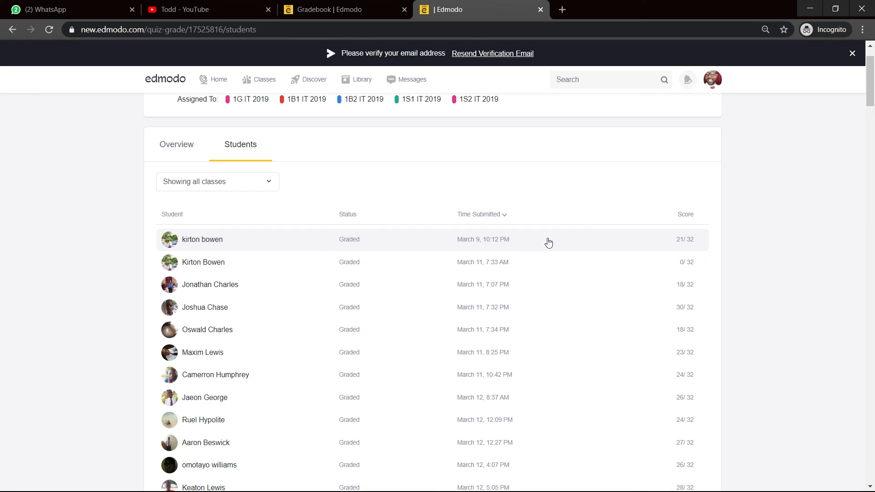
pyautogui.moveTo(788, 105)
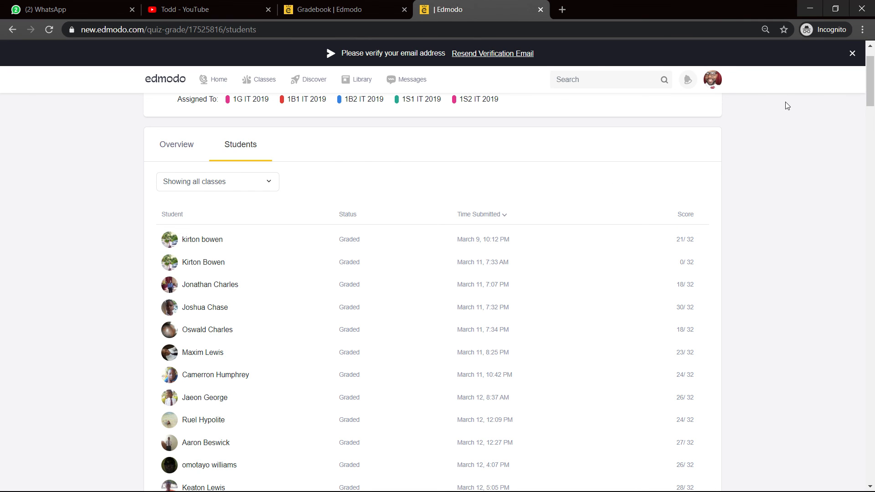